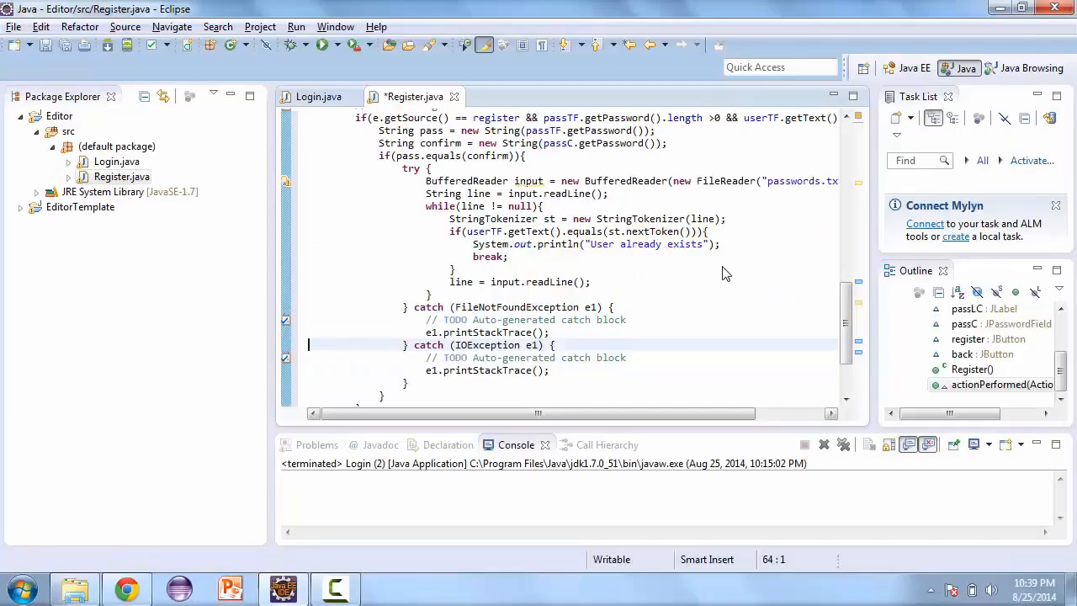
pyautogui.moveTo(256, 316)
pyautogui.write('turn')
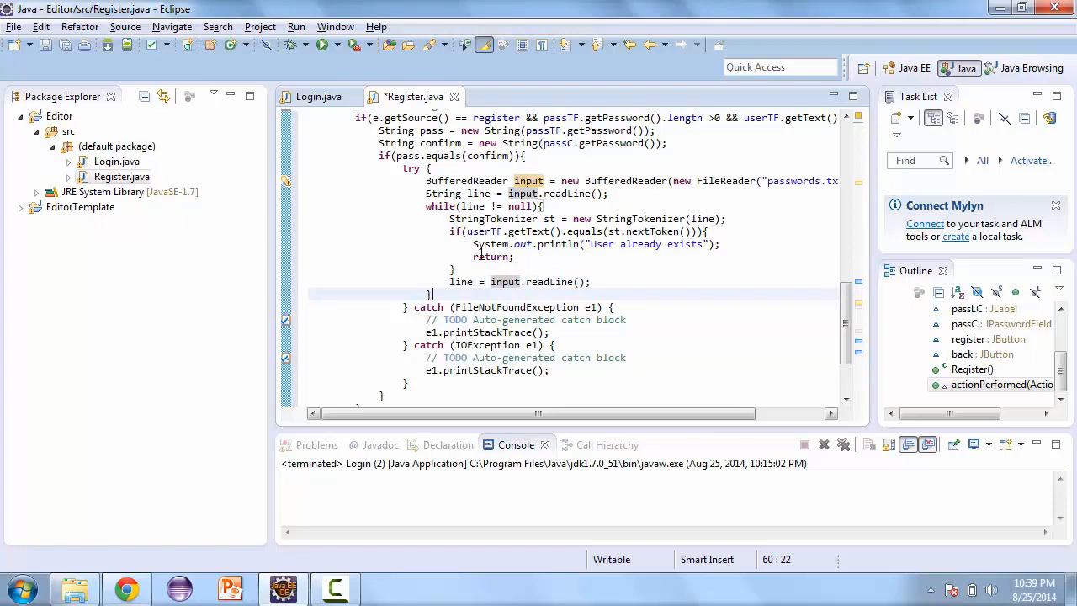
# - Replace break with return in the username check and add input.close() after the loop
pyautogui.press('Return')
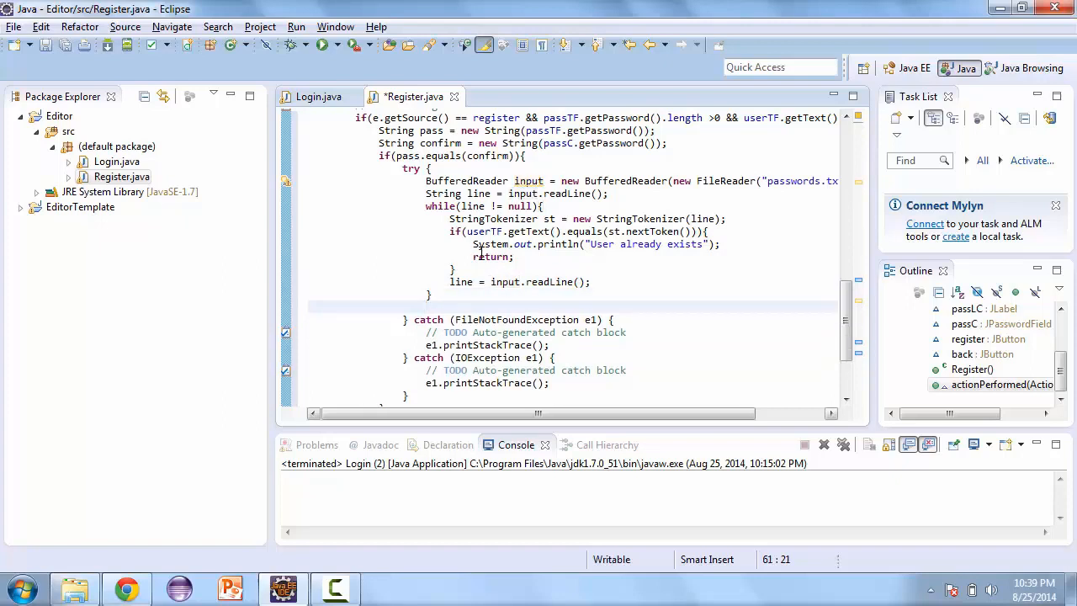
pyautogui.write('input.close();')
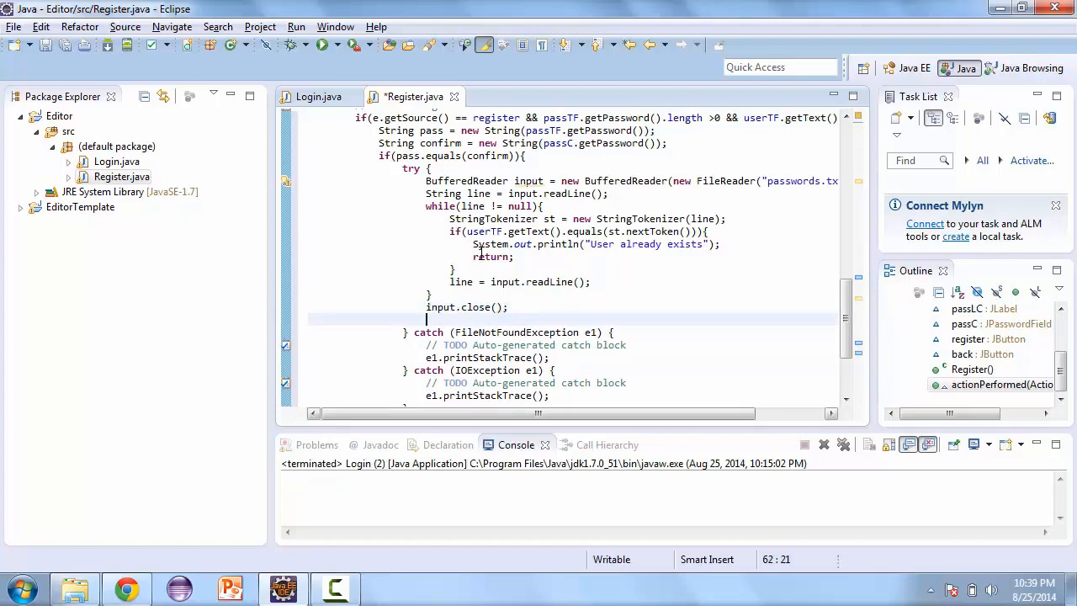
pyautogui.click(378, 319)
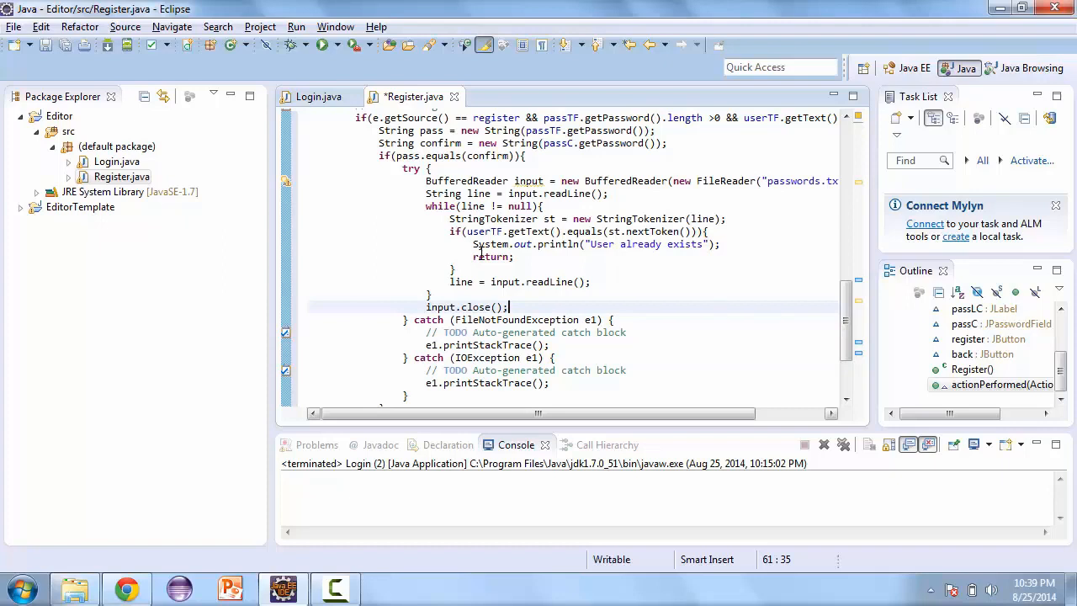
# - Declare MessageDigest md = MessageDigest.getInstance("SHA-256"); and add the NoSuchAlgorithmException catch
pyautogui.write('Mess')
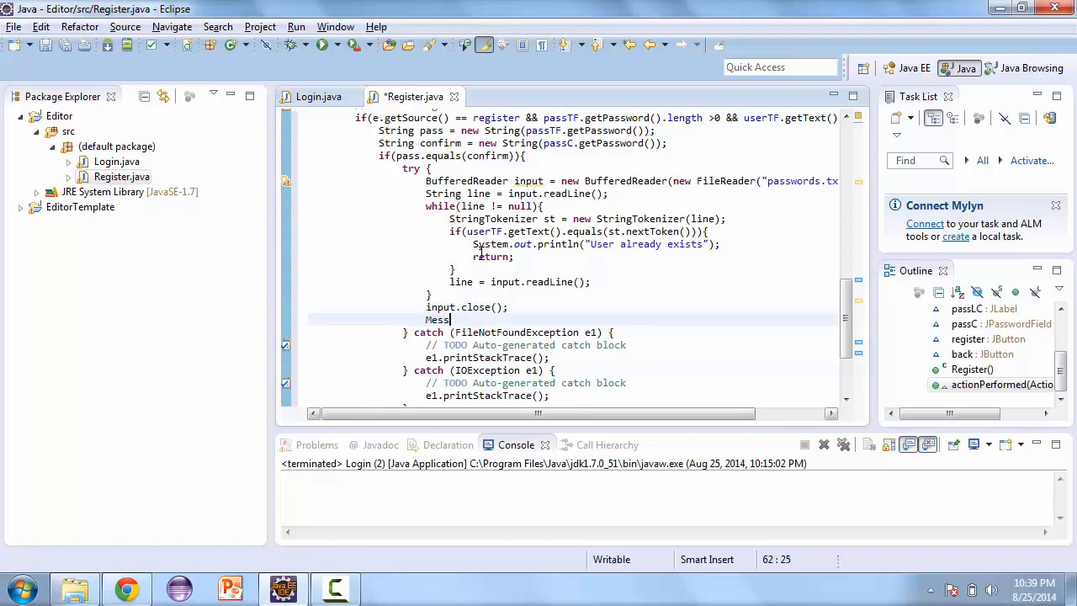
pyautogui.write('ageDige')
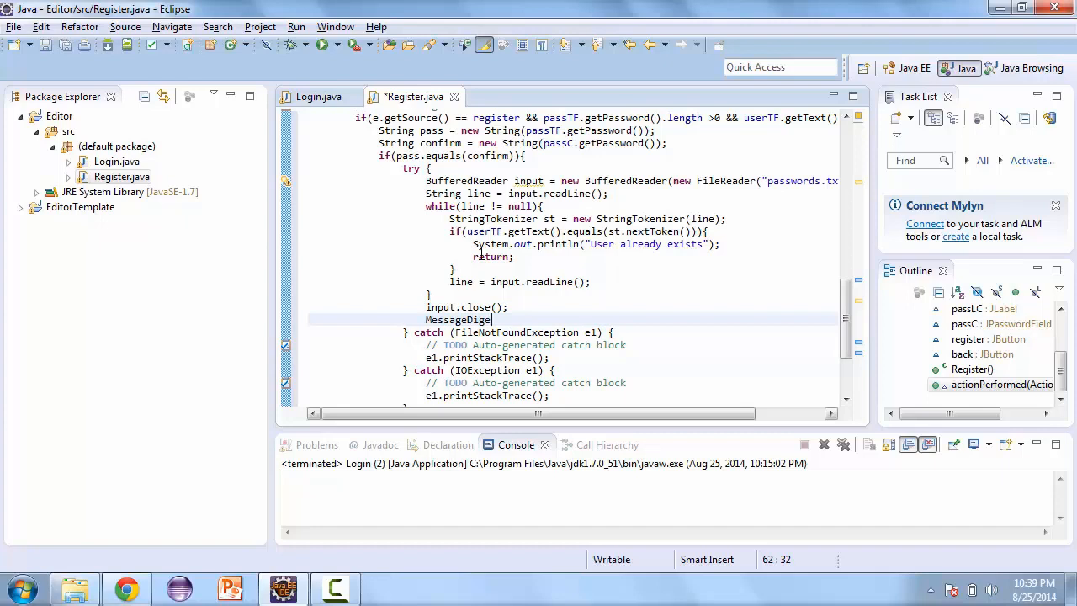
pyautogui.write('md =')
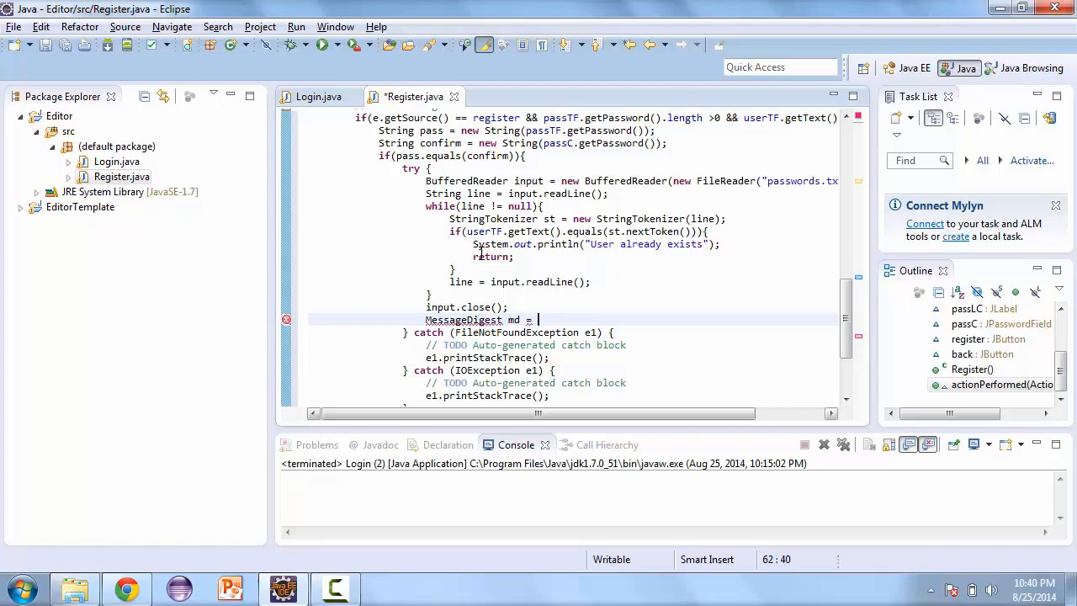
pyautogui.write('MessageDisget')
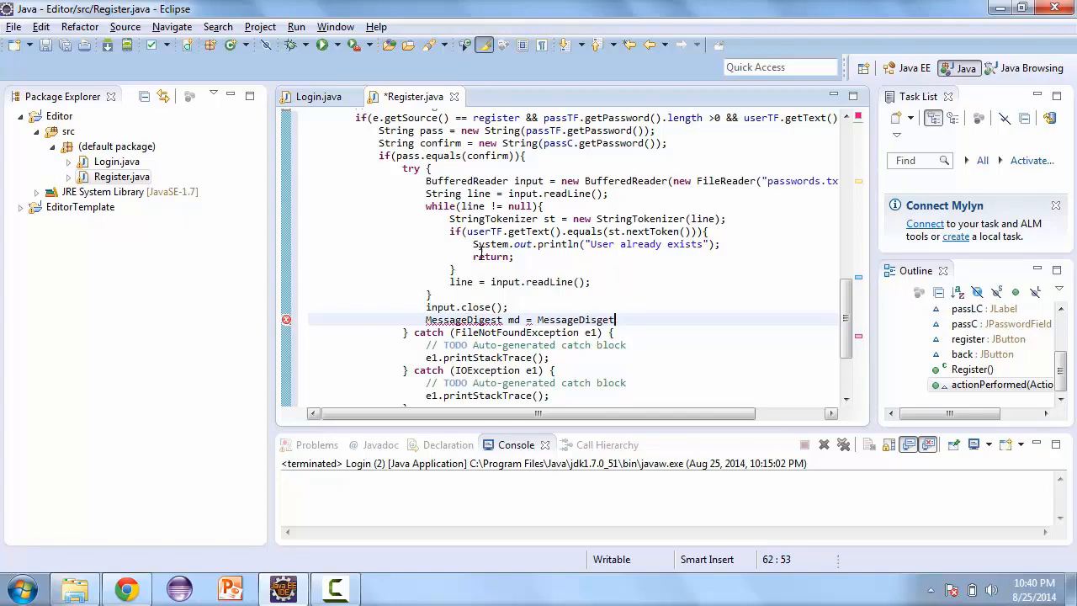
pyautogui.write('.g')
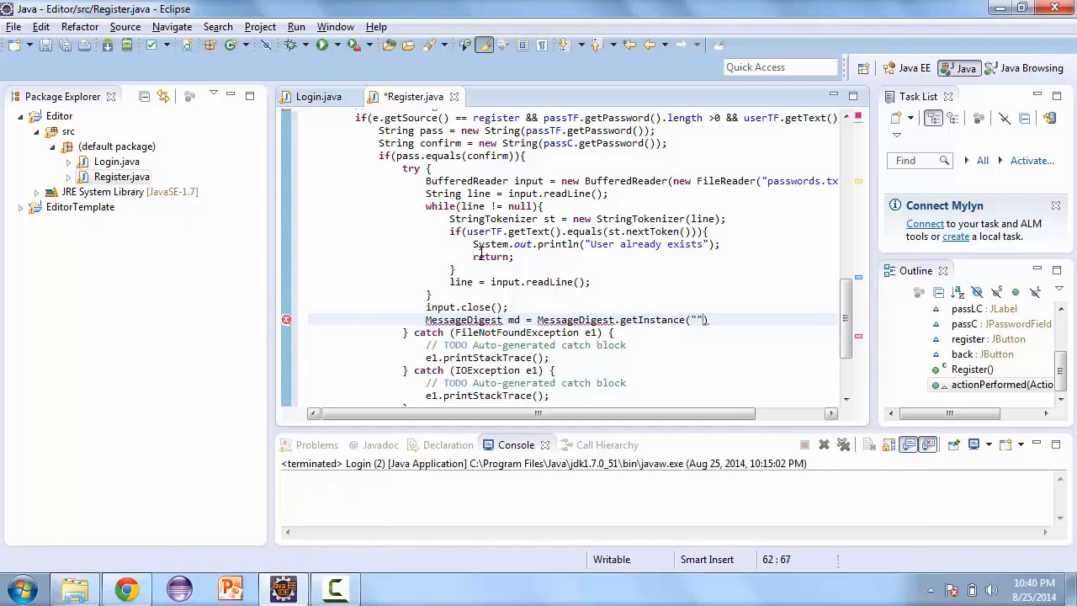
pyautogui.write('SHA')
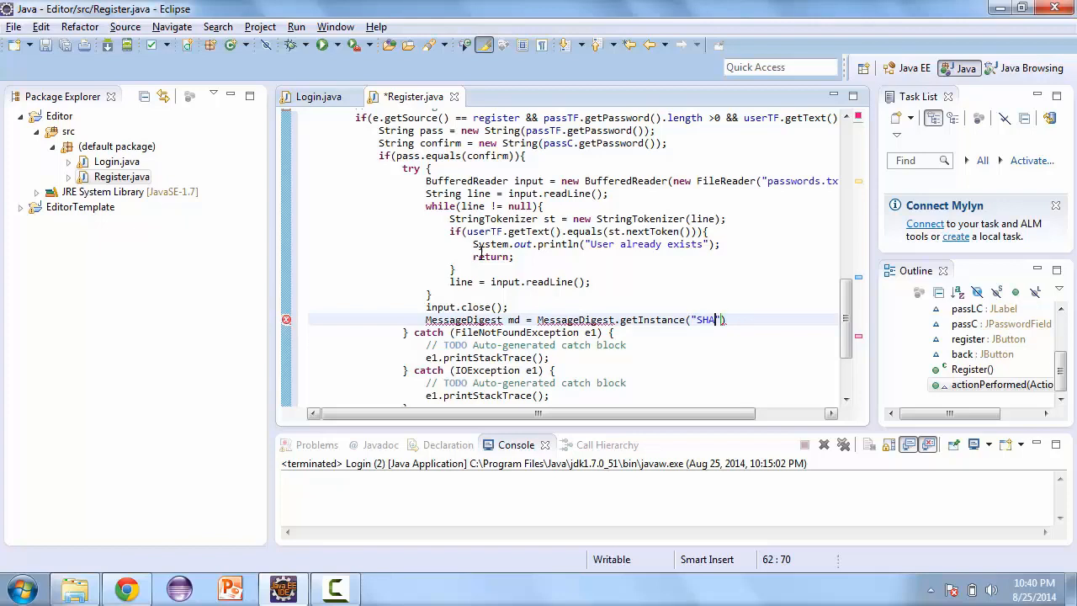
pyautogui.write('-')
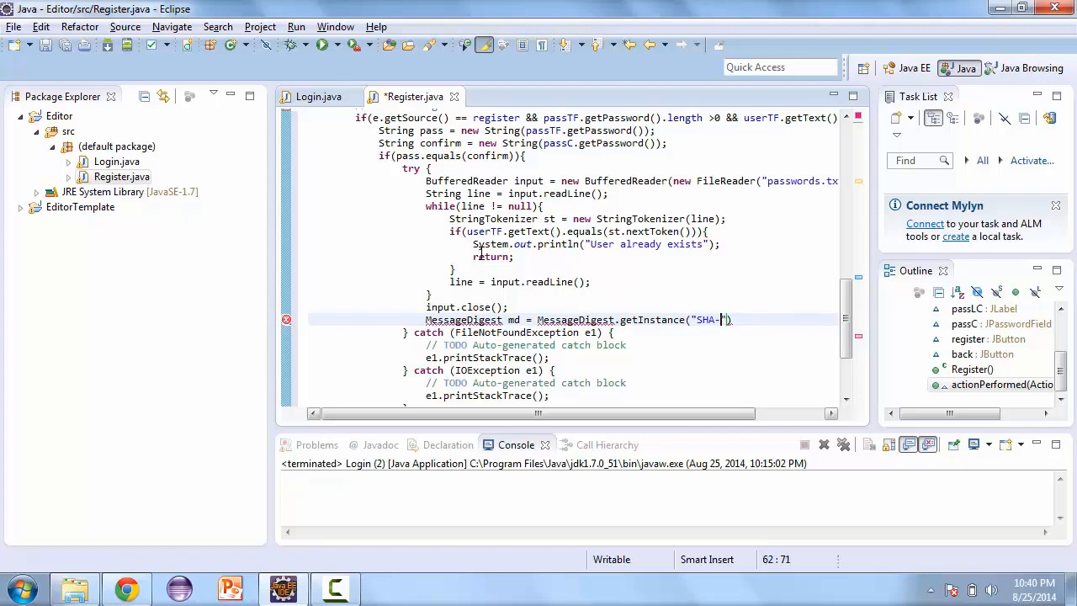
pyautogui.write('256')
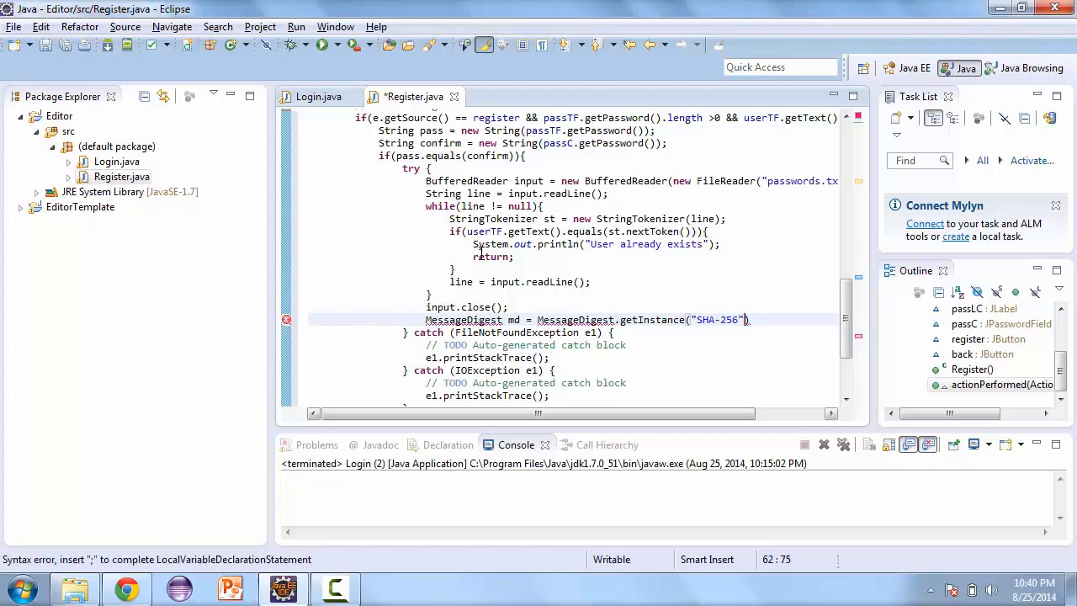
pyautogui.write(';')
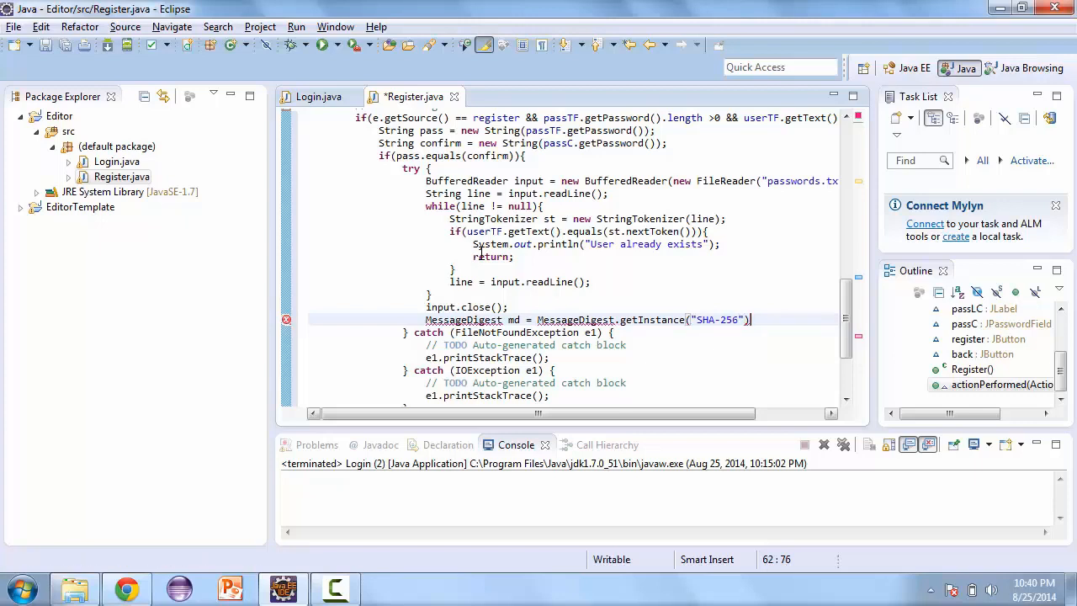
pyautogui.write(';')
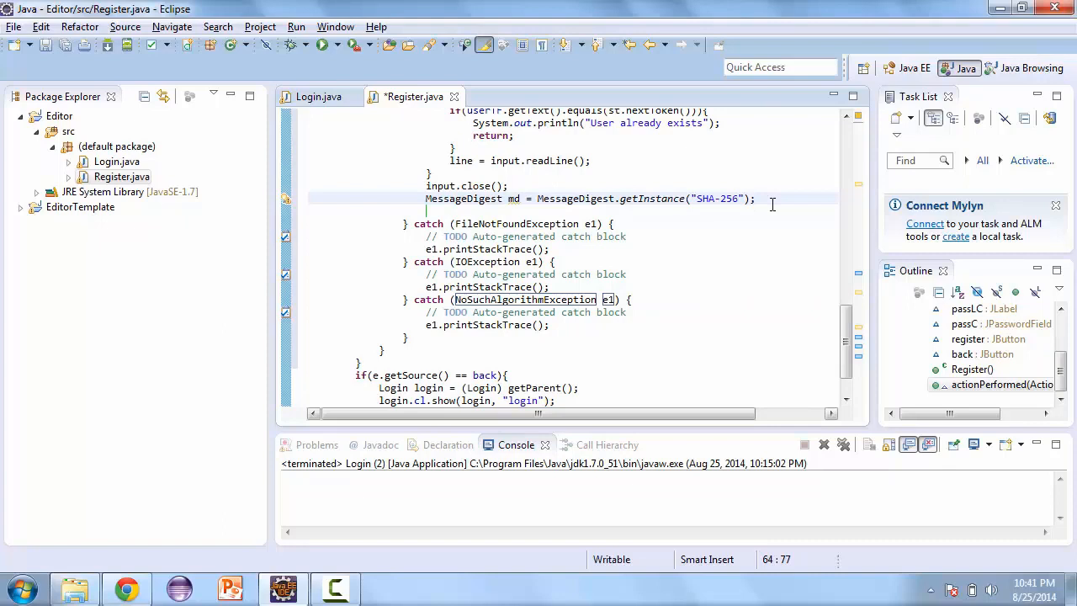
# - Add md.update(pass.getBytes()); on the next line, picking getBytes() from content assist
pyautogui.write('md.')
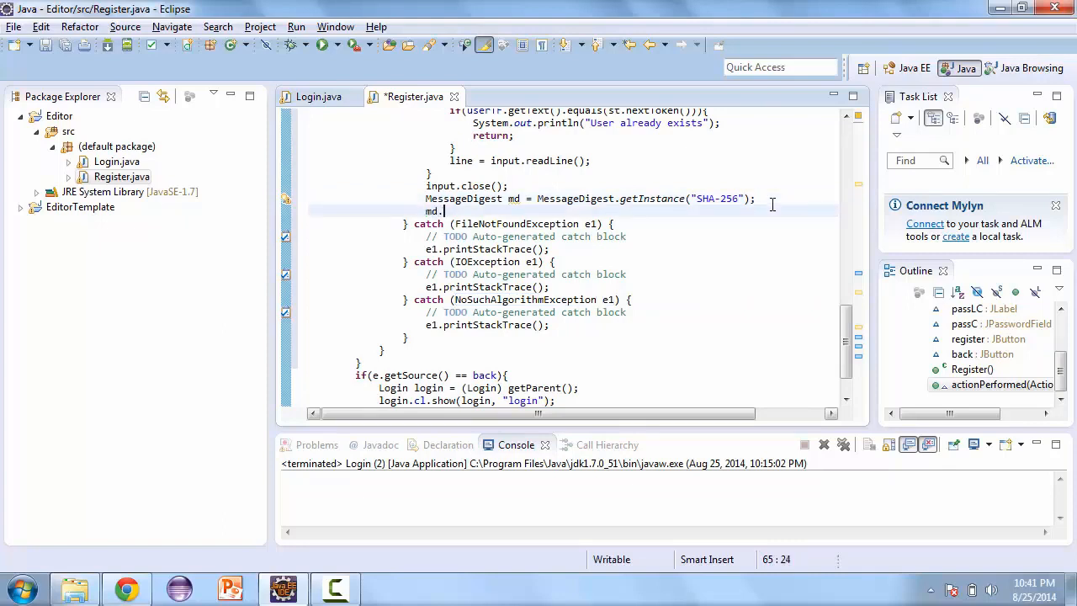
pyautogui.write('sup')
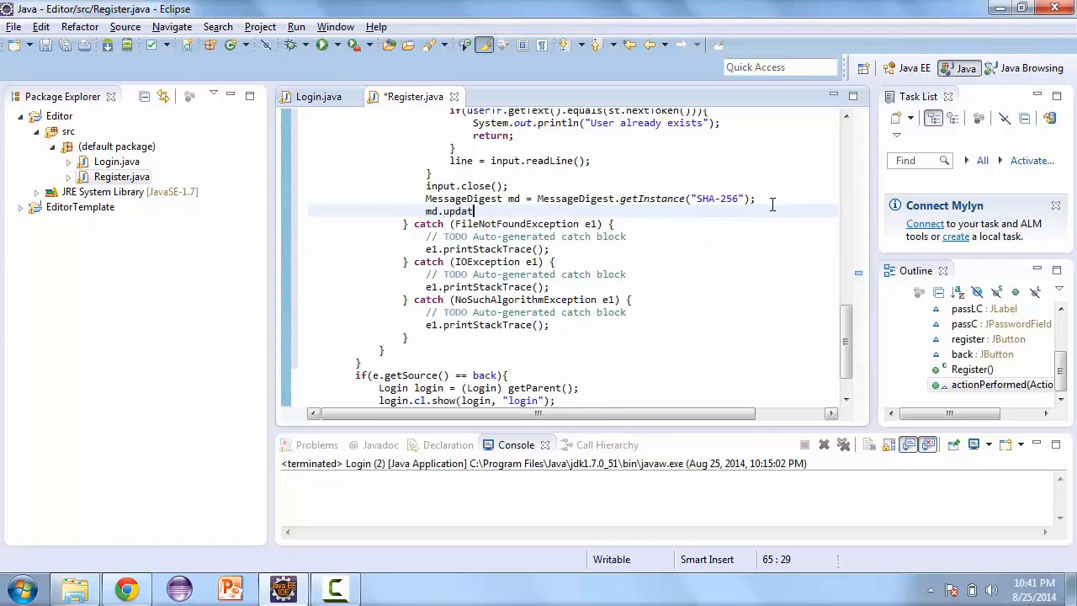
pyautogui.write('e(pass);')
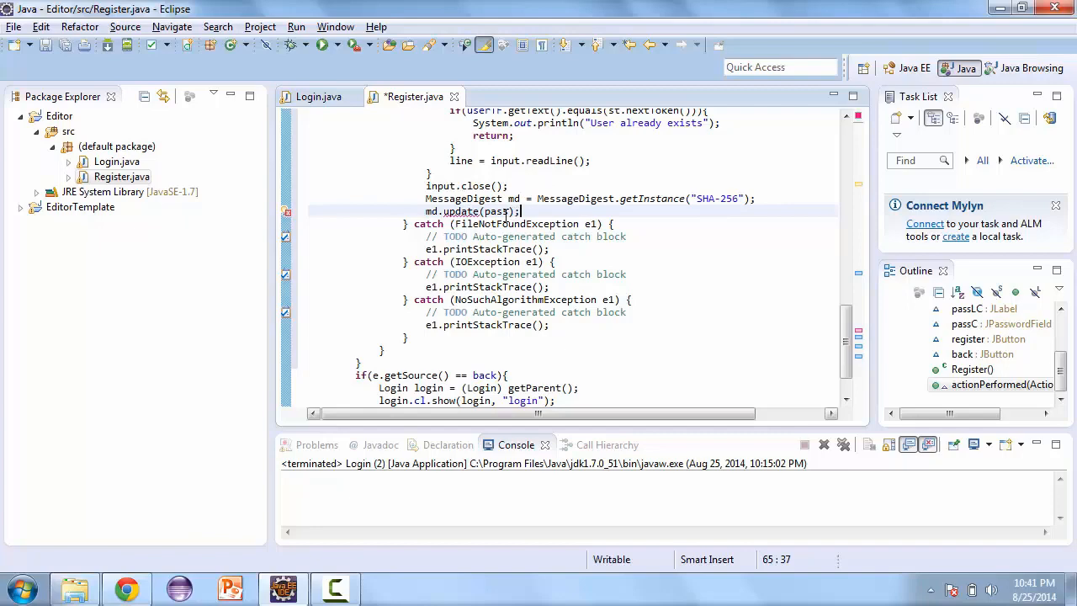
pyautogui.write('.getB')
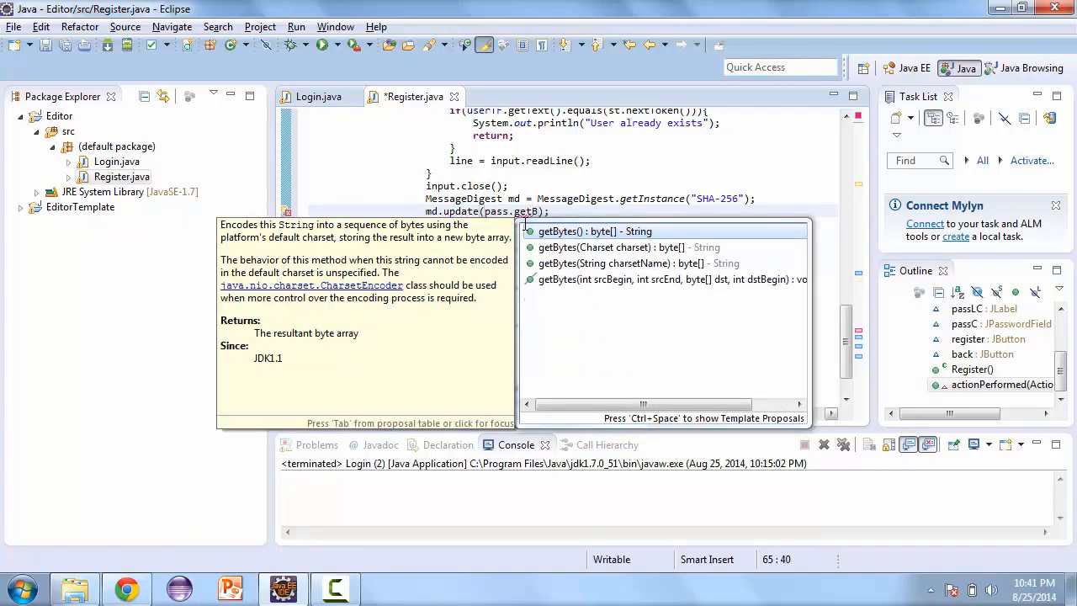
pyautogui.write('ytes(')
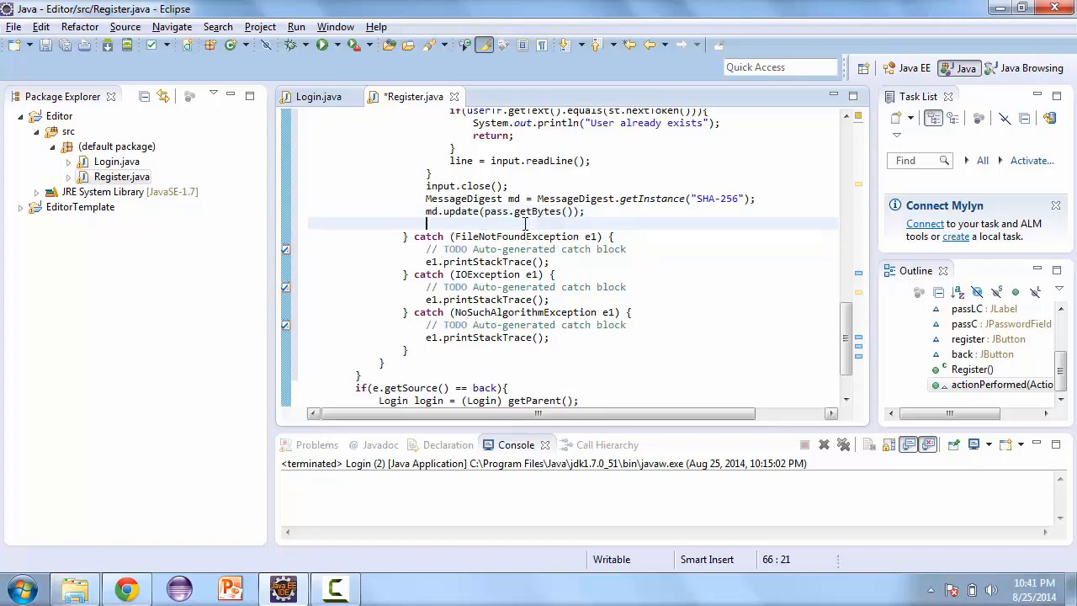
# - Store the digest in byte byteData[] = md.digest();
pyautogui.write('byte')
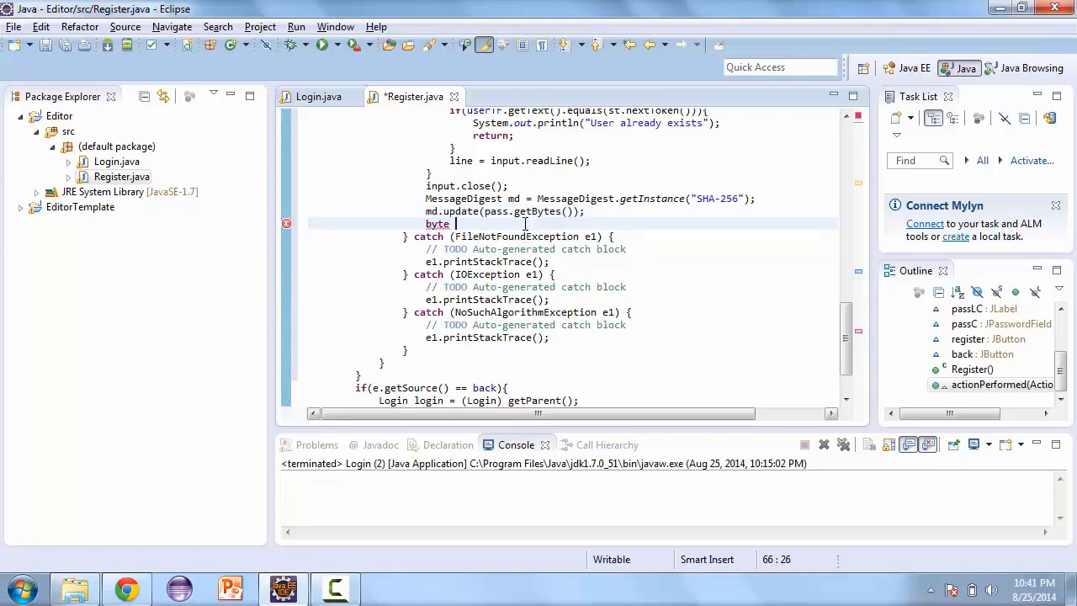
pyautogui.write('byte')
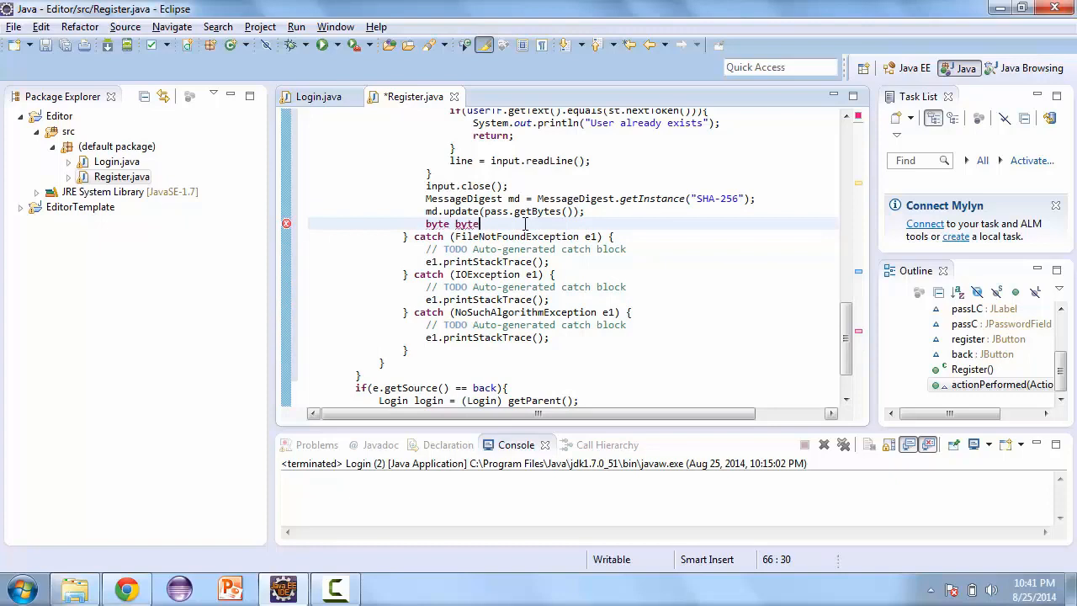
pyautogui.write('Data')
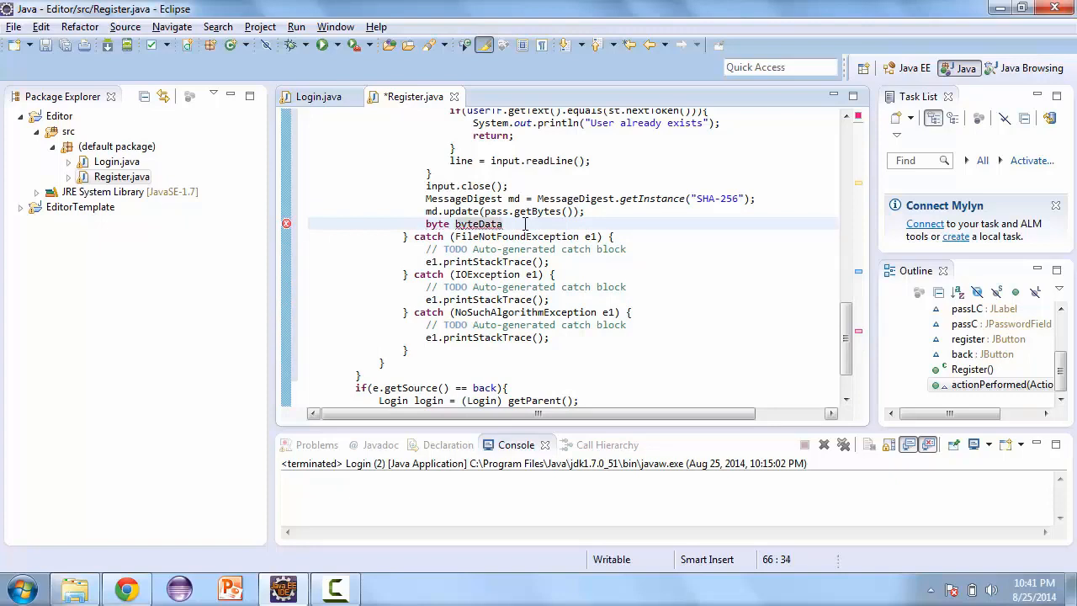
pyautogui.write('[] =')
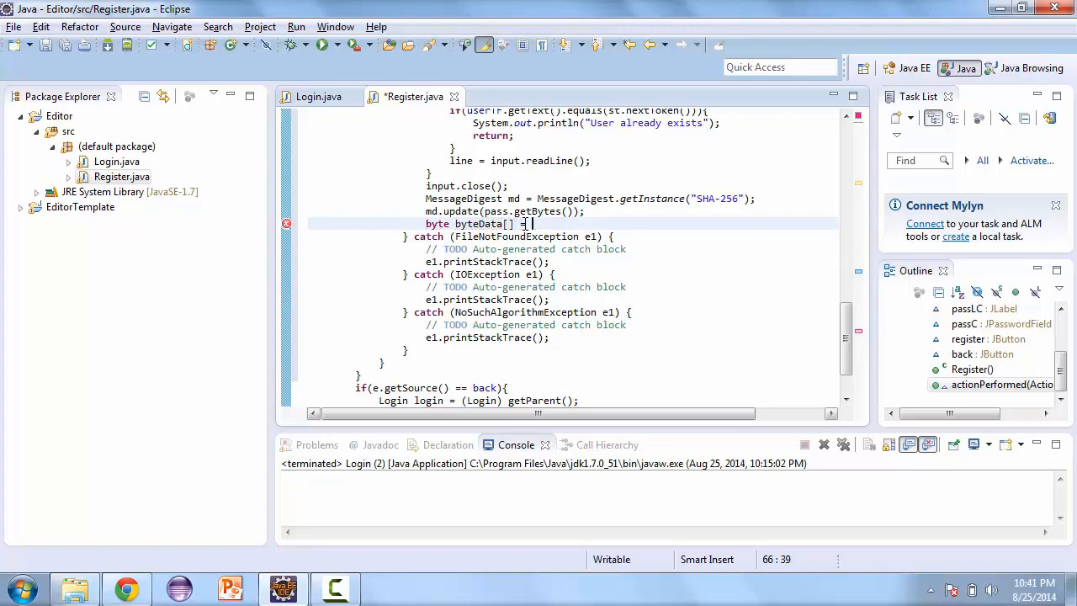
pyautogui.write('md.digest();')
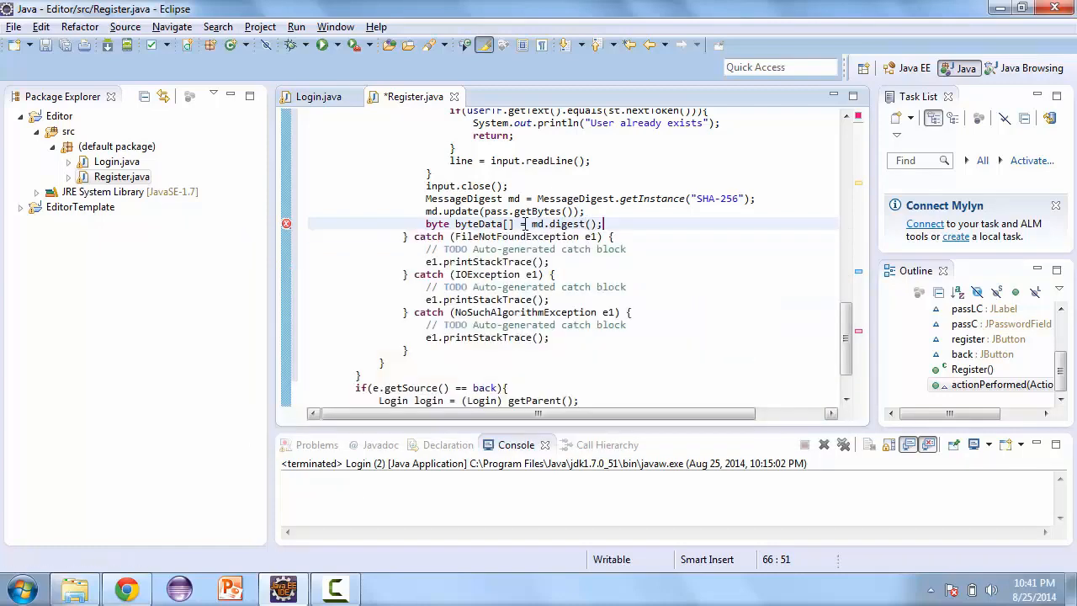
# - Declare StringBuffer sb = new String(); for the hex result, fixing the BUgg typo
pyautogui.write('Str')
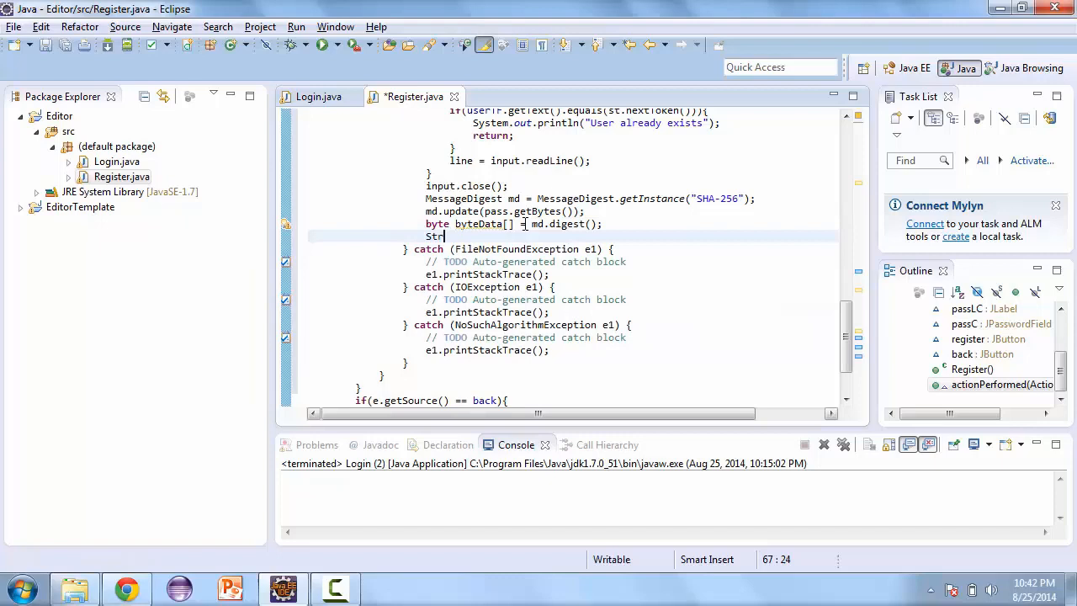
pyautogui.write('ingBUgg')
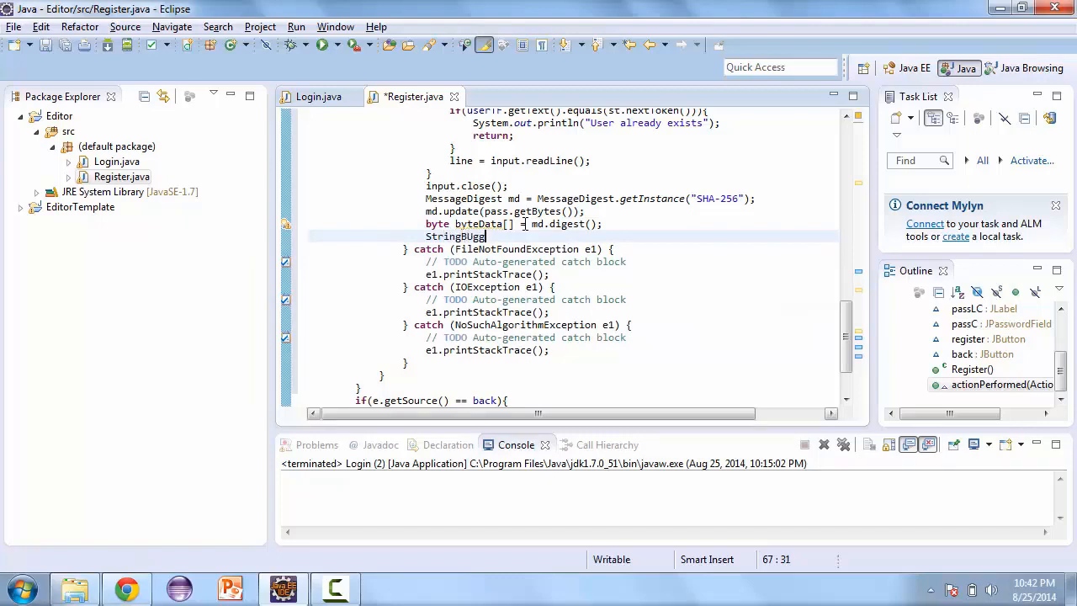
pyautogui.press('BackSpace')
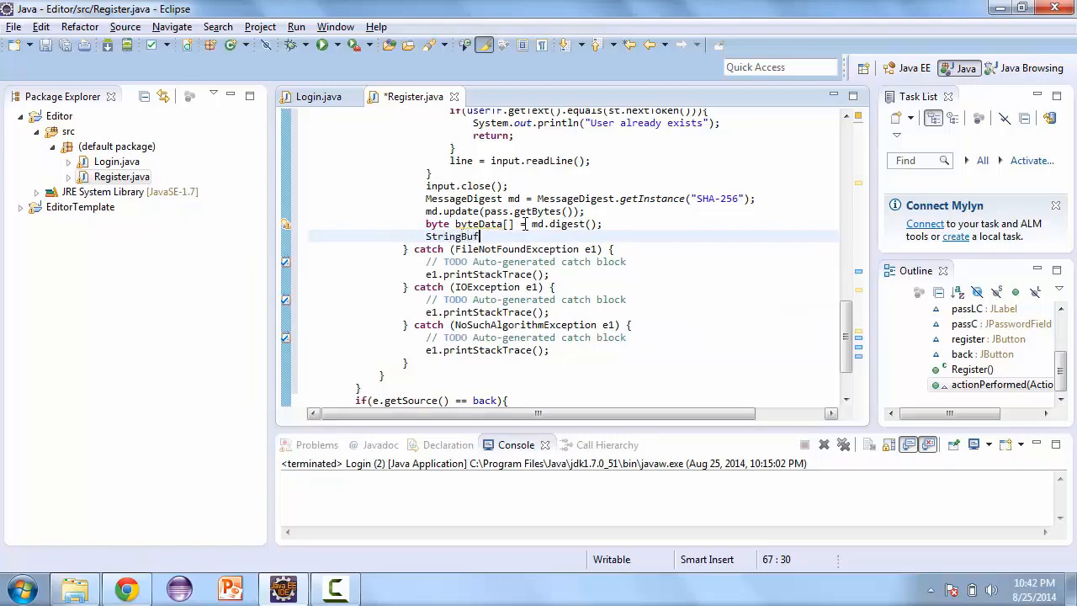
pyautogui.write('fer sb')
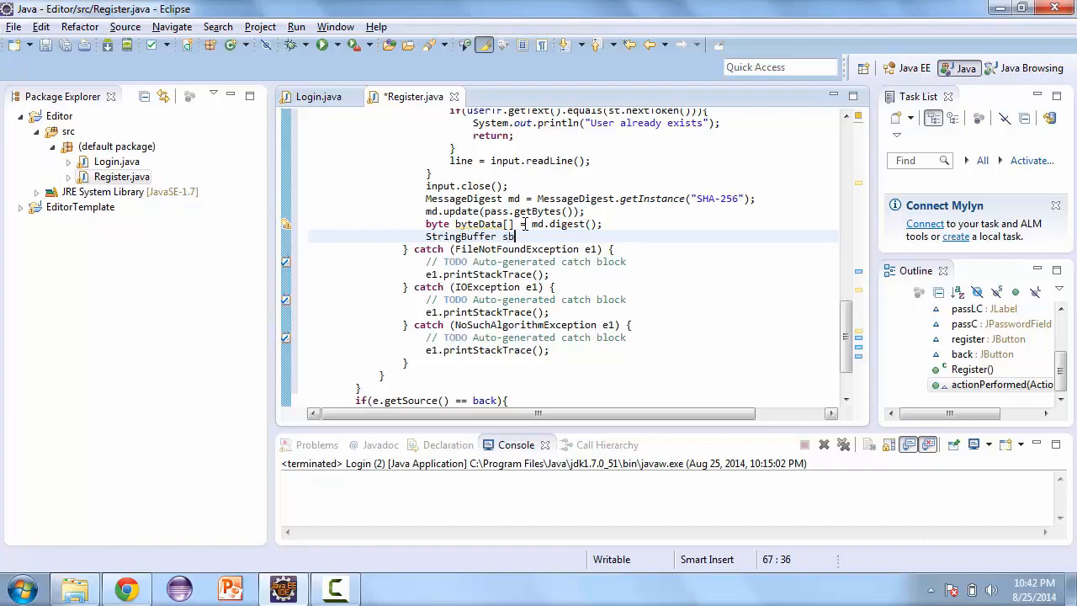
pyautogui.write('= new Str')
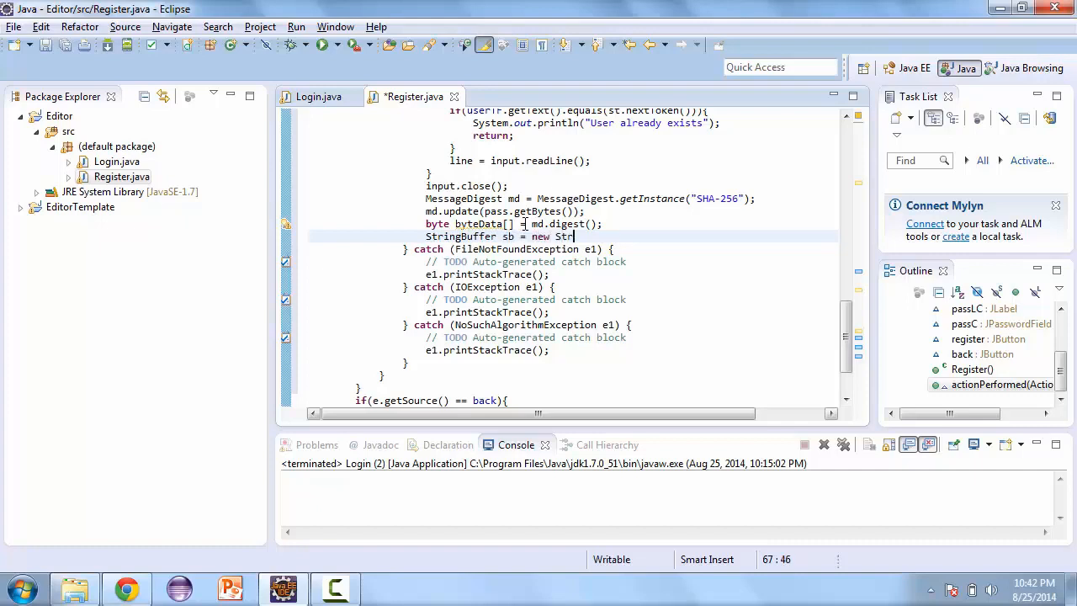
pyautogui.write('ing();')
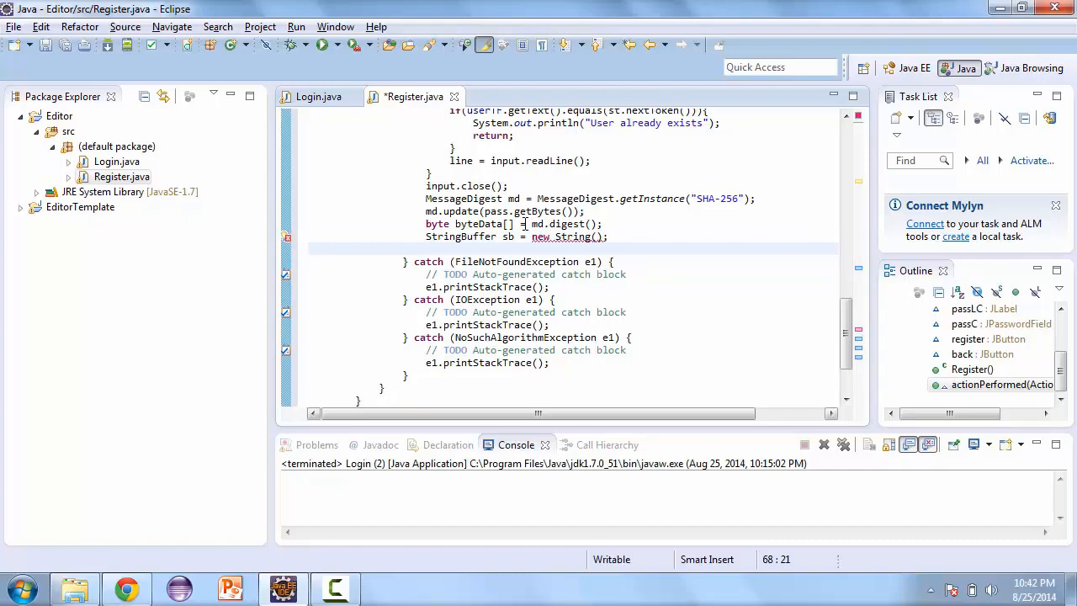
# - Write a for loop header iterating i from 0 over byteData.length
pyautogui.click(592, 236)
pyautogui.write('Buffer')
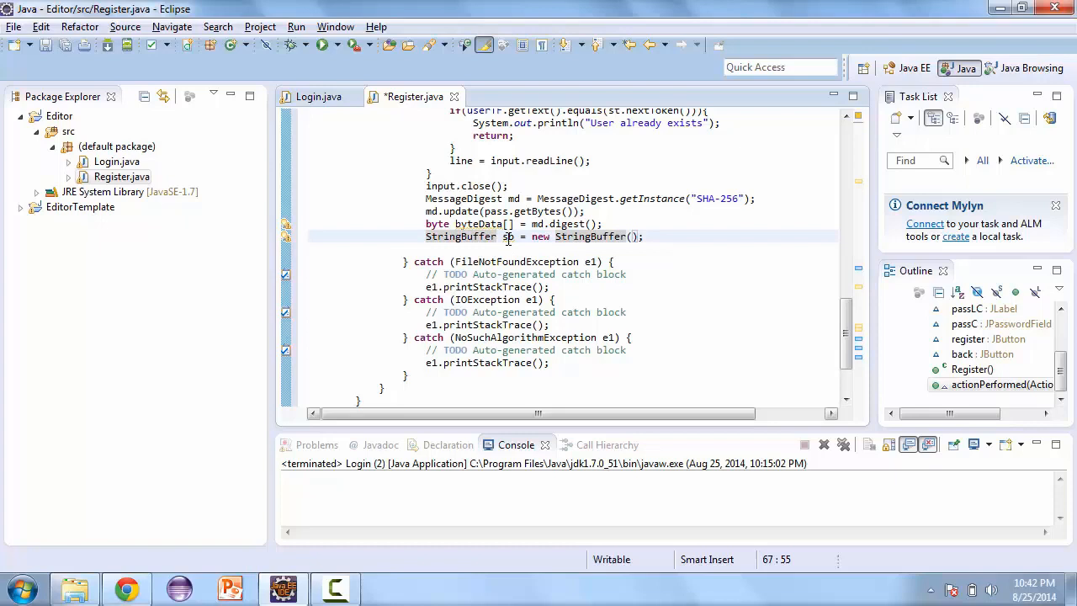
pyautogui.write('fo')
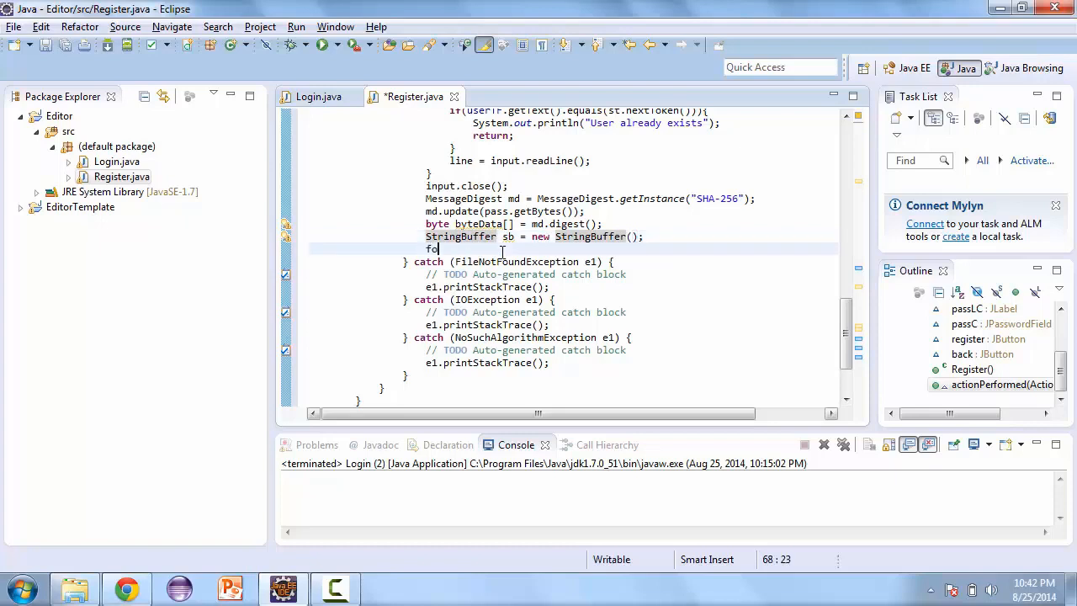
pyautogui.write('r')
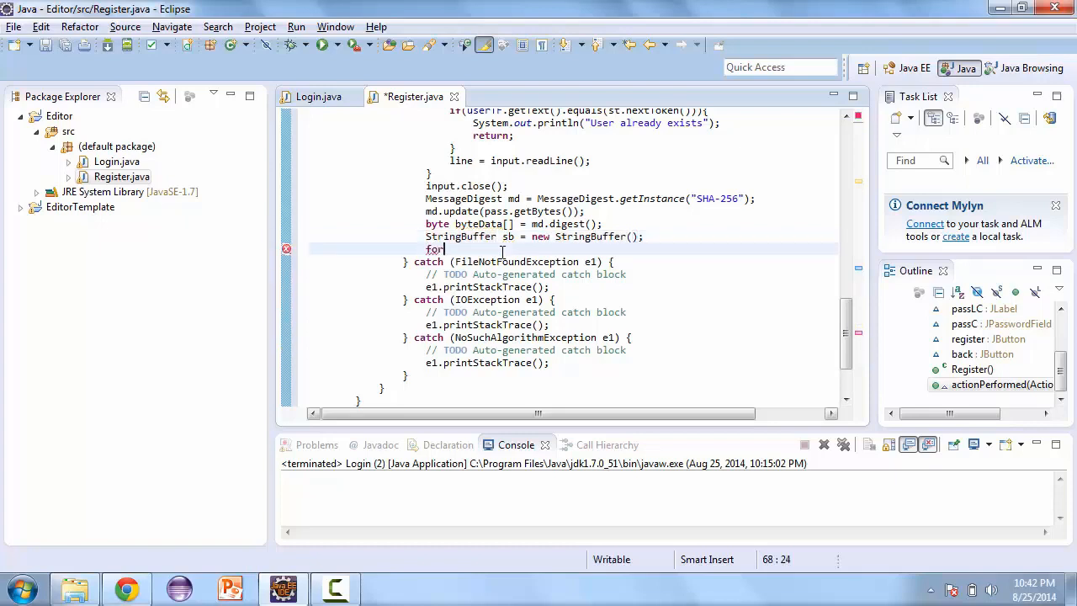
pyautogui.write('(int')
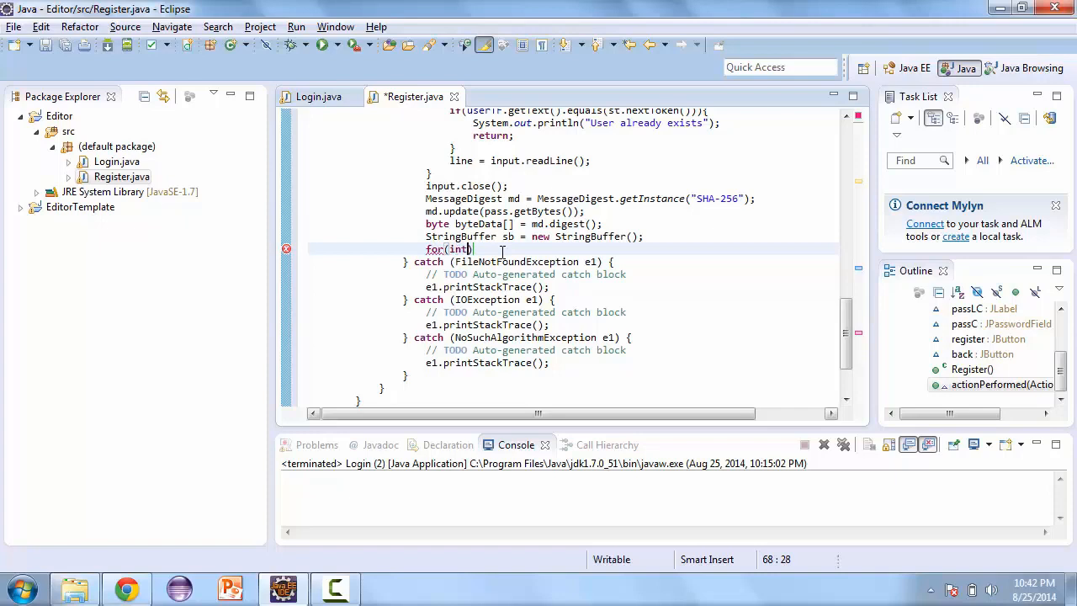
pyautogui.write('i = 0; i <')
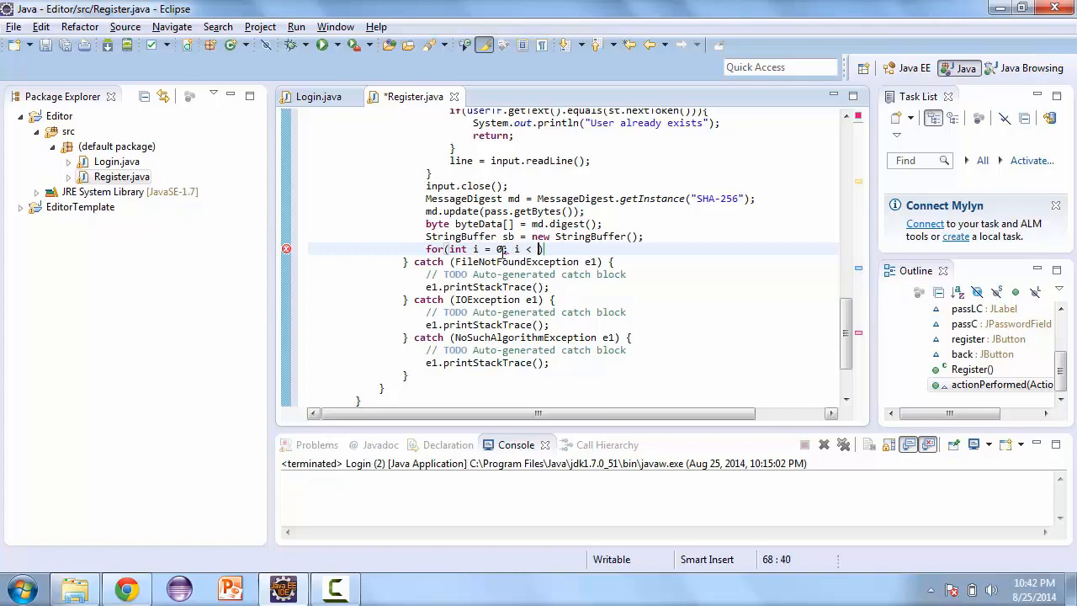
pyautogui.write('byteData.length;')
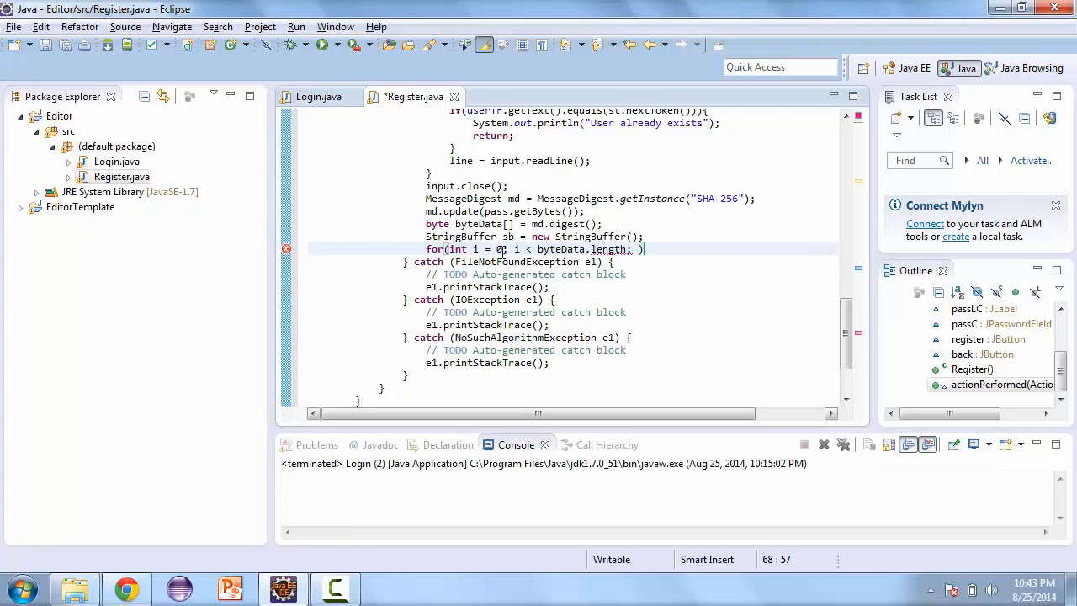
pyautogui.write('i')
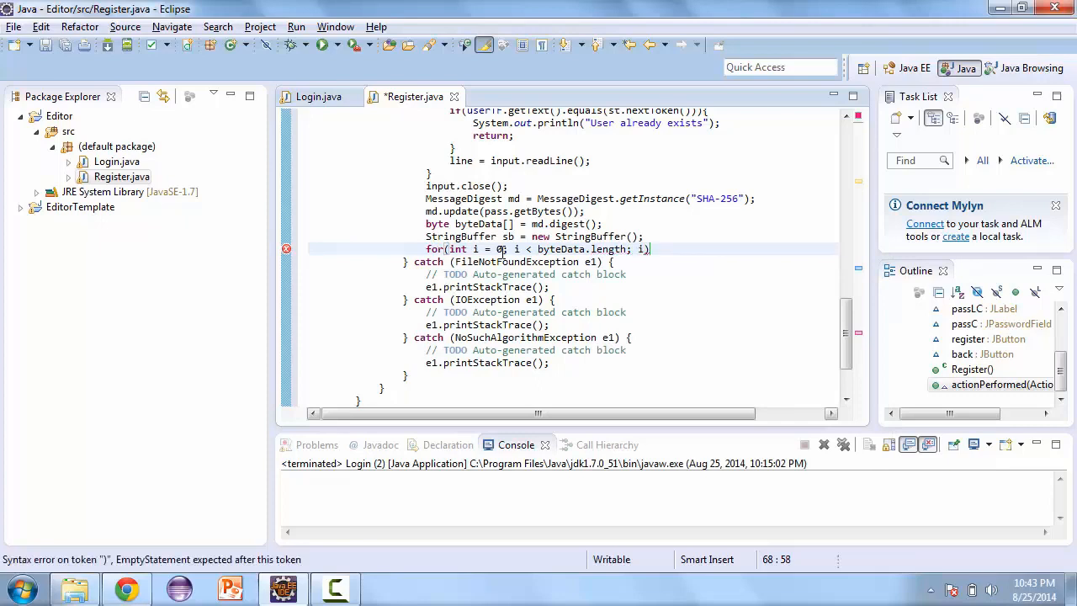
pyautogui.write('++')
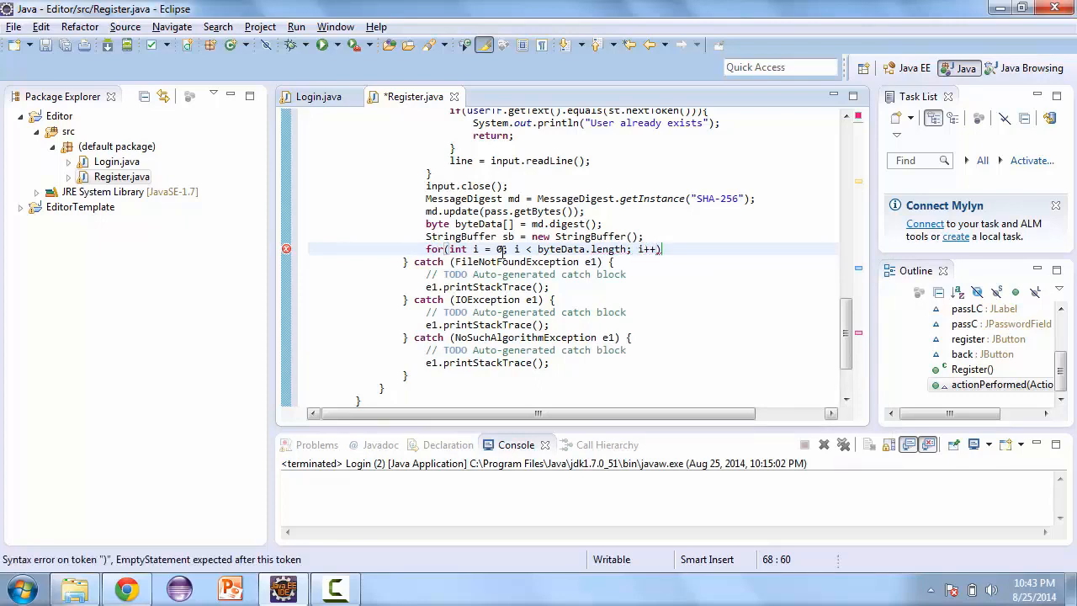
# - Append Integer.toString((byteData[i] & 0xFF) + 0x100, 16).substring(1) to sb inside the loop
pyautogui.write('sb')
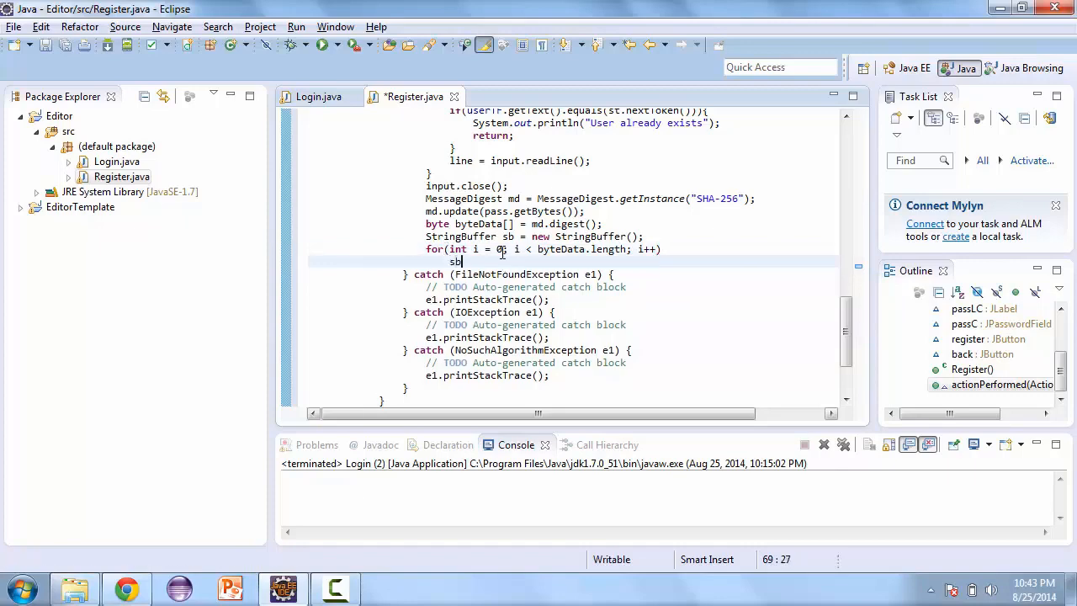
pyautogui.write('.app')
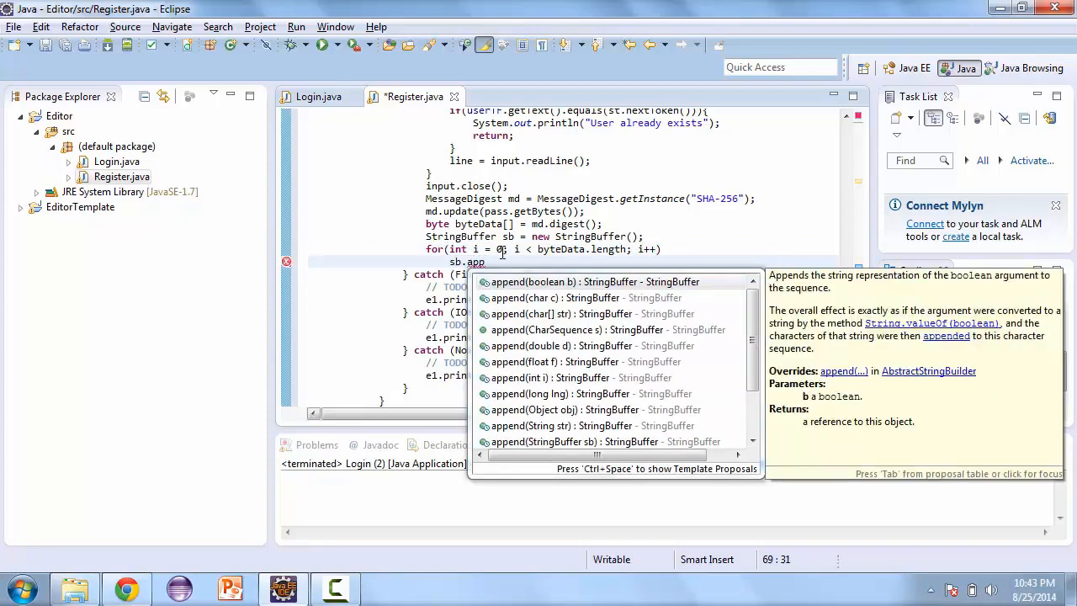
pyautogui.write('end(Integer.')
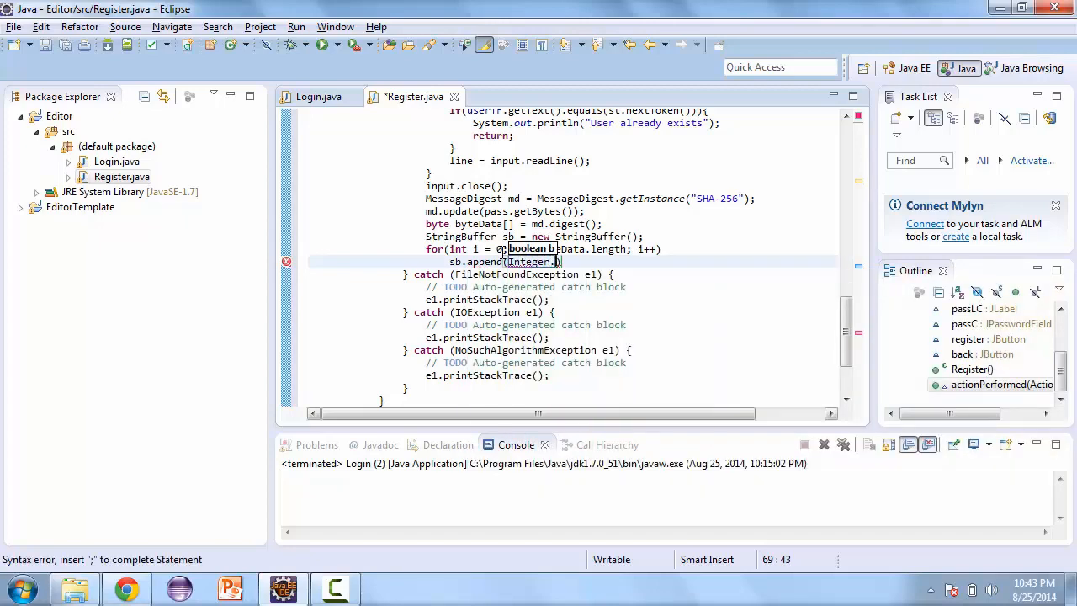
pyautogui.write('toString((byteData[i] & 0c')
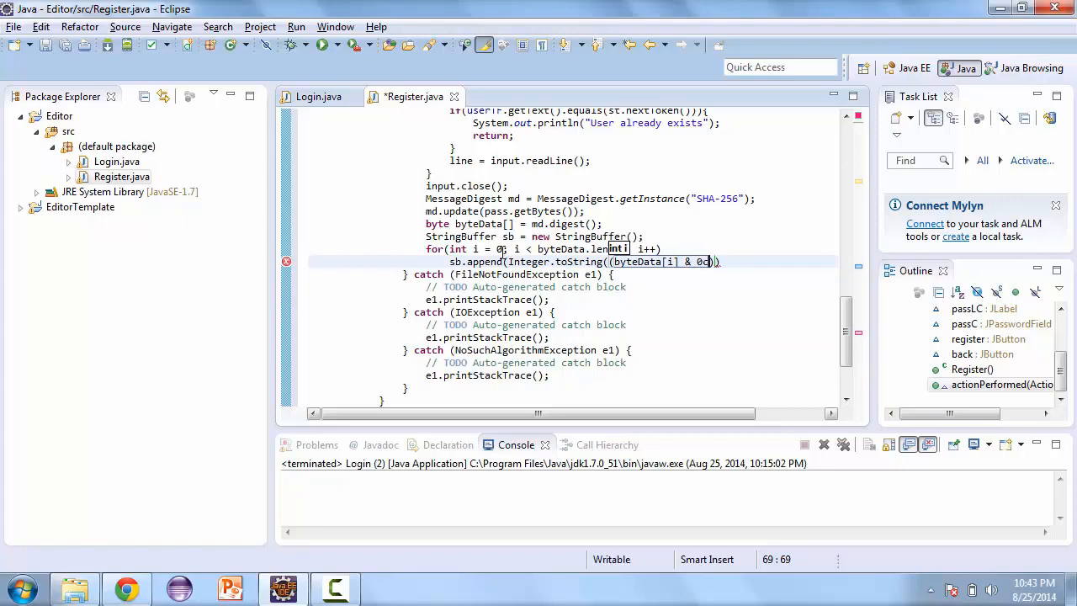
pyautogui.write('xFF')
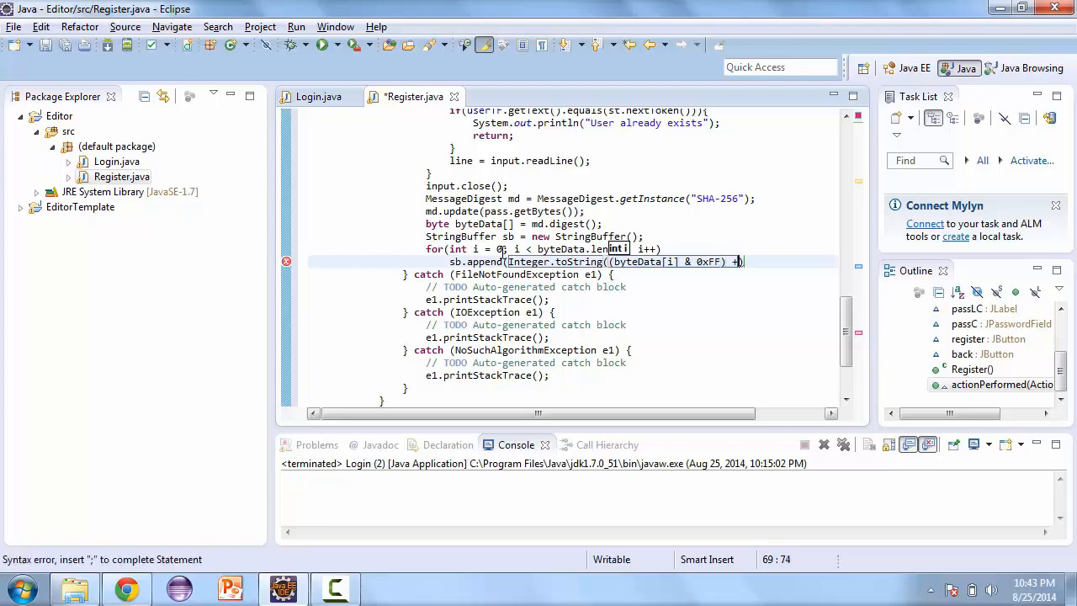
pyautogui.write('0x')
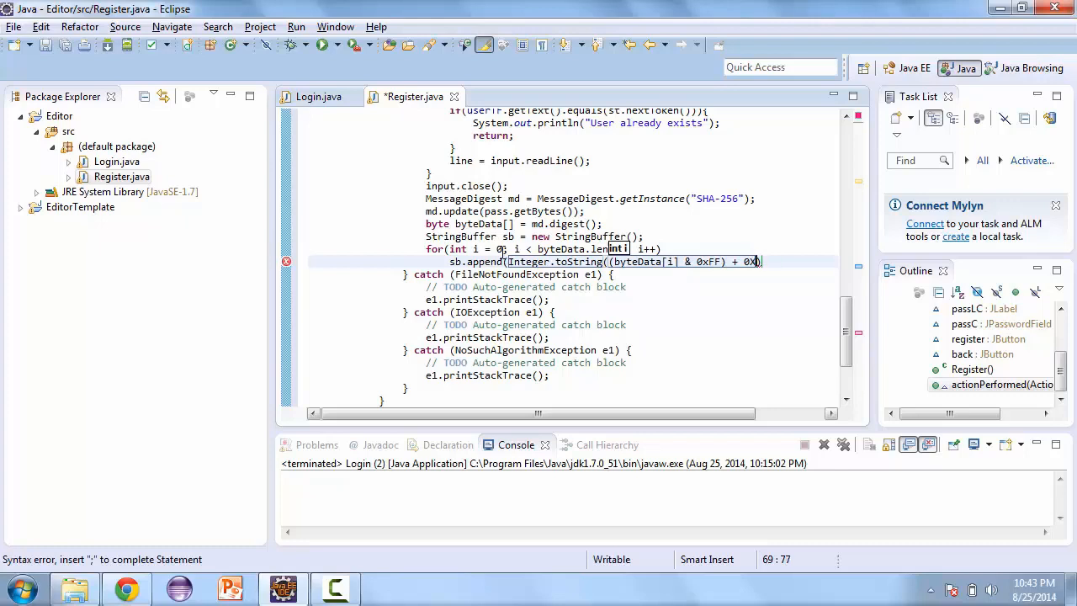
pyautogui.write('100, 16')
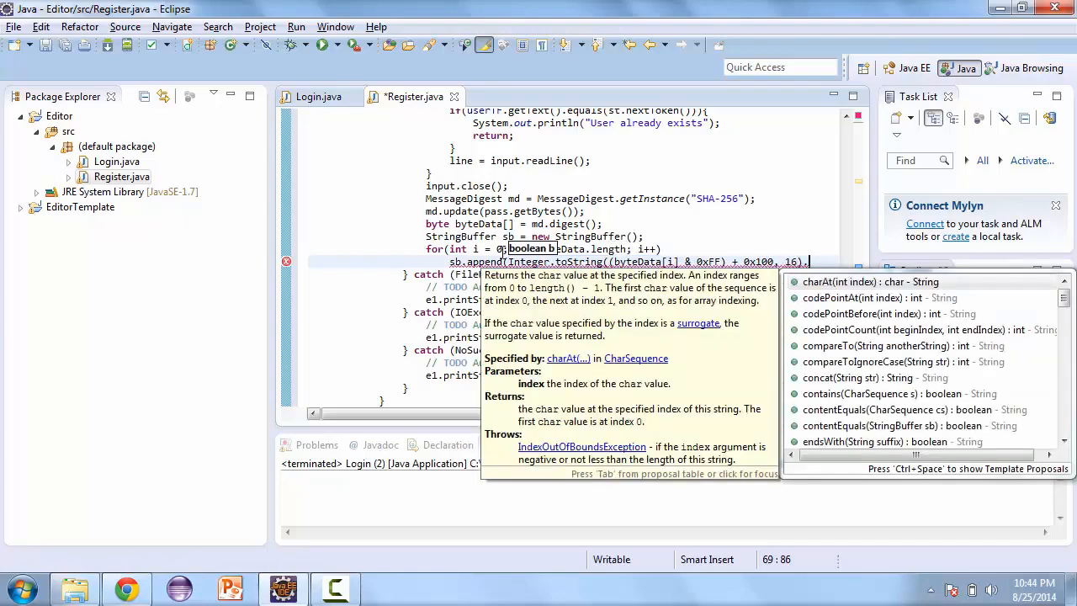
pyautogui.write('.substring(1));')
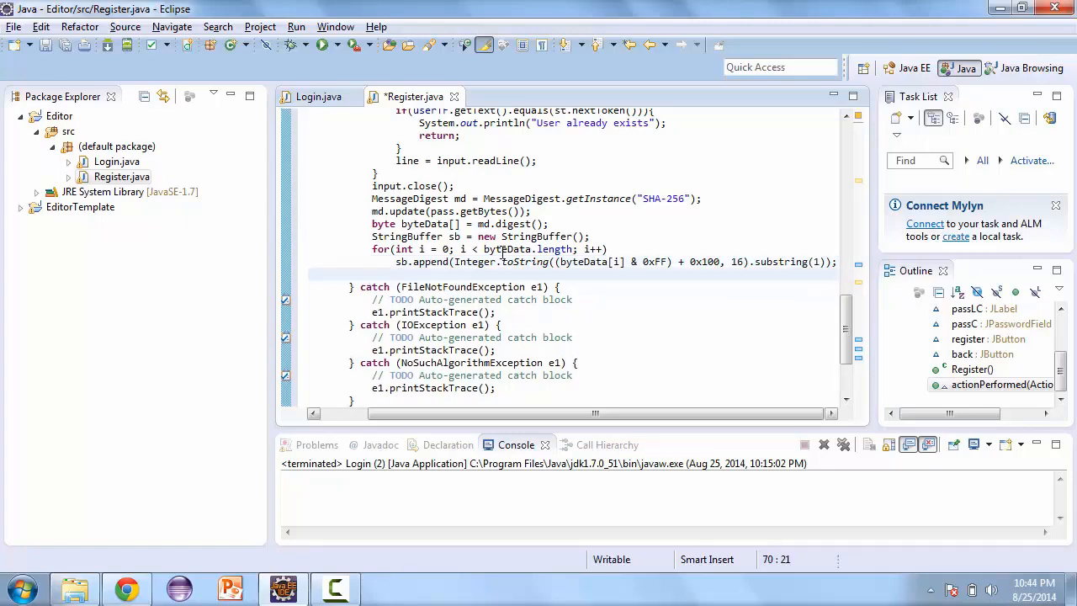
# - Declare BufferedWriter output on new FileWriter("passwords.txt", true), correcting the 'ture' typo
pyautogui.write('Buffer')
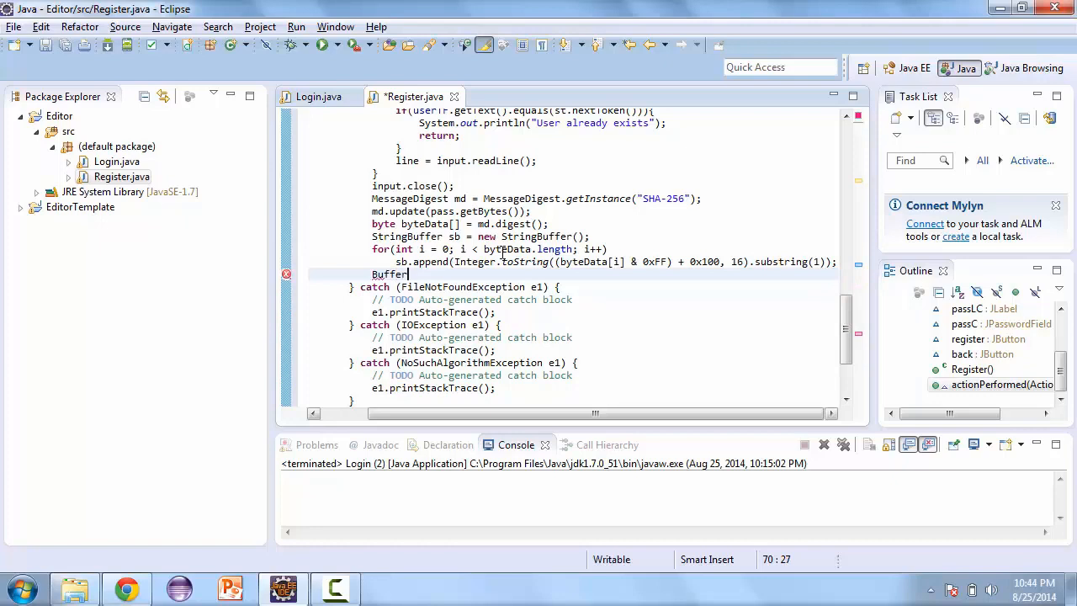
pyautogui.write('edWriter')
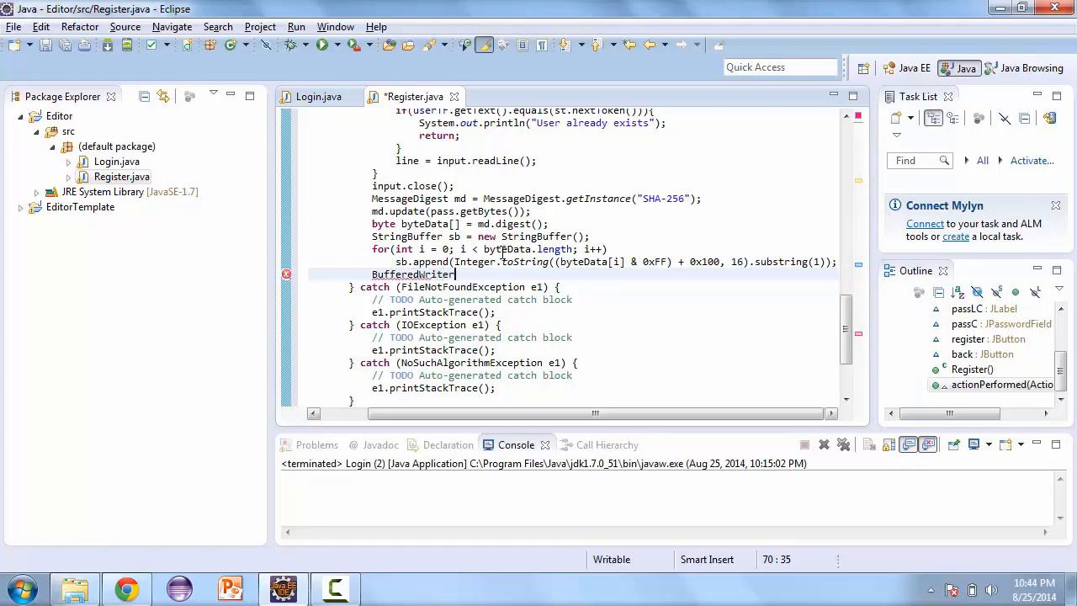
pyautogui.write('output = new B')
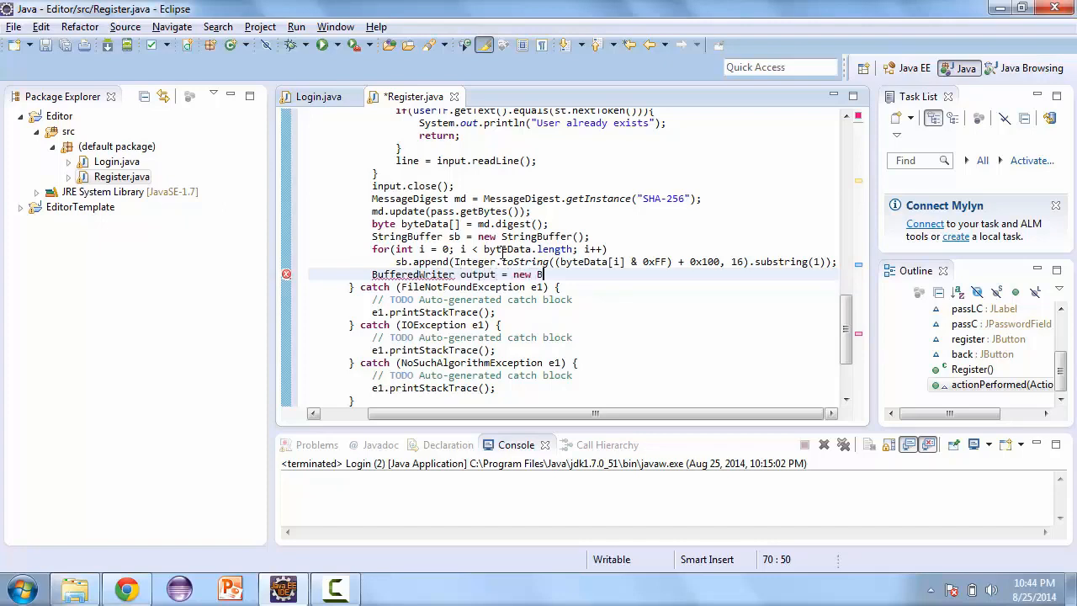
pyautogui.write('ufferedWriter(new FileWriter')
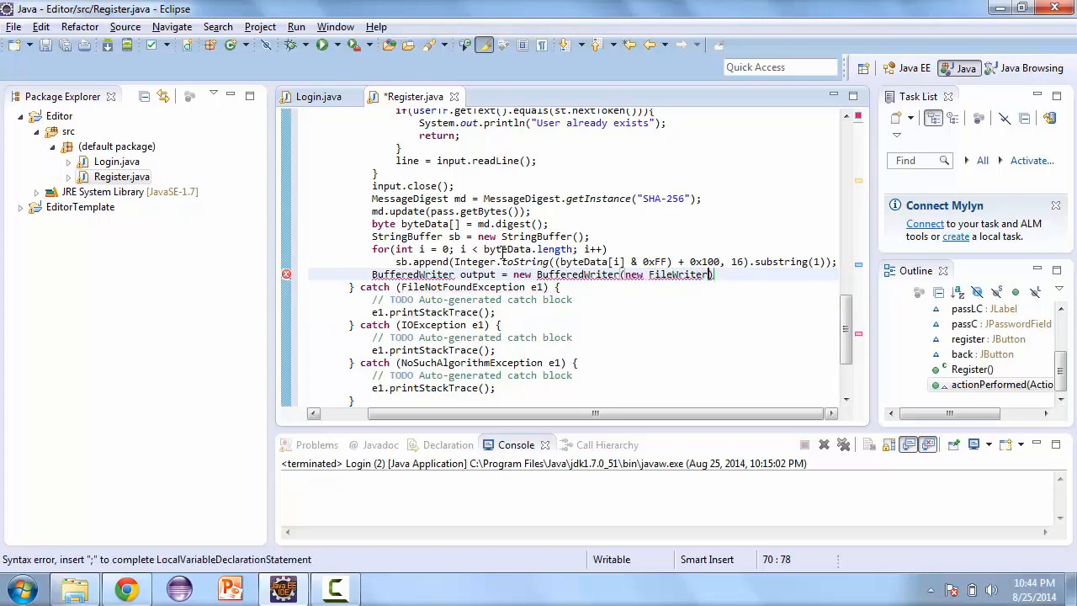
pyautogui.write('"pa')
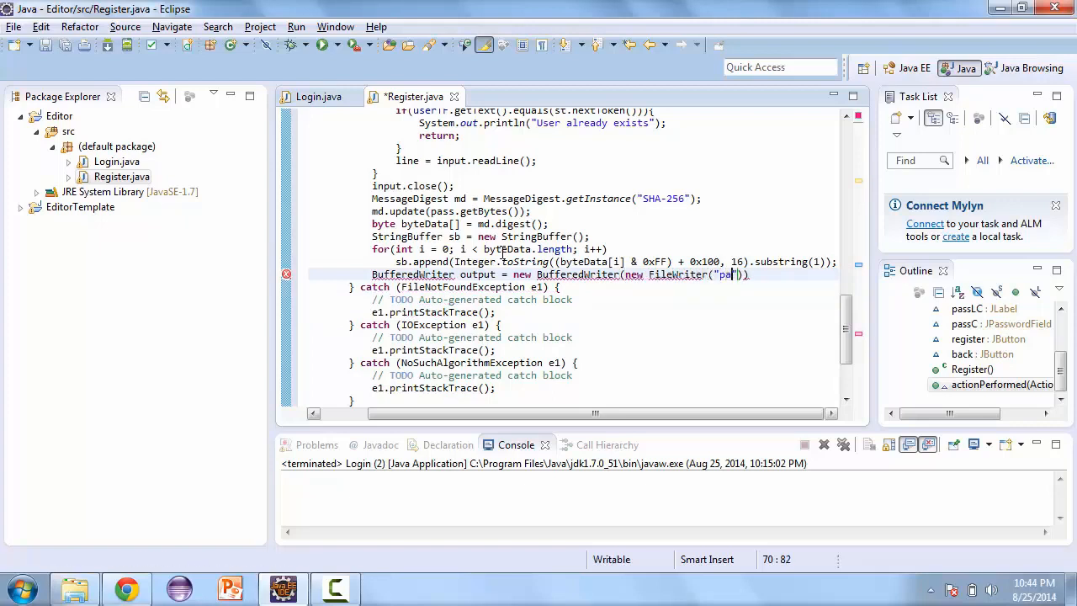
pyautogui.write('sswor')
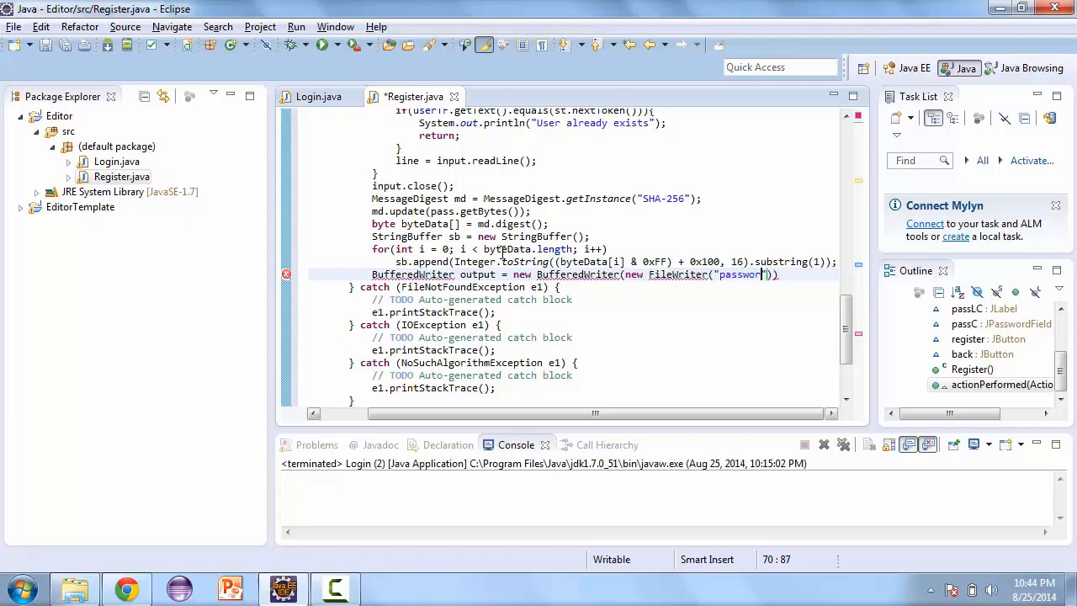
pyautogui.write('s.txt')
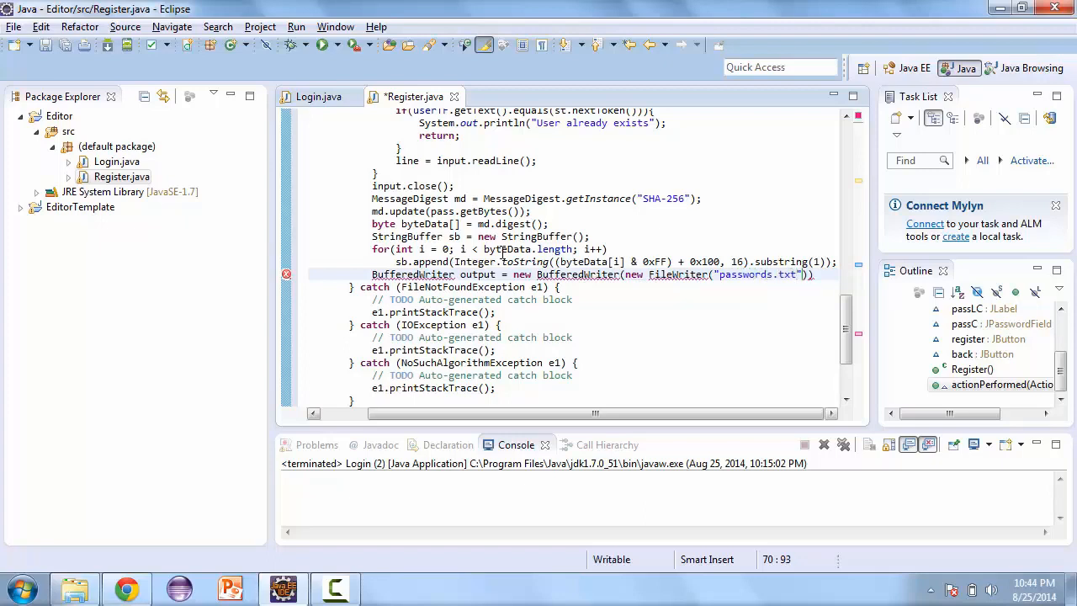
pyautogui.write(', ture')
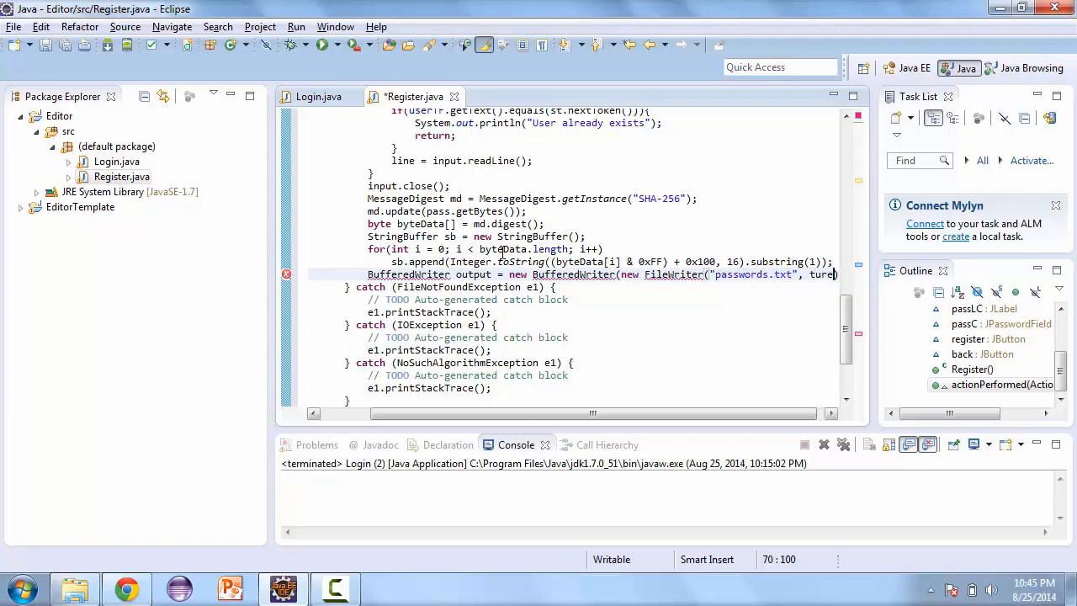
pyautogui.write('true')
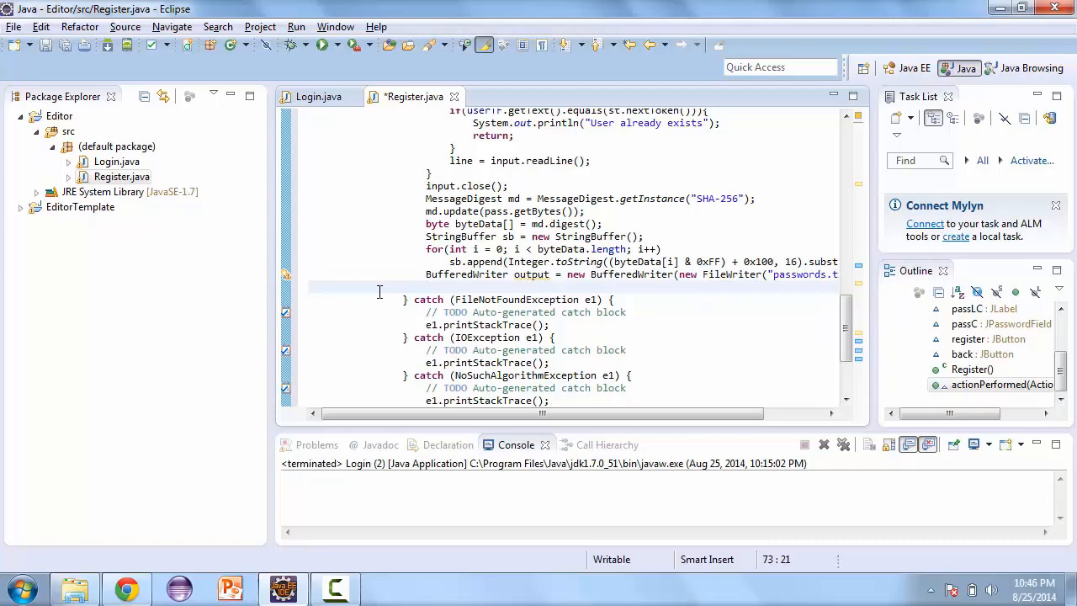
# - Write userTF.getText()+" "+sb.toString()+"\n" to output, then call output.close()
pyautogui.write('oup')
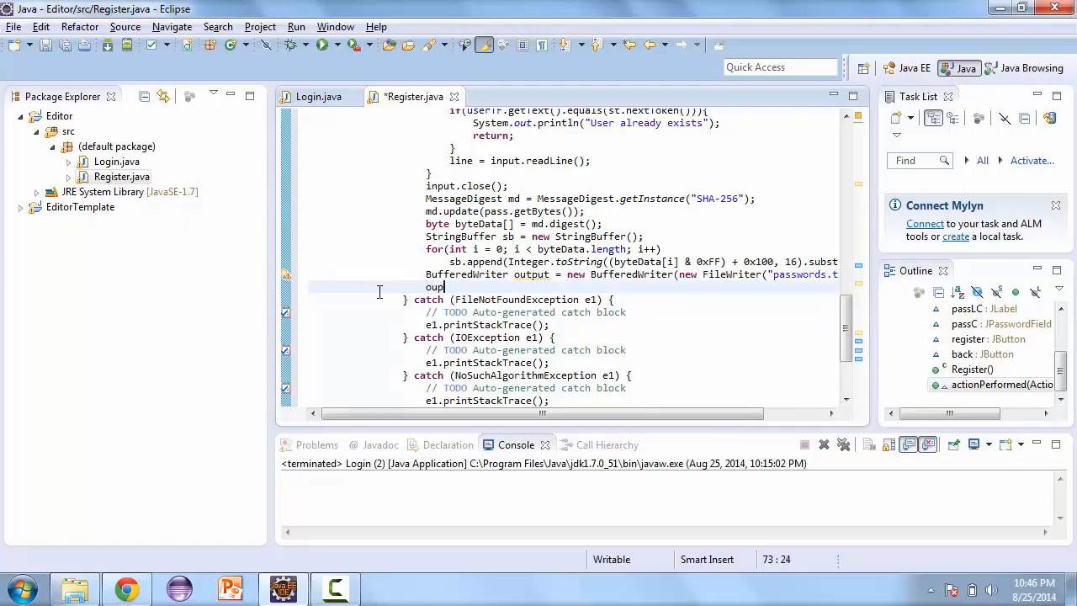
pyautogui.write('tut')
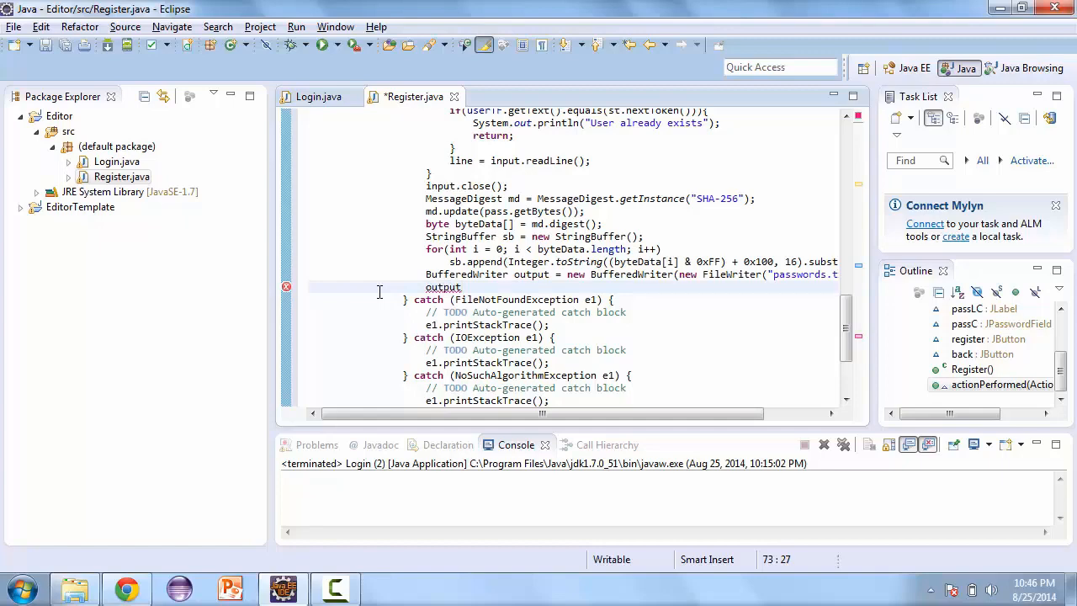
pyautogui.write('.write(userTF);')
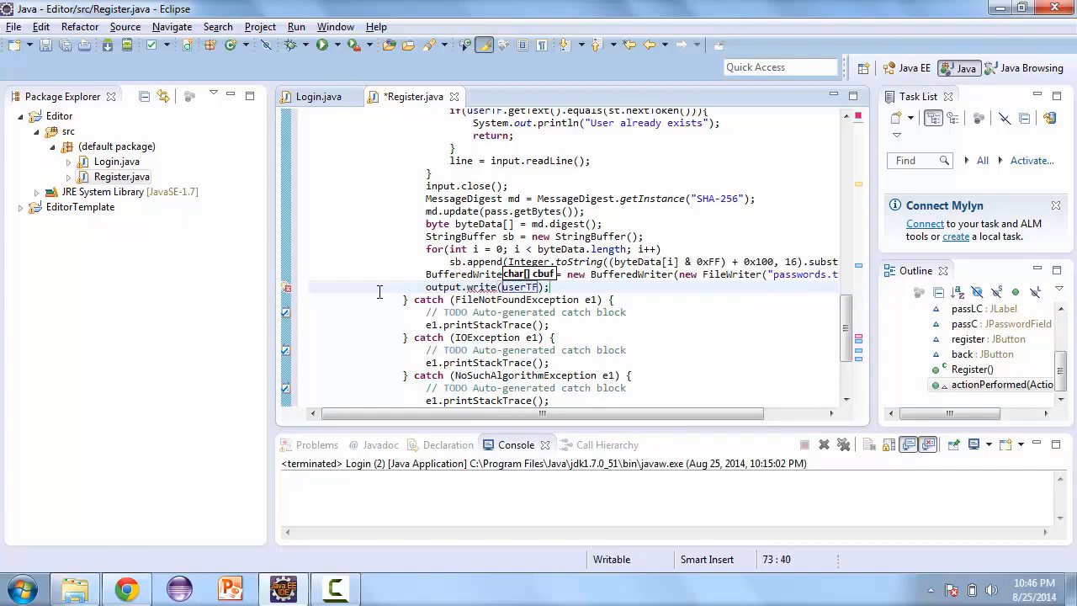
pyautogui.write('getText()+" "+')
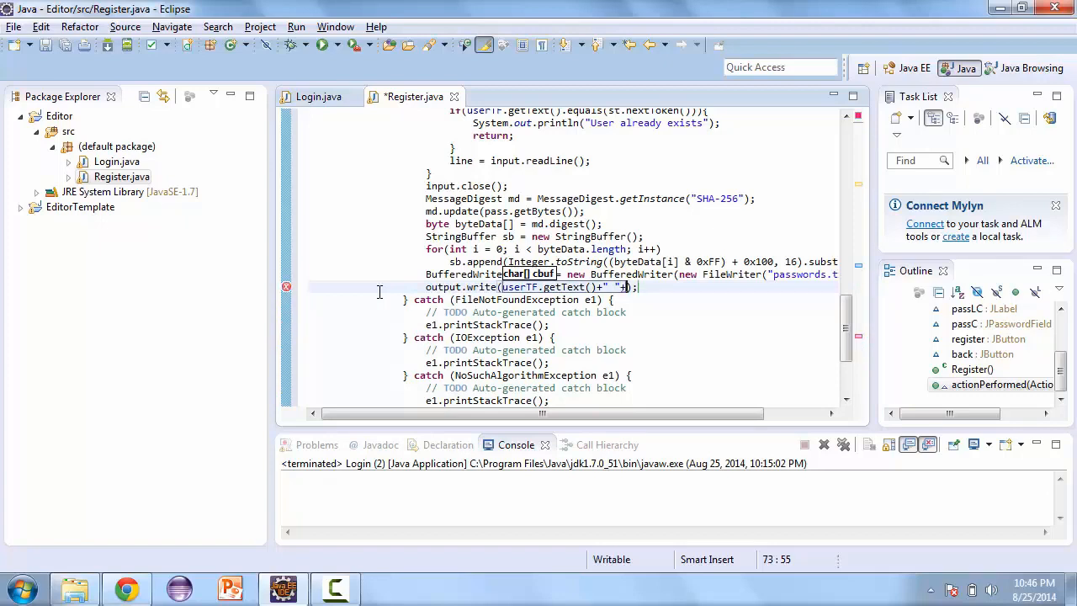
pyautogui.write('sb.toString()+"\\n"')
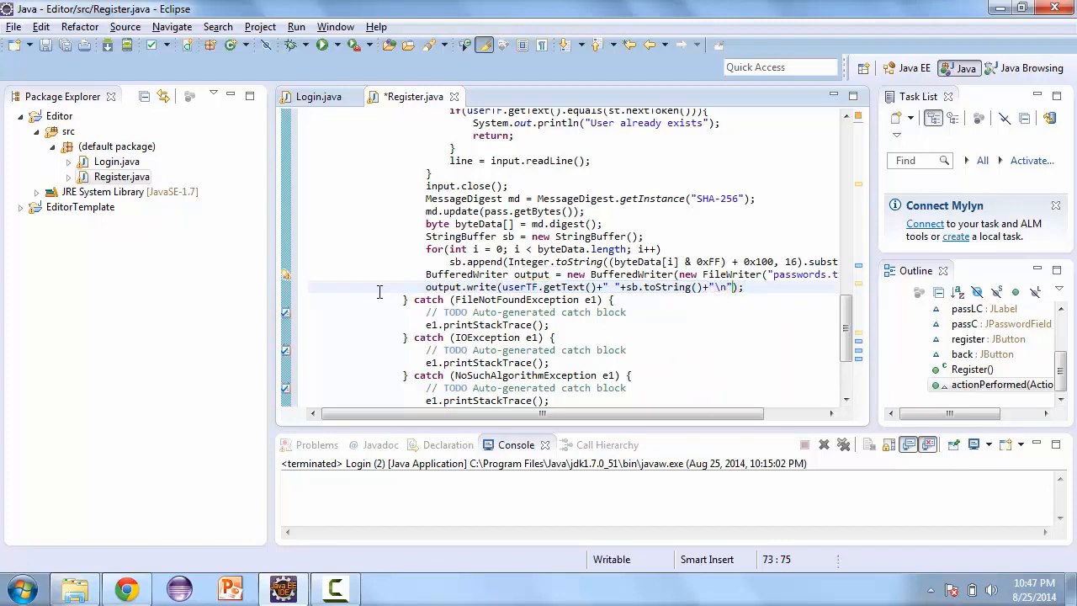
pyautogui.write('output.close();')
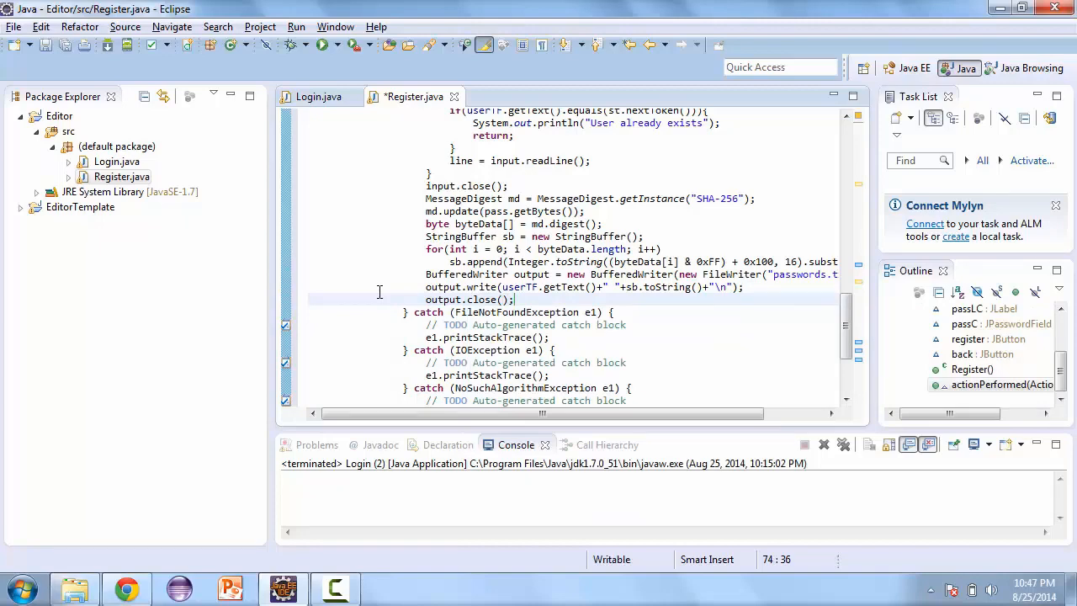
# - Copy the login-screen switch code from the back-button branch and paste it after output.close()
pyautogui.scroll(-3)
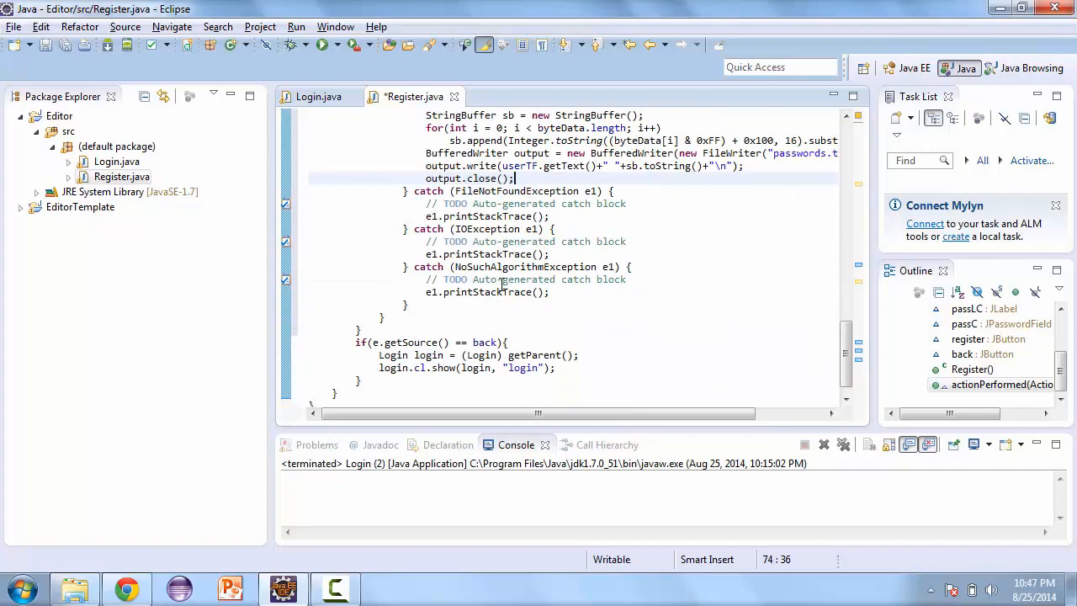
pyautogui.doubleClick(429, 354)
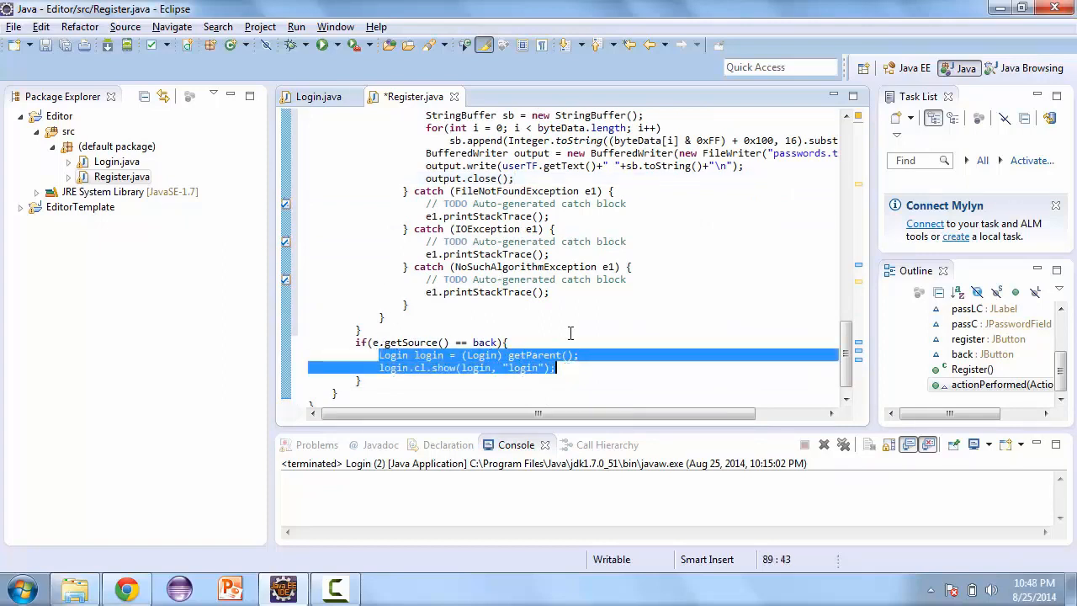
pyautogui.click(515, 192)
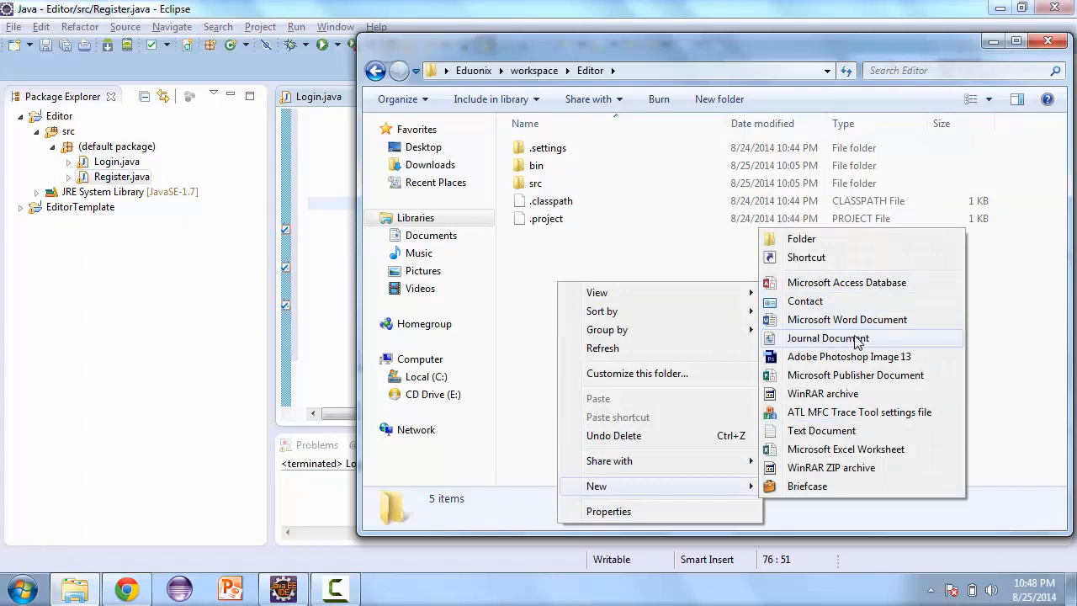
# - Create a new text document in the Editor folder and name it passwords
pyautogui.click(821, 430)
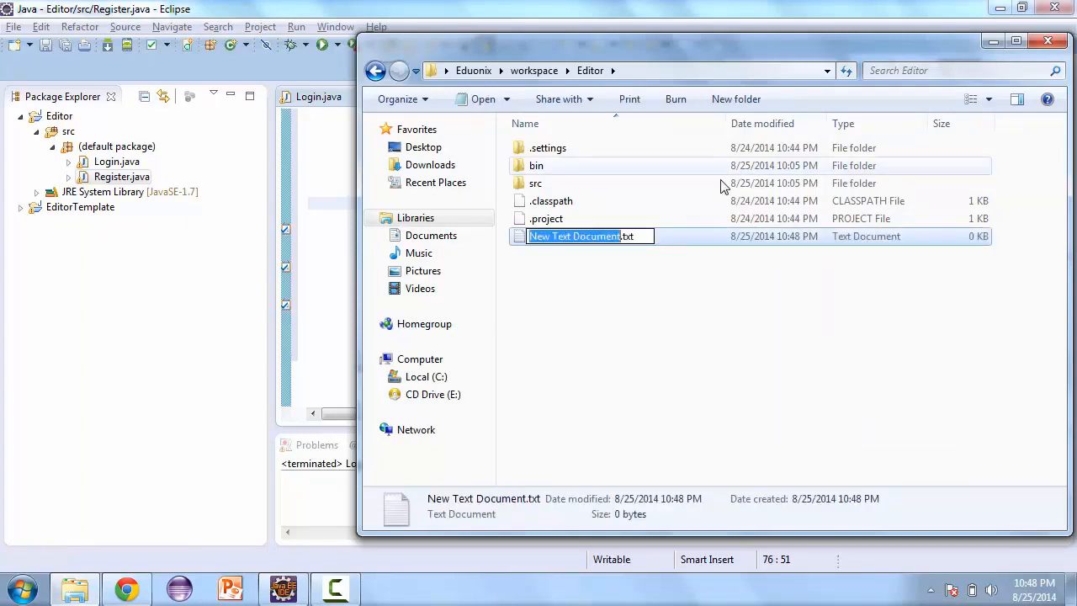
pyautogui.moveTo(633, 269)
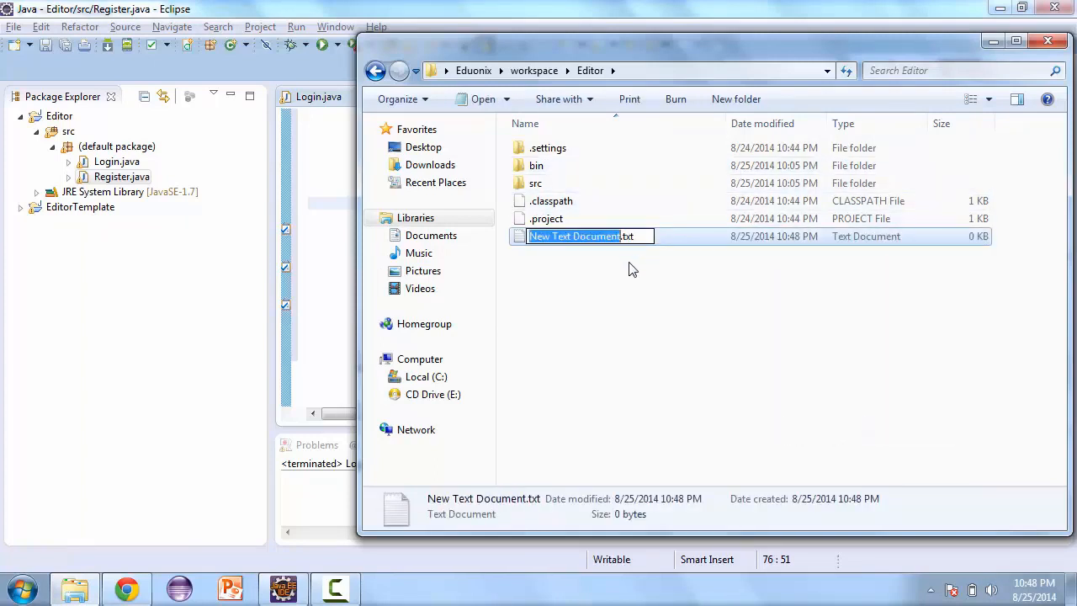
pyautogui.write('passwords')
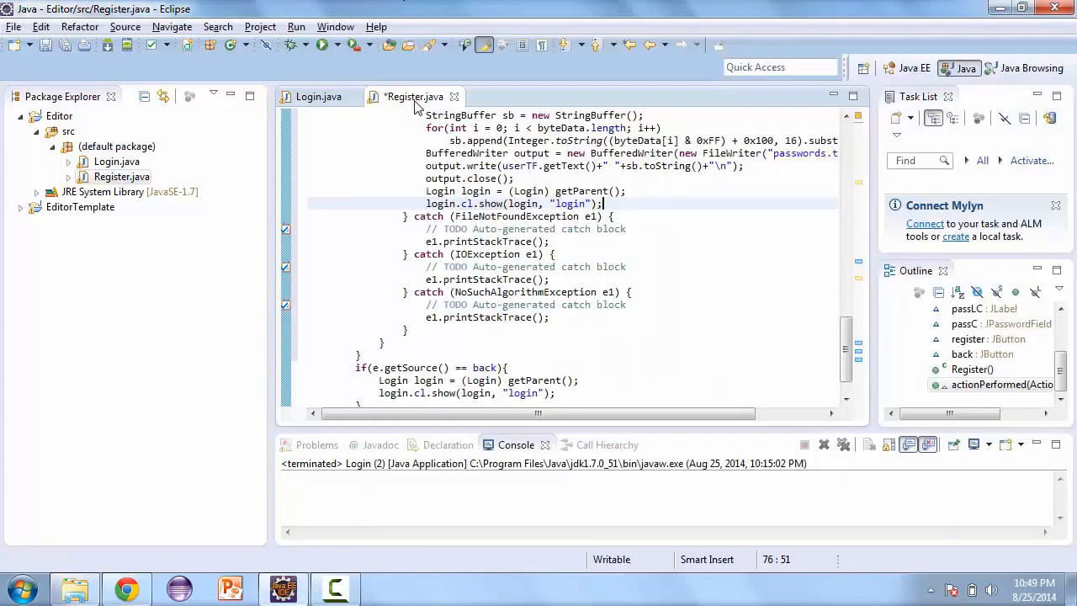
# - Save Register.java, run the app, and register user1 with a password
pyautogui.click(319, 44)
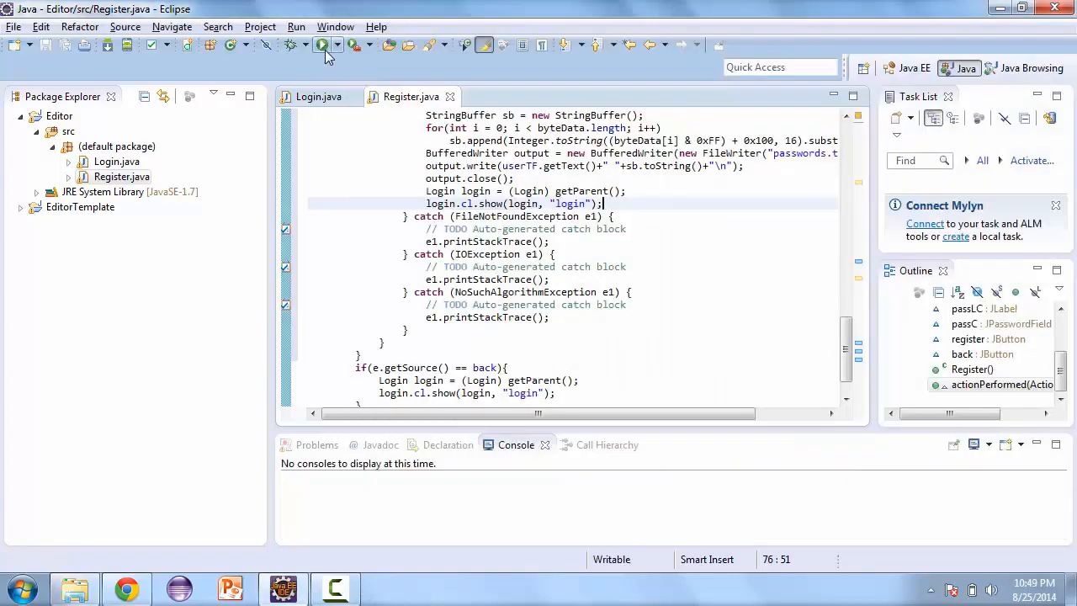
pyautogui.click(319, 43)
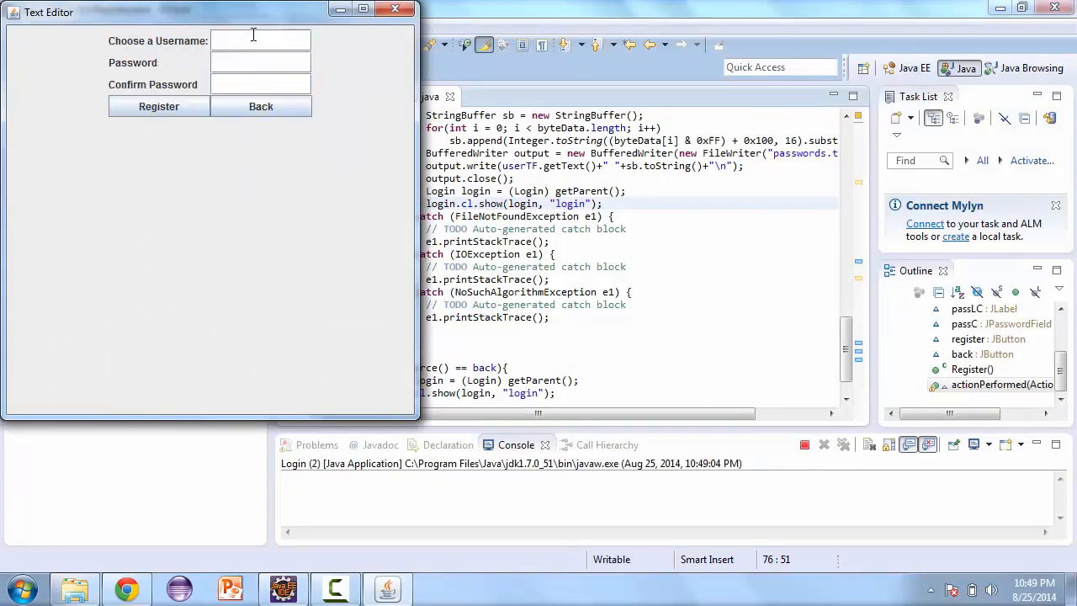
pyautogui.write('user1')
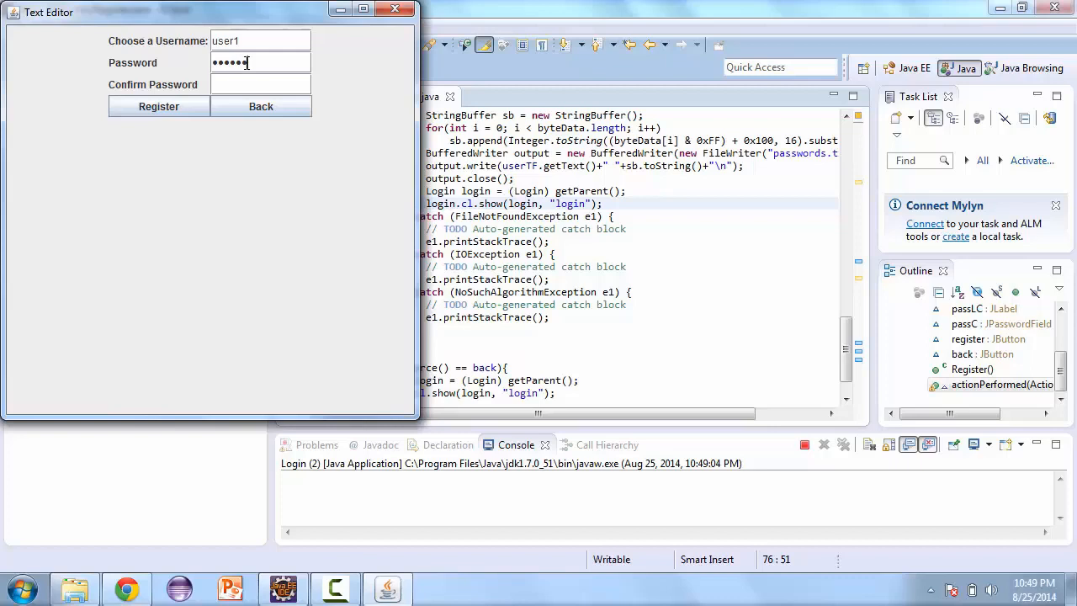
pyautogui.write('•••')
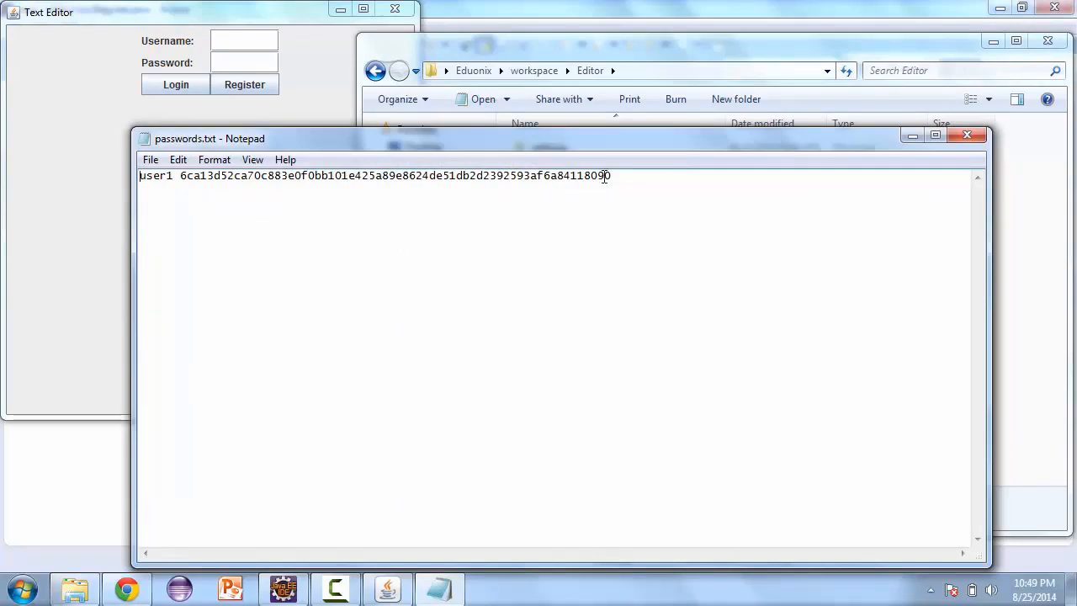
# - Select the stored line in passwords.txt showing user1 and its hashed password
pyautogui.moveTo(189, 175); pyautogui.dragTo(612, 175)
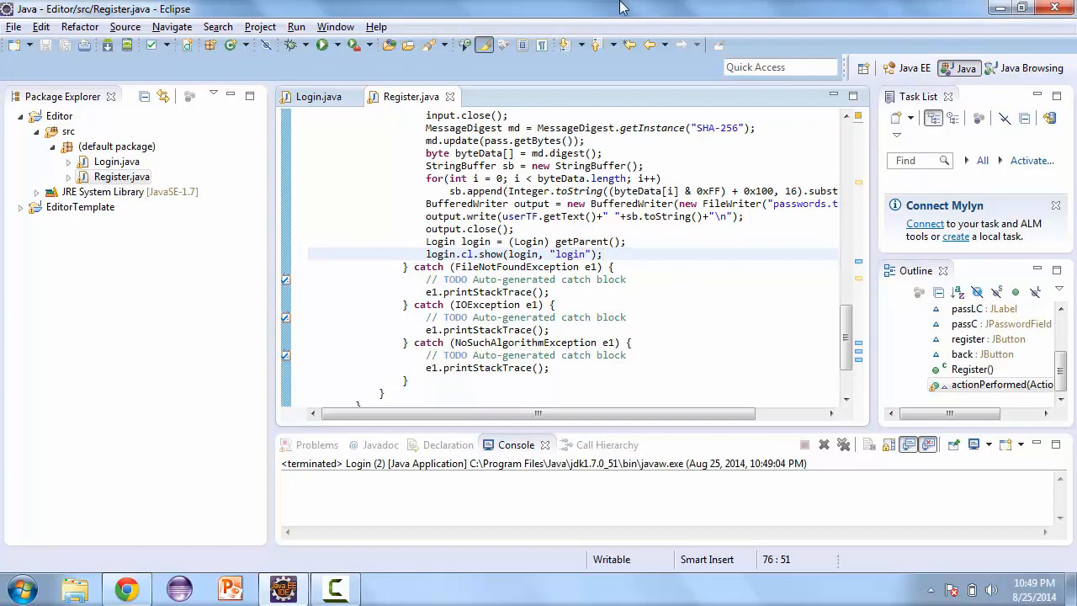
# - In Login.java, wrap the register lines in if(e.getSource() == register) and begin the login branch
pyautogui.click(318, 96)
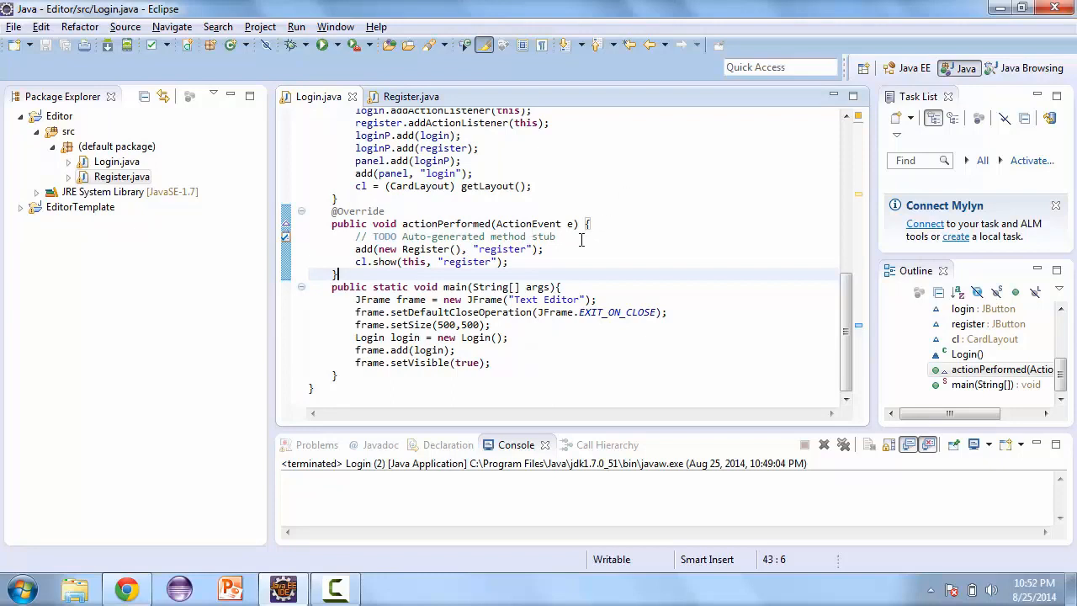
pyautogui.write('if(b')
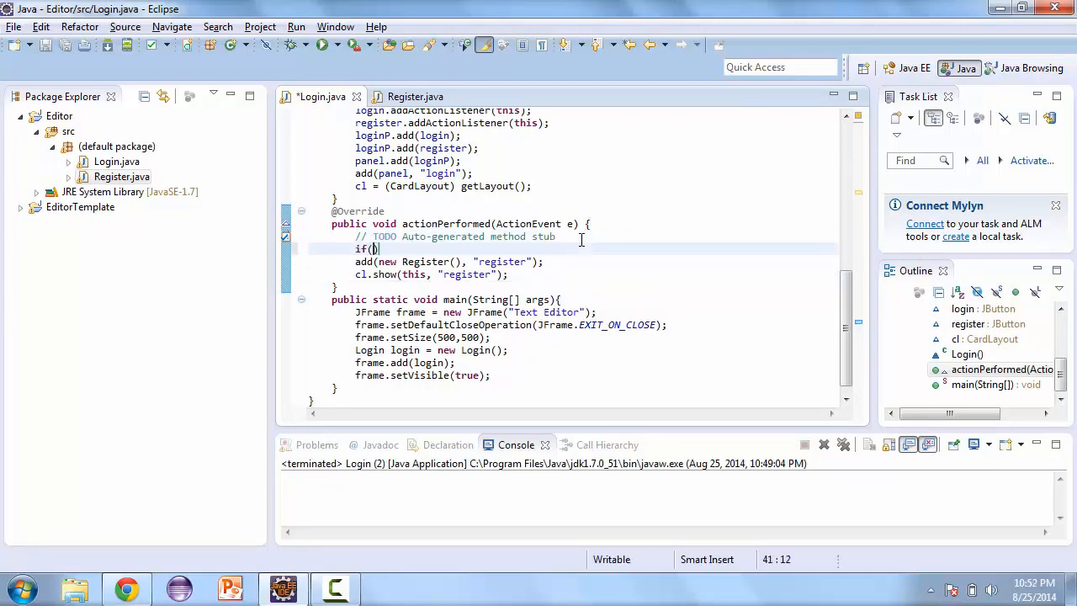
pyautogui.write('e.getO')
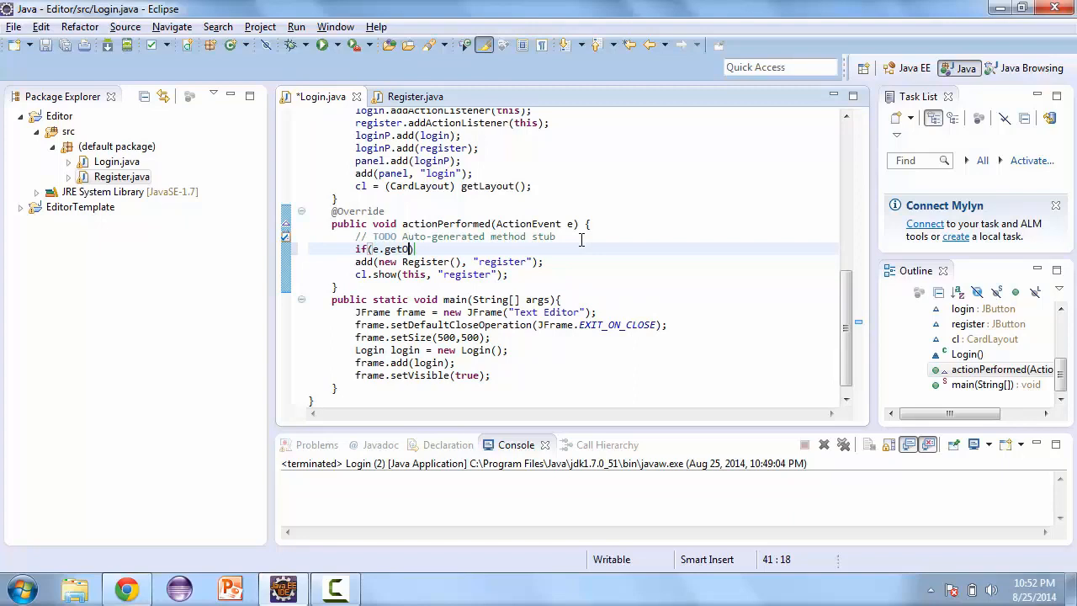
pyautogui.write('Source')
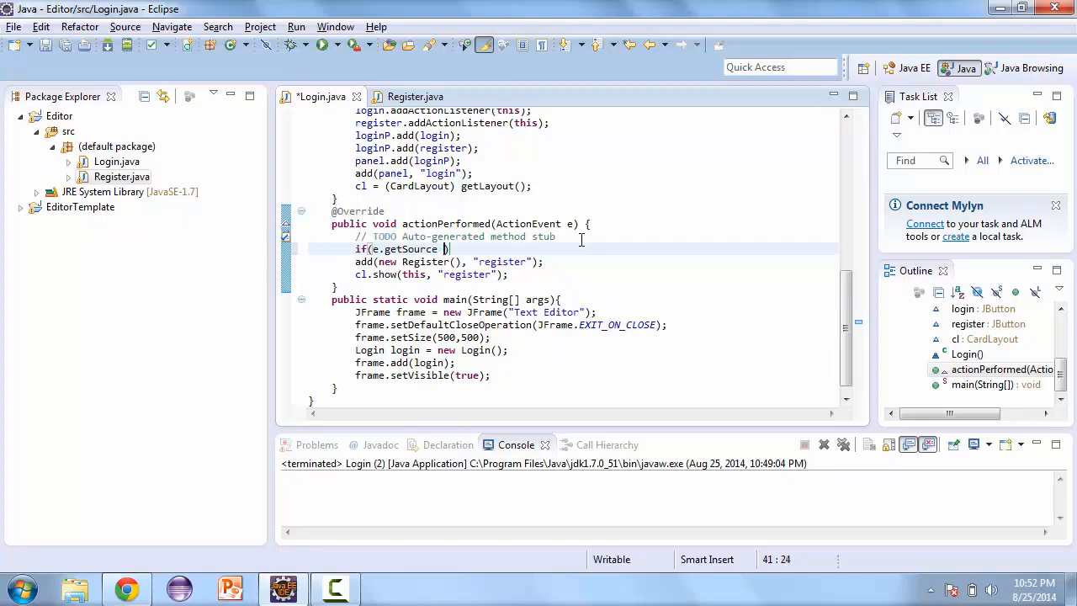
pyautogui.write('== register')
pyautogui.write('}')
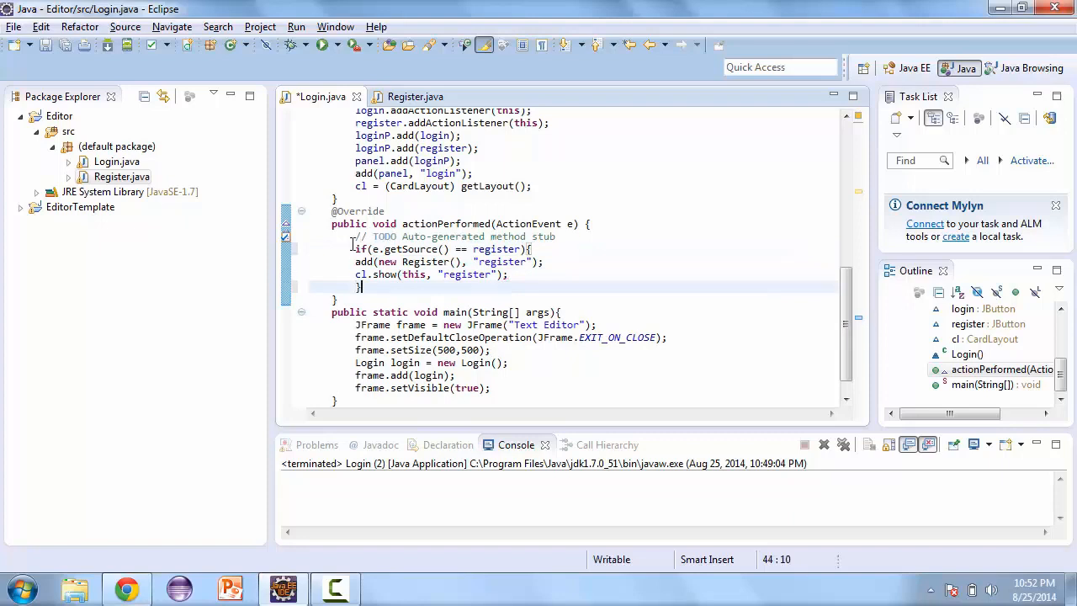
pyautogui.moveTo(355, 261); pyautogui.dragTo(532, 275)
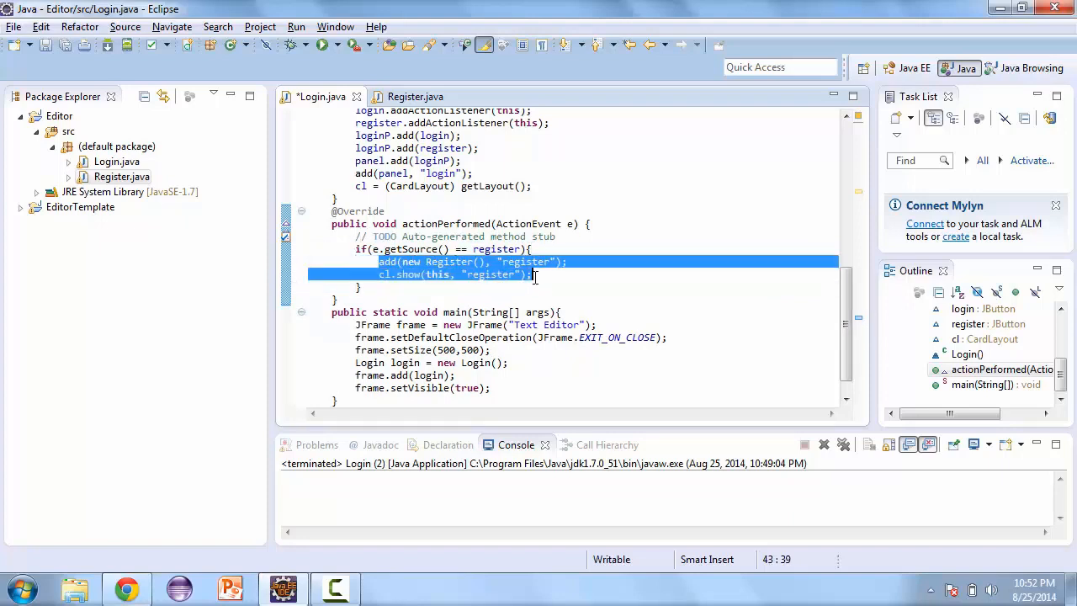
pyautogui.write('if(e.getSource() == login){')
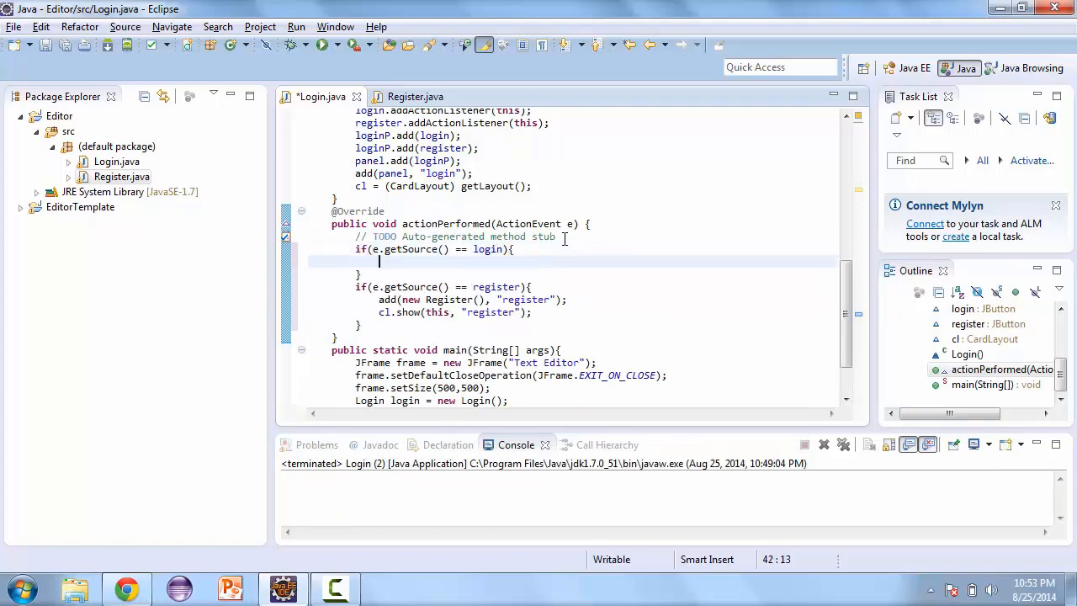
# - Declare BufferedReader input on a FileReader for "password.txt", surrounded with try/catch
pyautogui.write('Buffered')
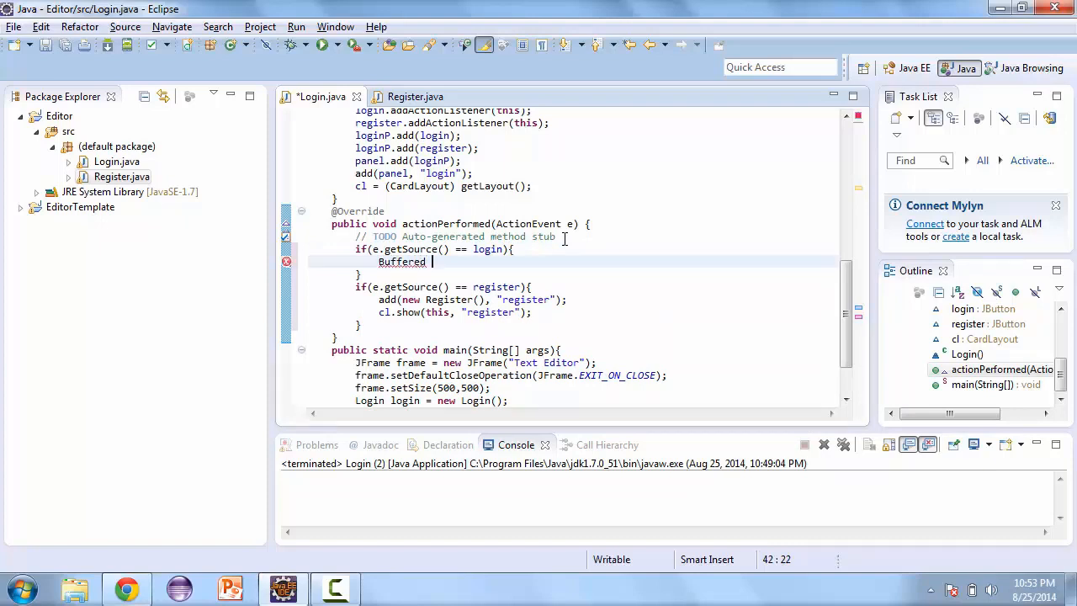
pyautogui.write('input')
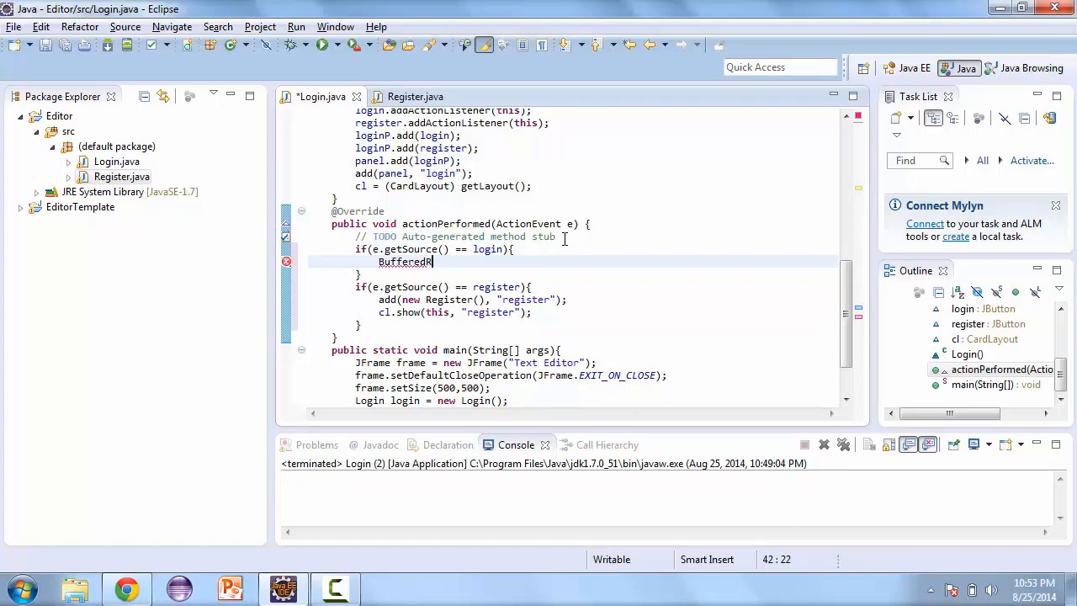
pyautogui.write('e')
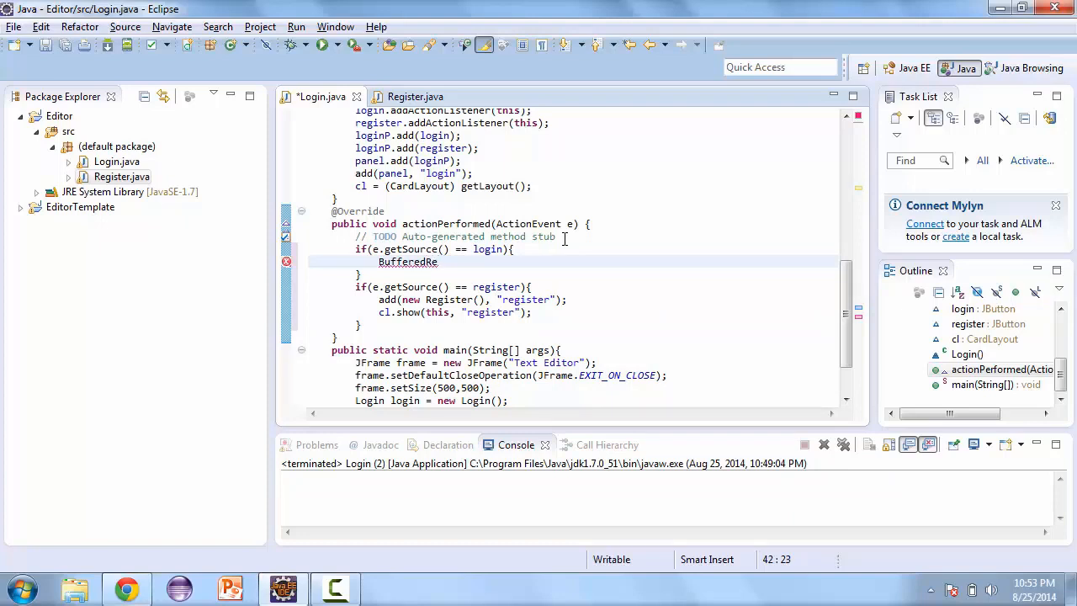
pyautogui.write('ader')
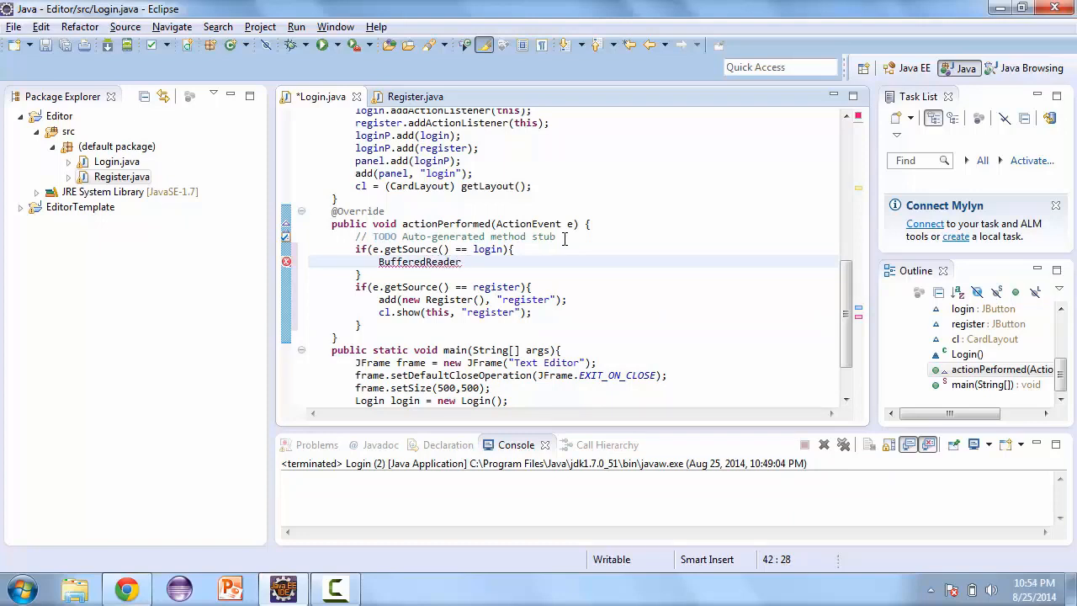
pyautogui.write('input = new')
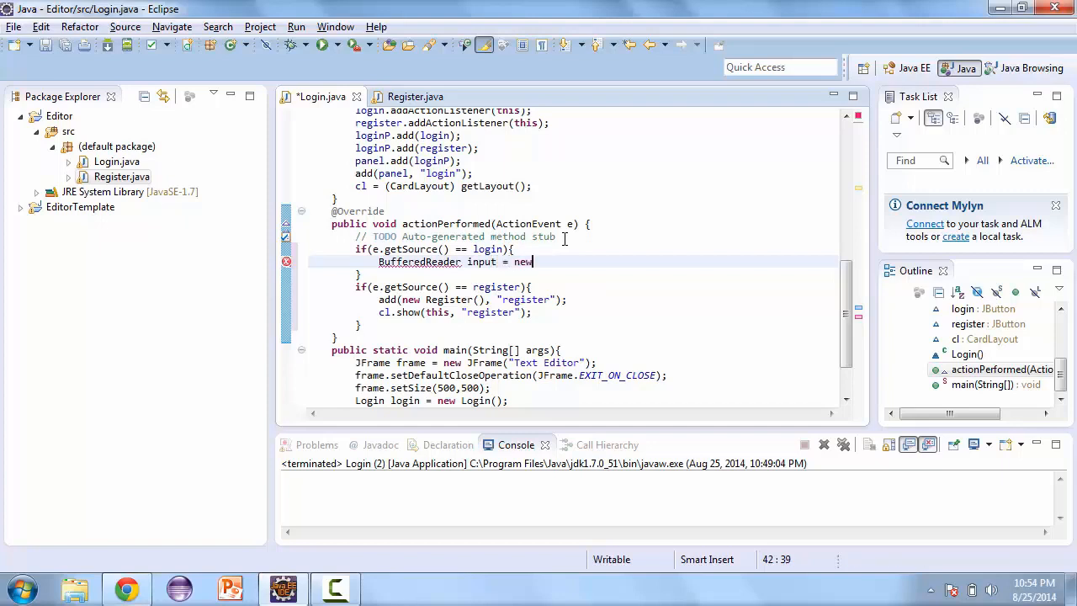
pyautogui.write('Buffered')
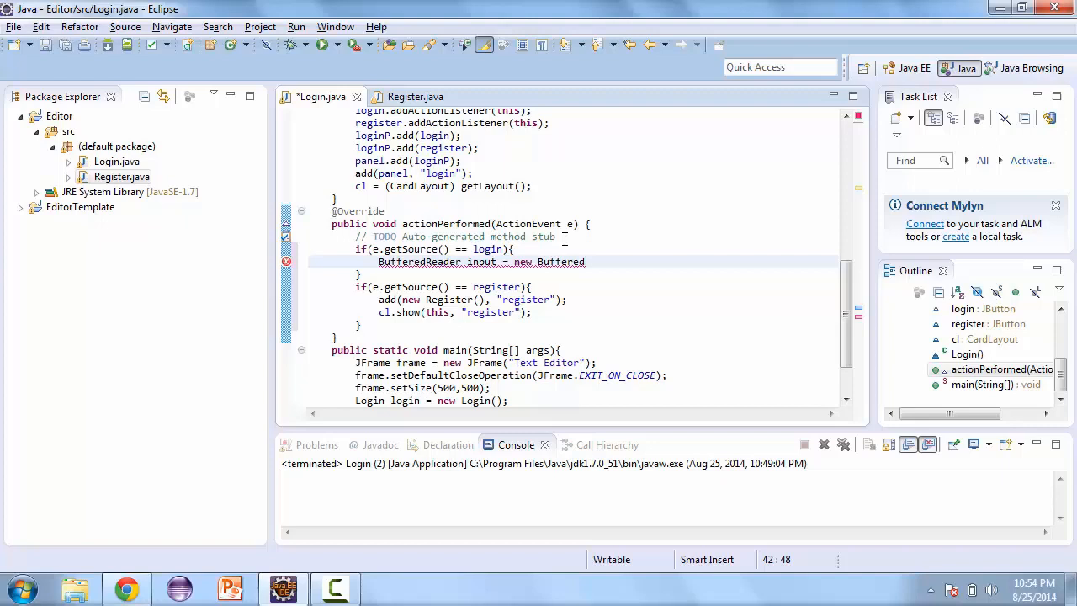
pyautogui.write('Read()')
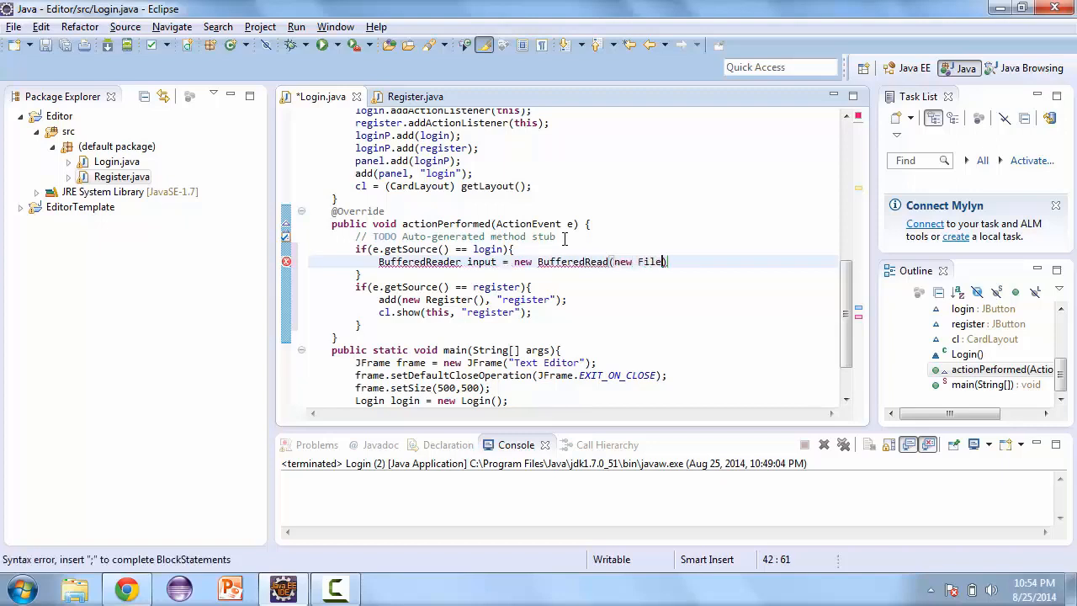
pyautogui.write('Reader')
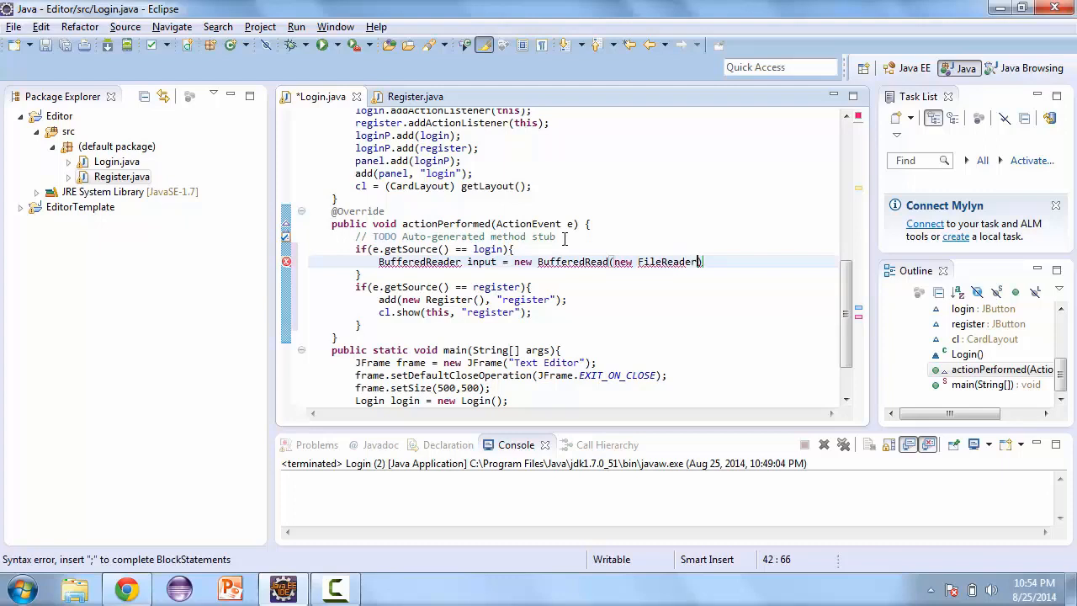
pyautogui.write('"pas"')
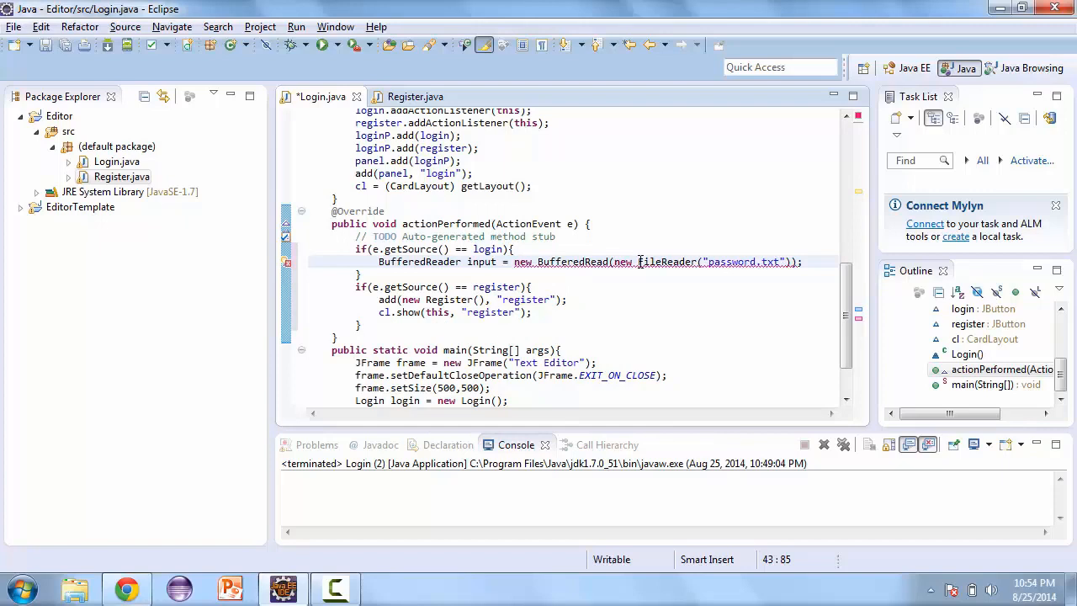
pyautogui.click(663, 262)
pyautogui.write('er')
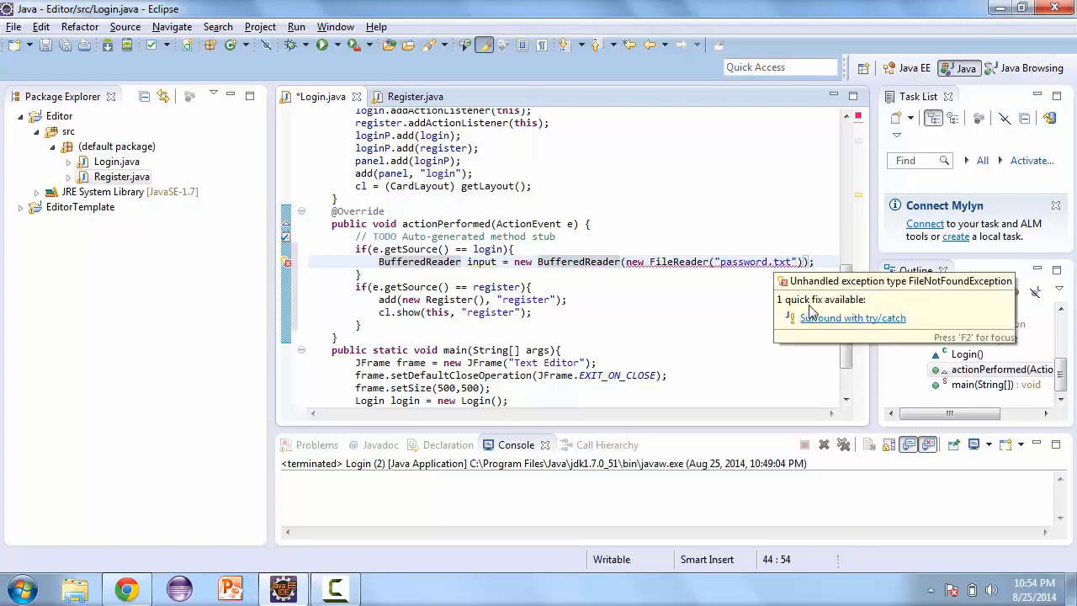
pyautogui.click(851, 316)
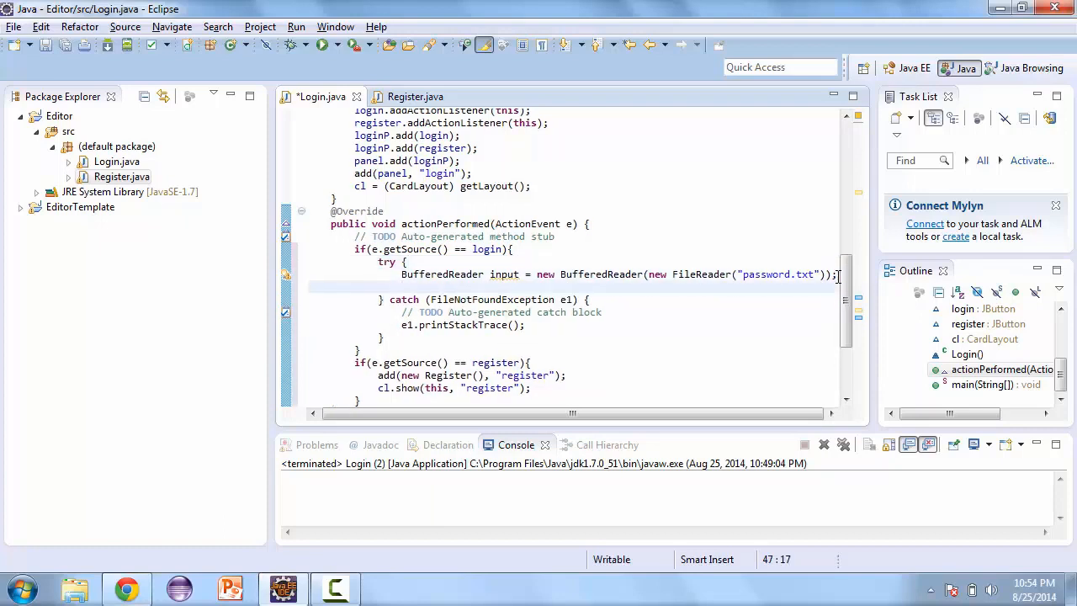
# - Declare String pass = null and String line = input.readLine()
pyautogui.write('String pass = n')
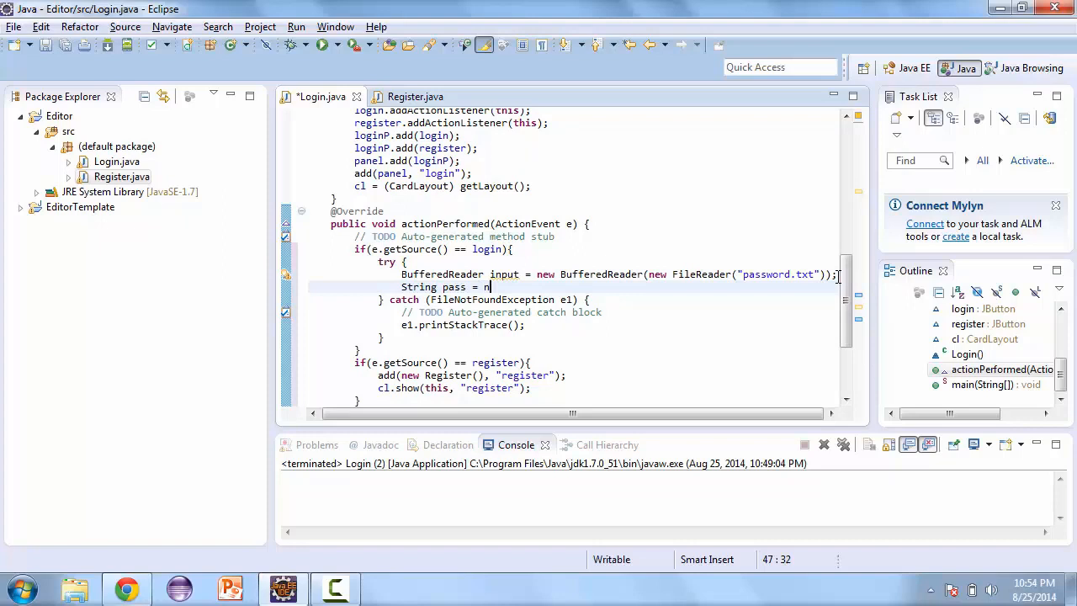
pyautogui.write('ull;')
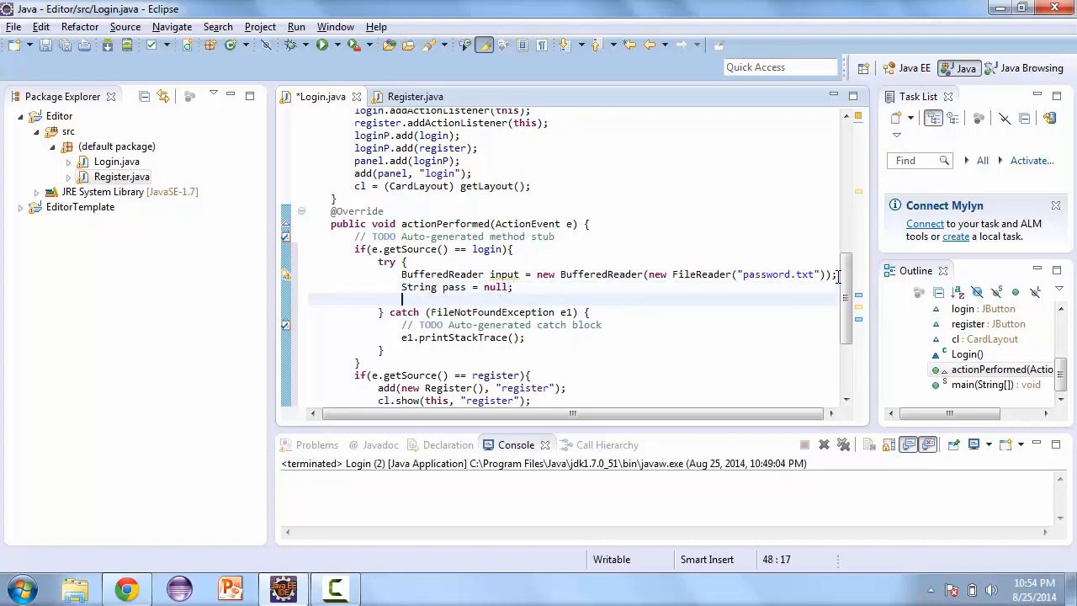
pyautogui.write('String')
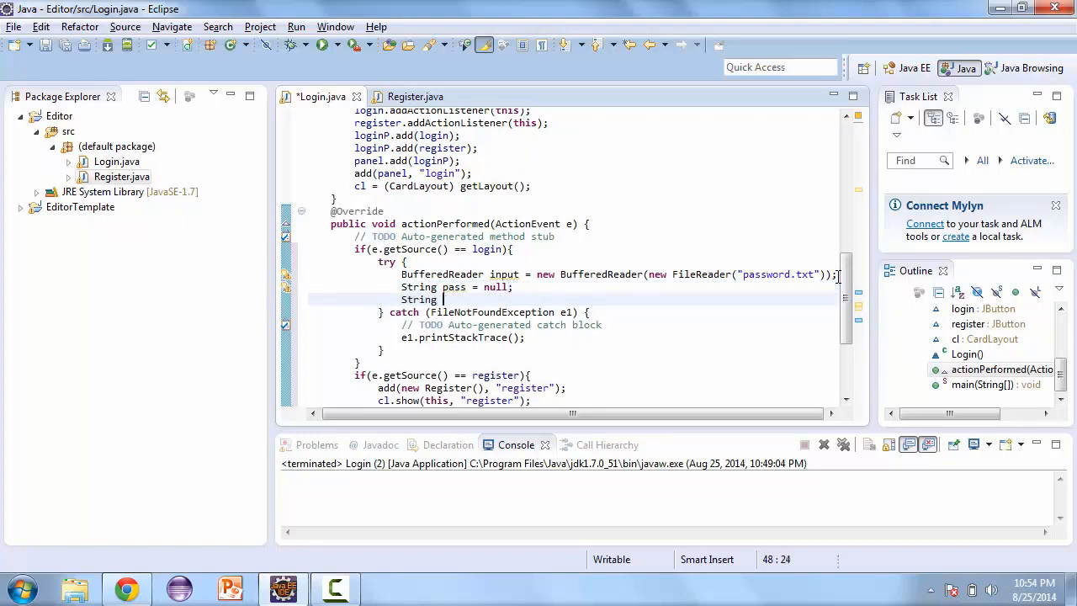
pyautogui.write('line =')
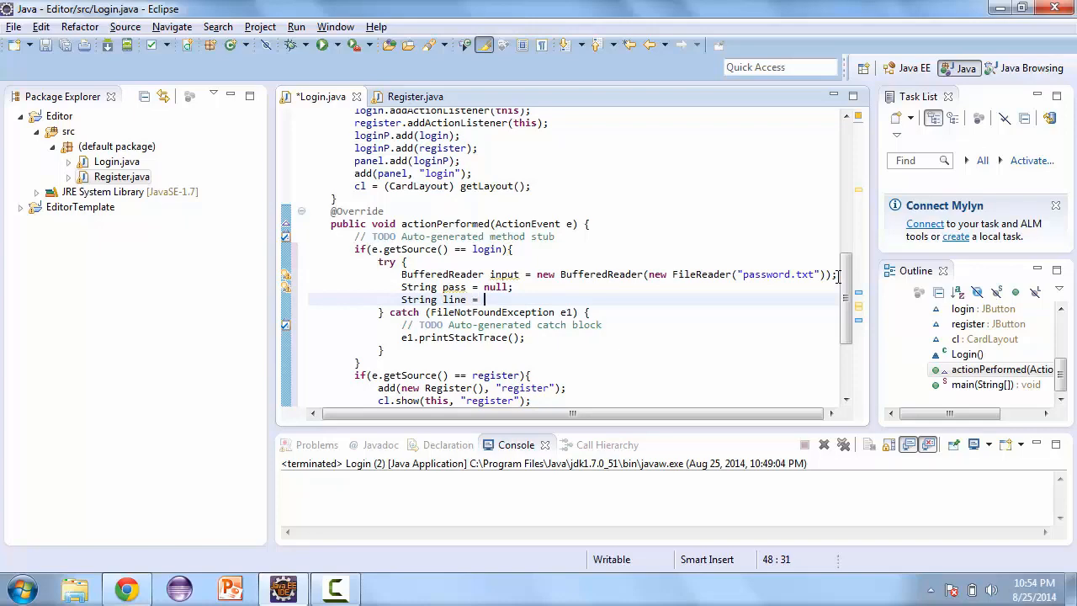
pyautogui.write('input')
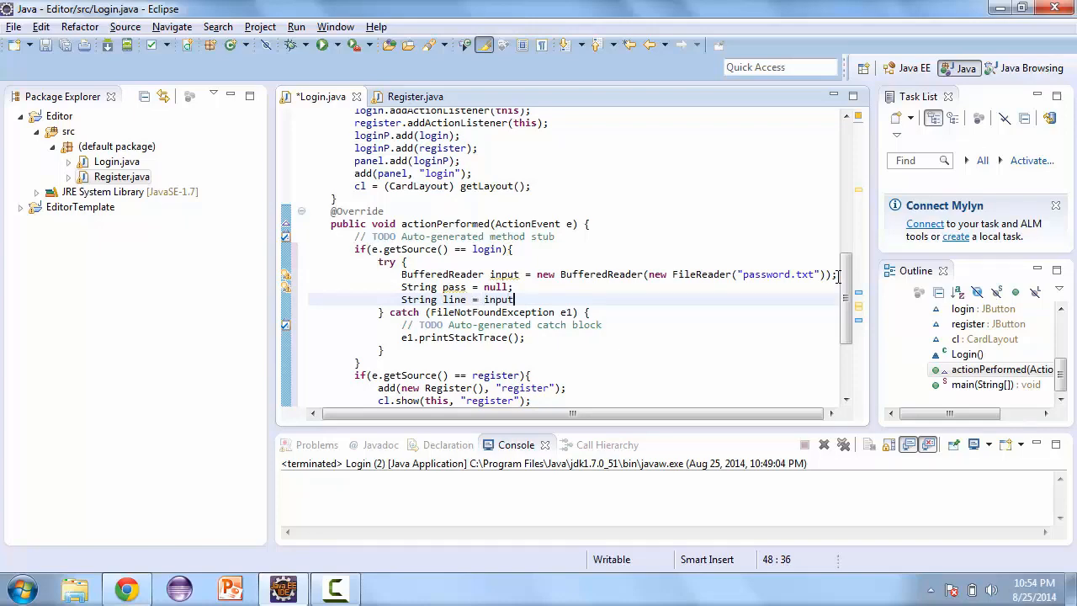
pyautogui.write('.')
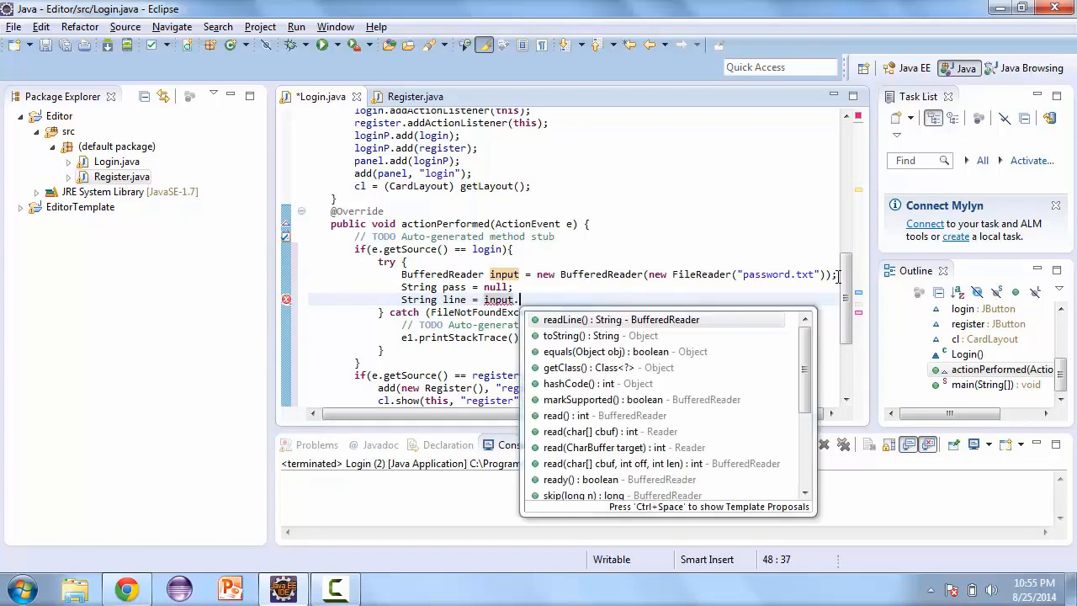
pyautogui.write('readLine();')
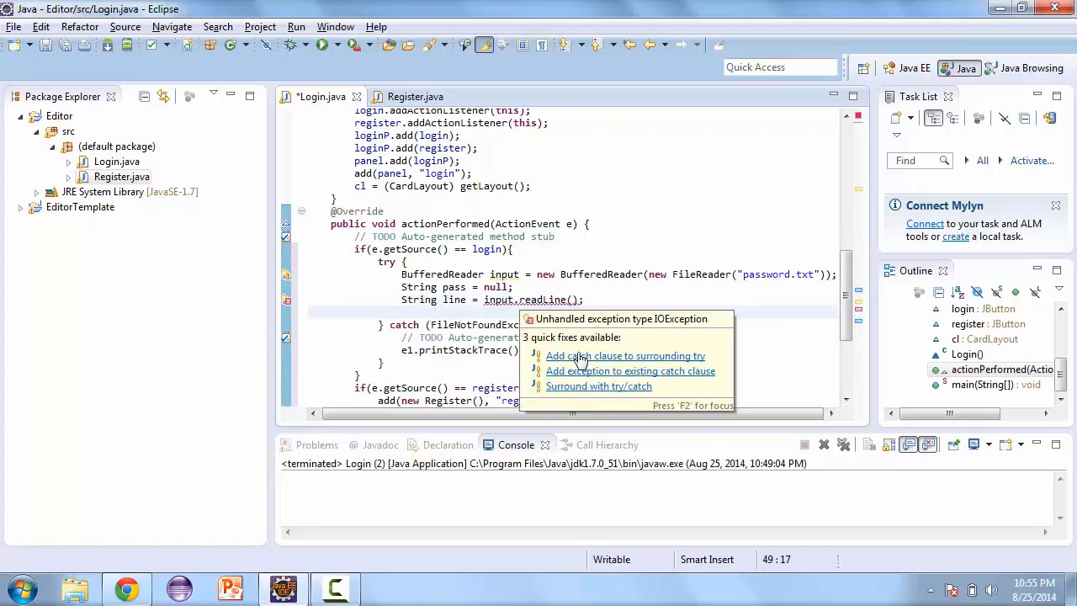
# - Add an IOException catch clause and begin a while loop over line
pyautogui.click(626, 355)
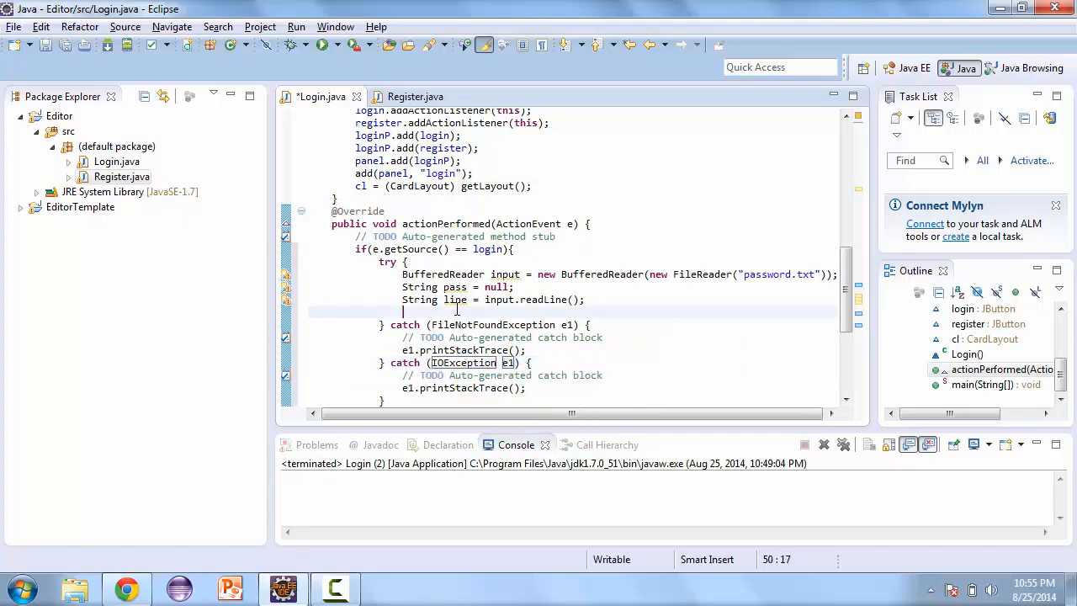
pyautogui.write('w')
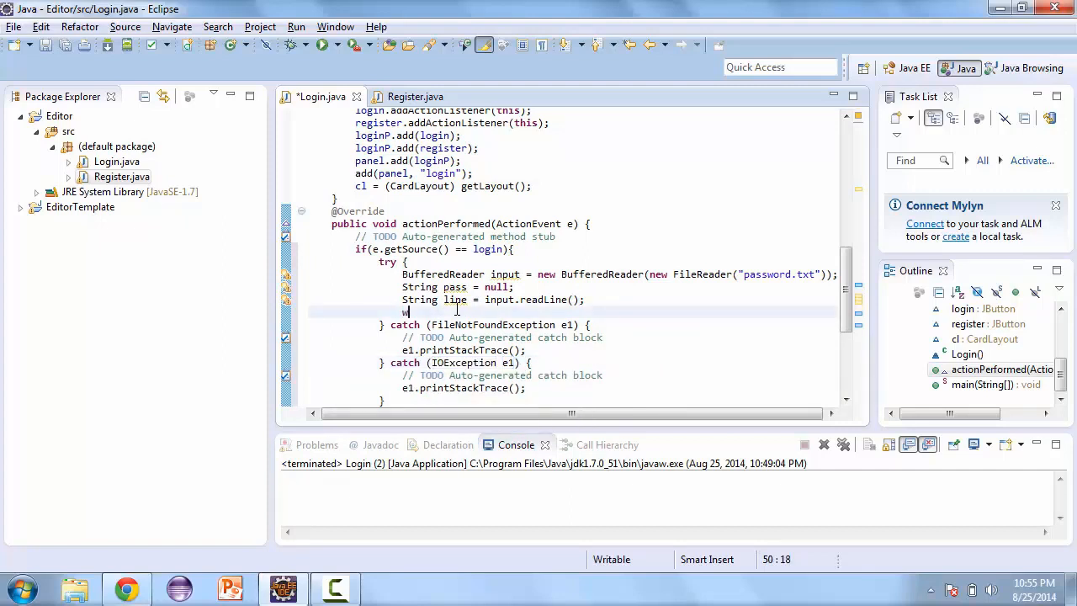
pyautogui.write('hile(line !')
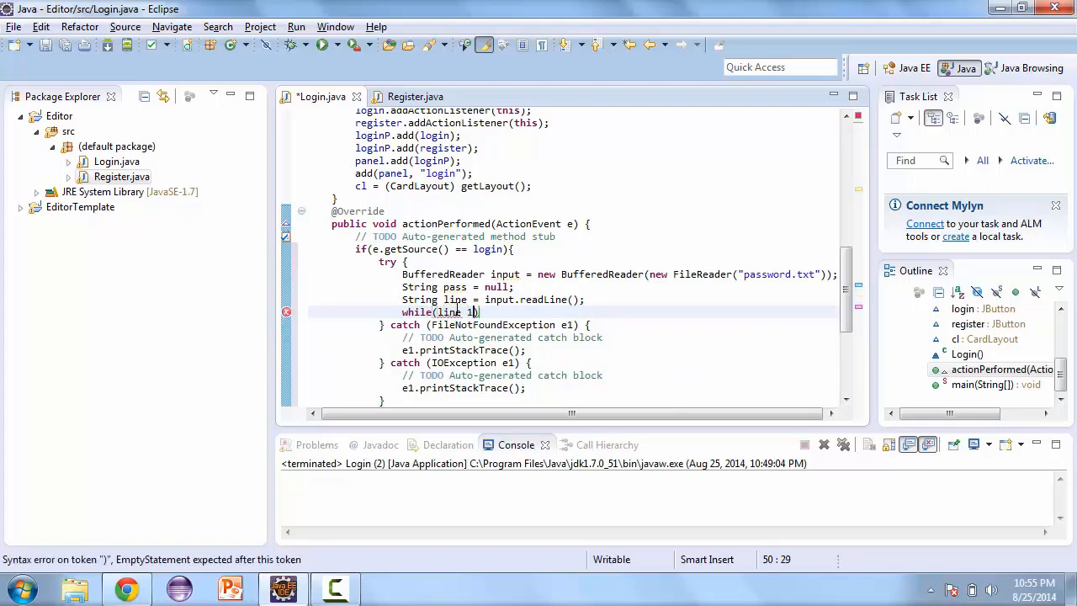
# - Loop while line != null and create a StringTokenizer st on line, importing java.util.StringTokenizer
pyautogui.write('!= null')
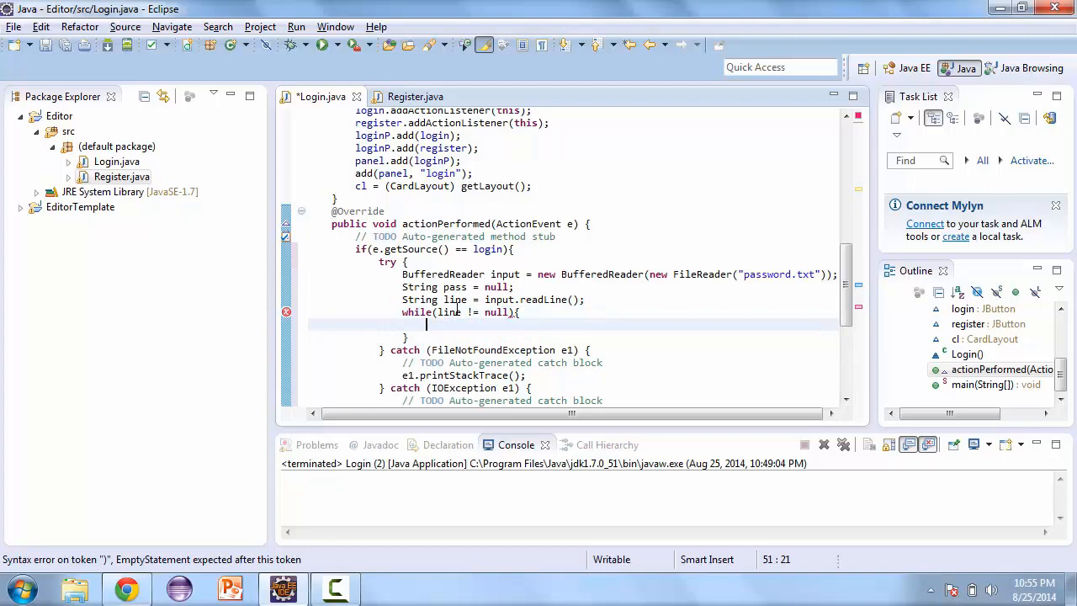
pyautogui.write('StringTo')
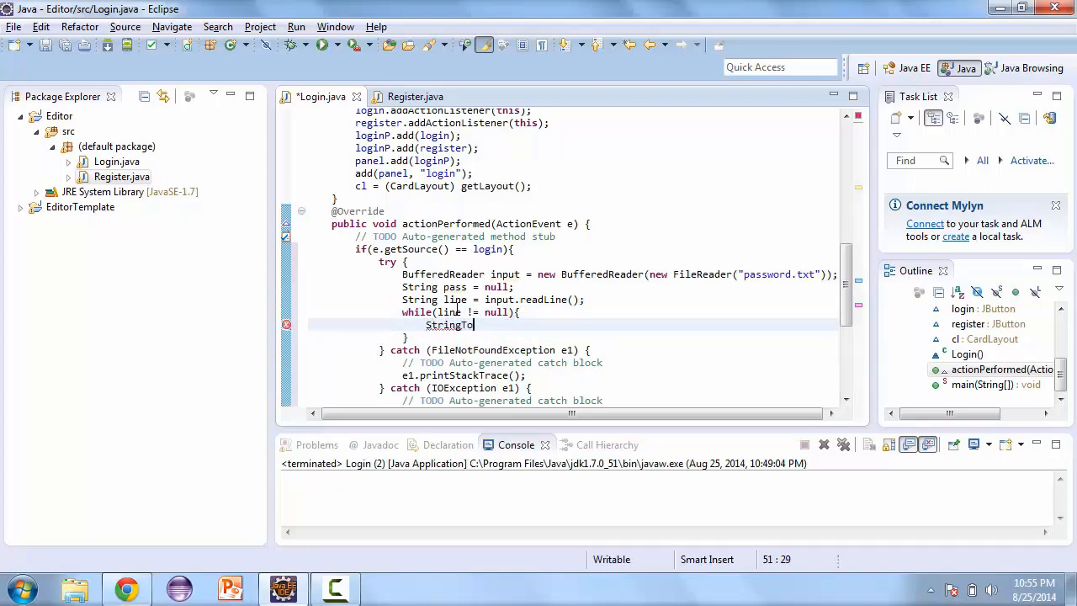
pyautogui.write('kenizer st = new')
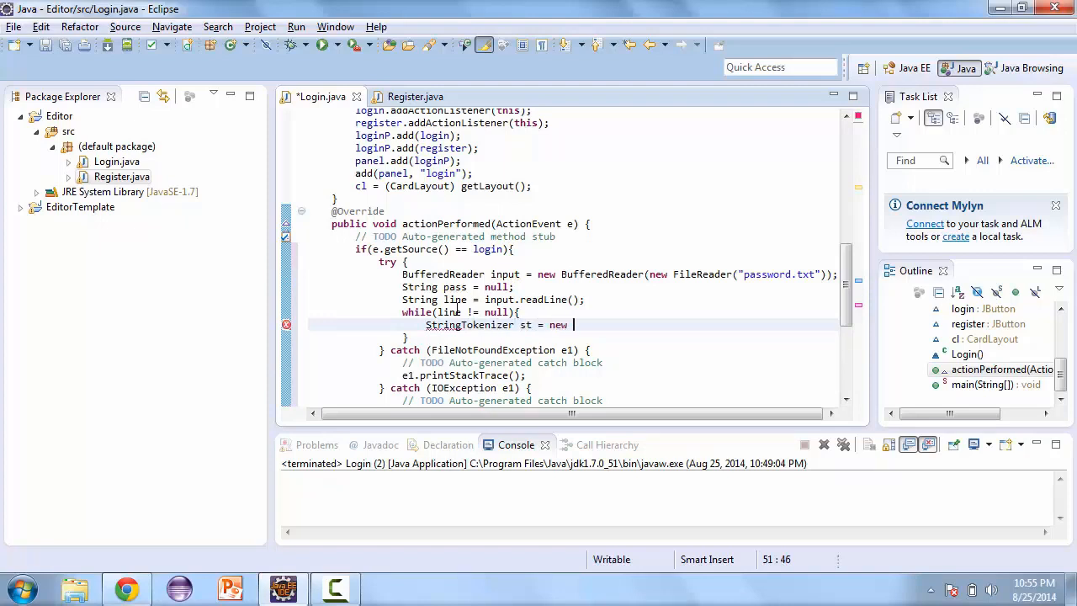
pyautogui.write('StrngToken')
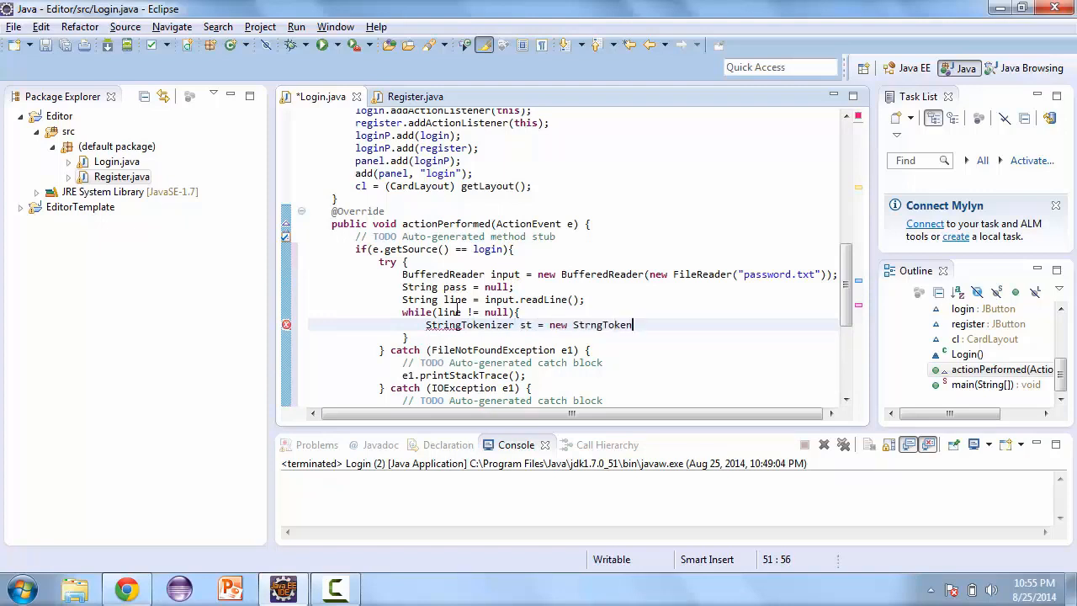
pyautogui.write('()')
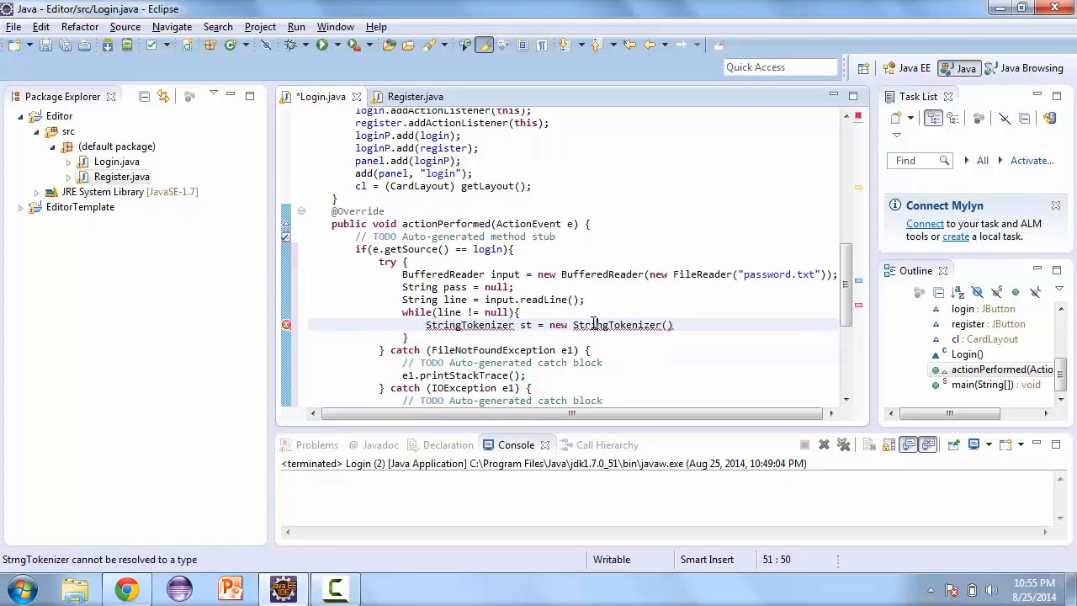
pyautogui.write('i')
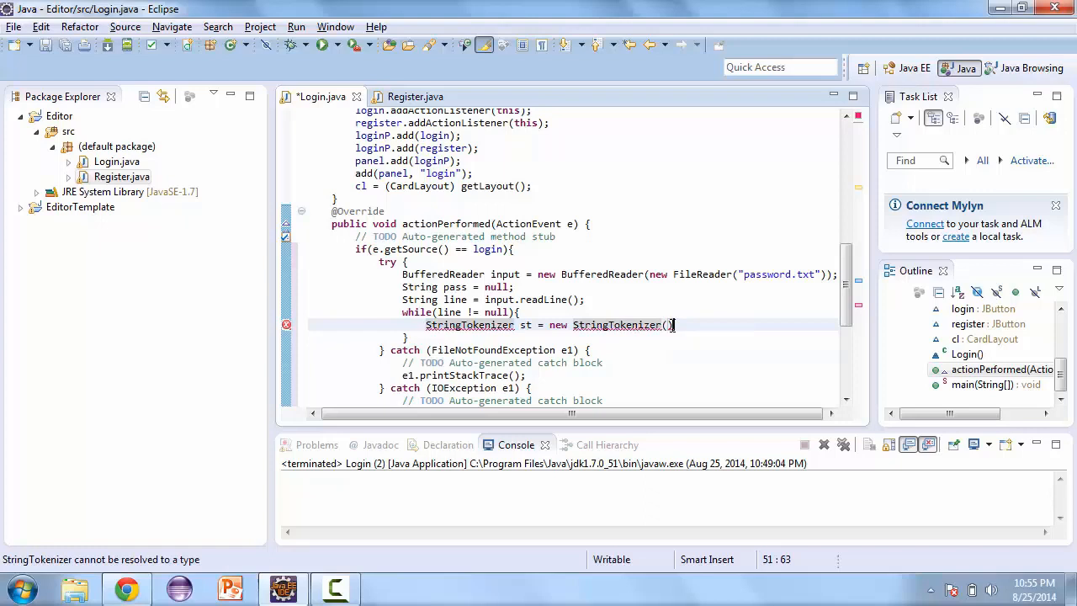
pyautogui.write('line')
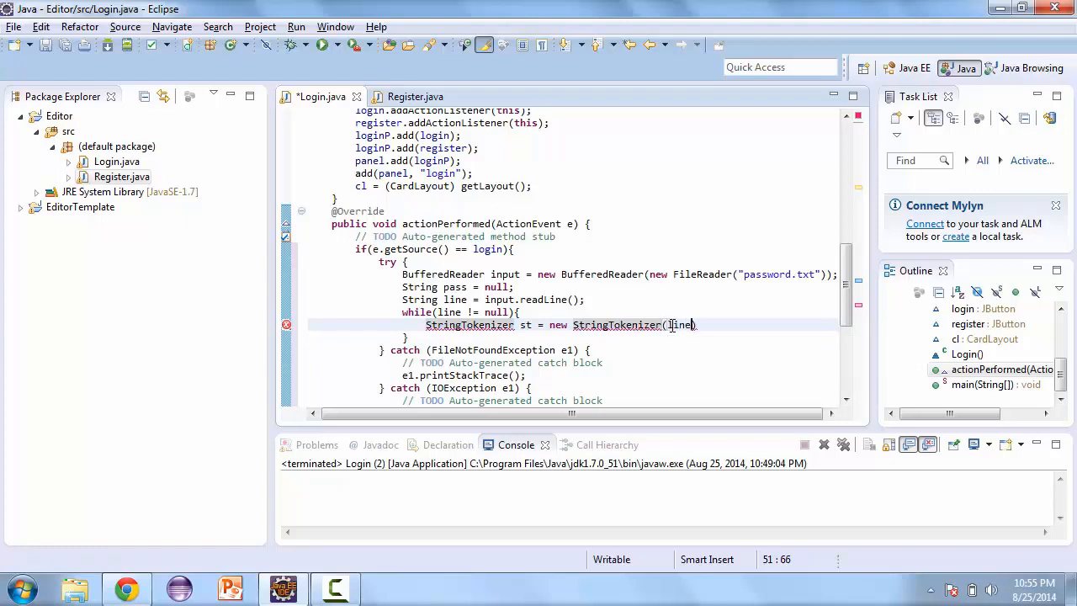
pyautogui.write(');')
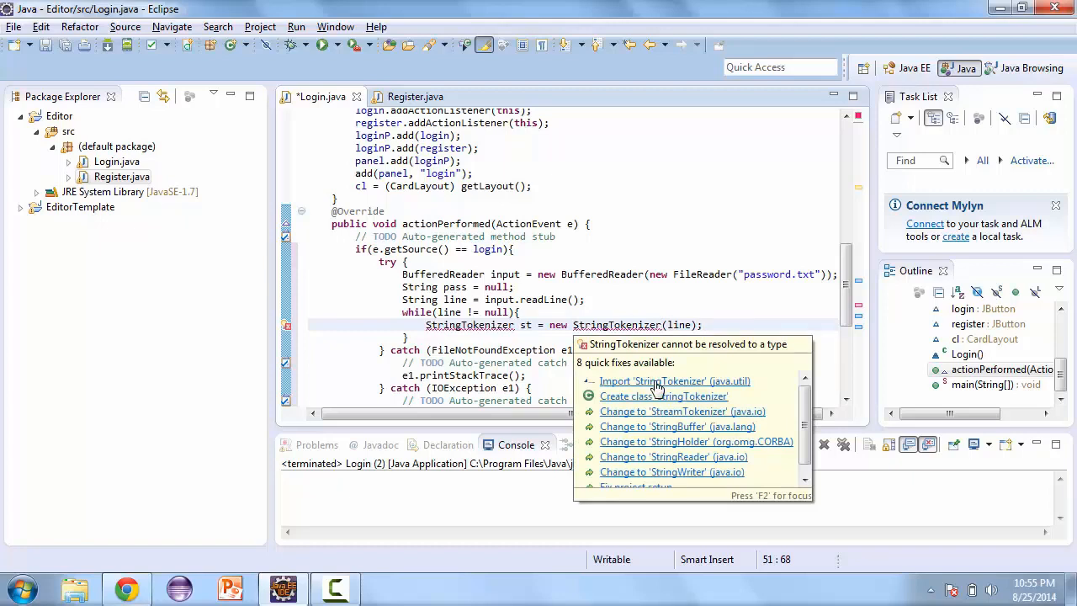
pyautogui.click(689, 314)
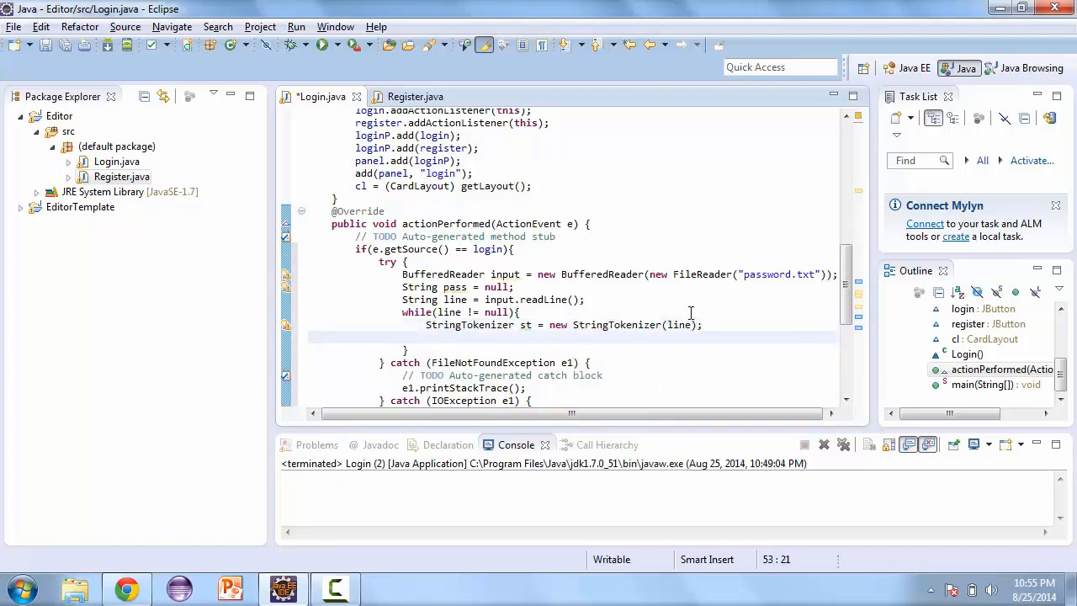
# - If userTF.getText() equals st.nextToken(), assign pass = st.nextToken()
pyautogui.write('if(userTd')
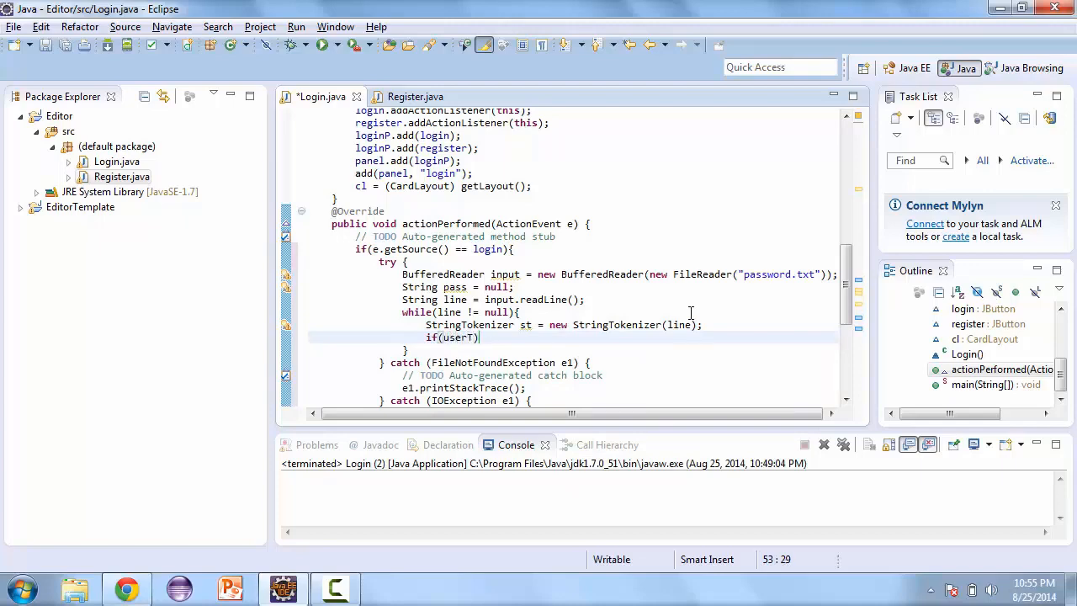
pyautogui.write('F.getText(')
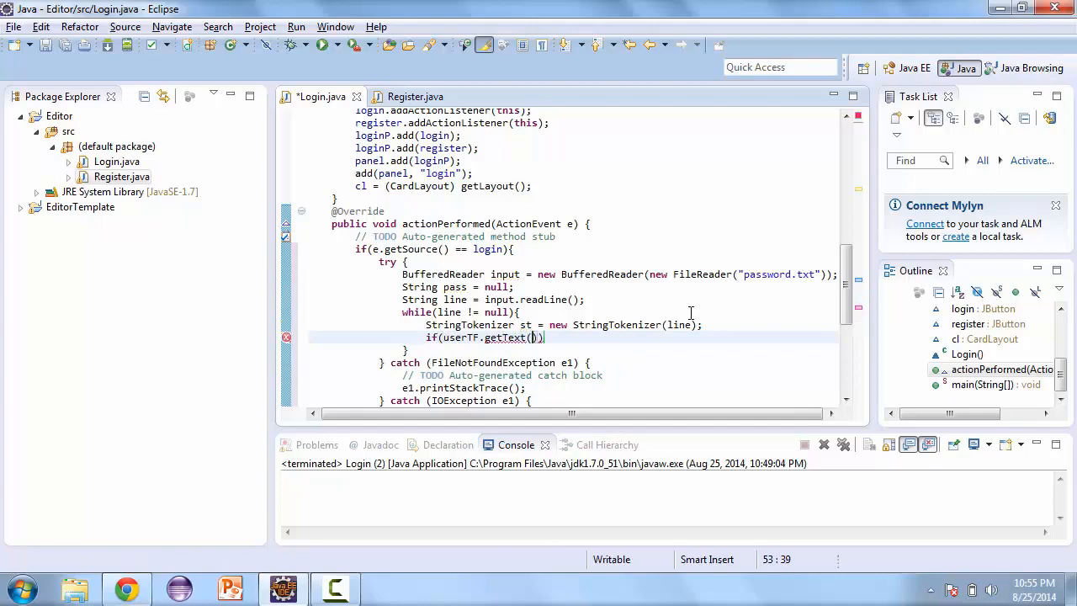
pyautogui.write('.e')
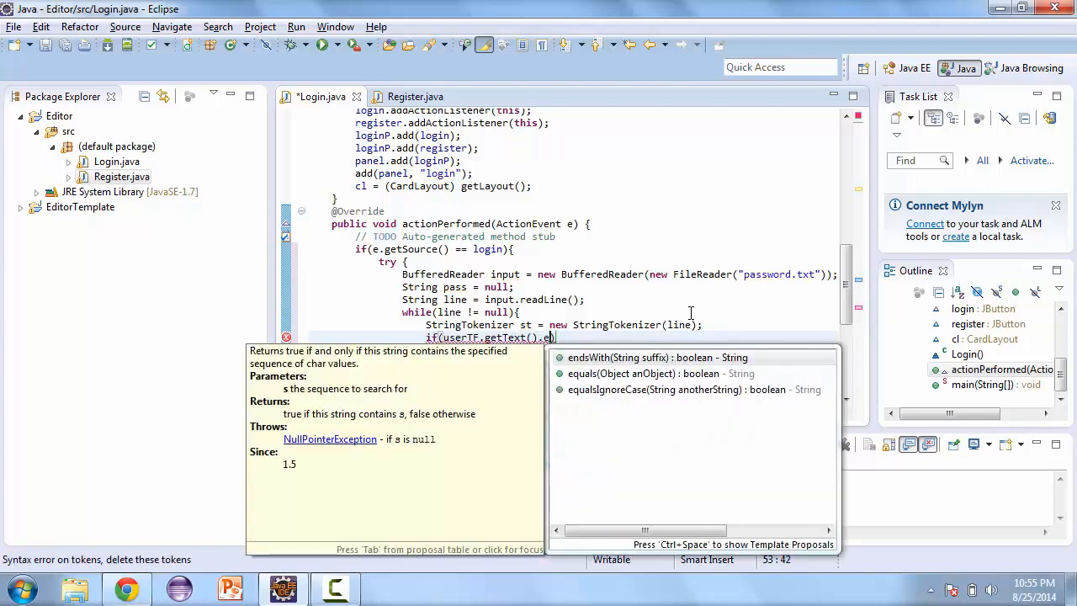
pyautogui.press('Escape')
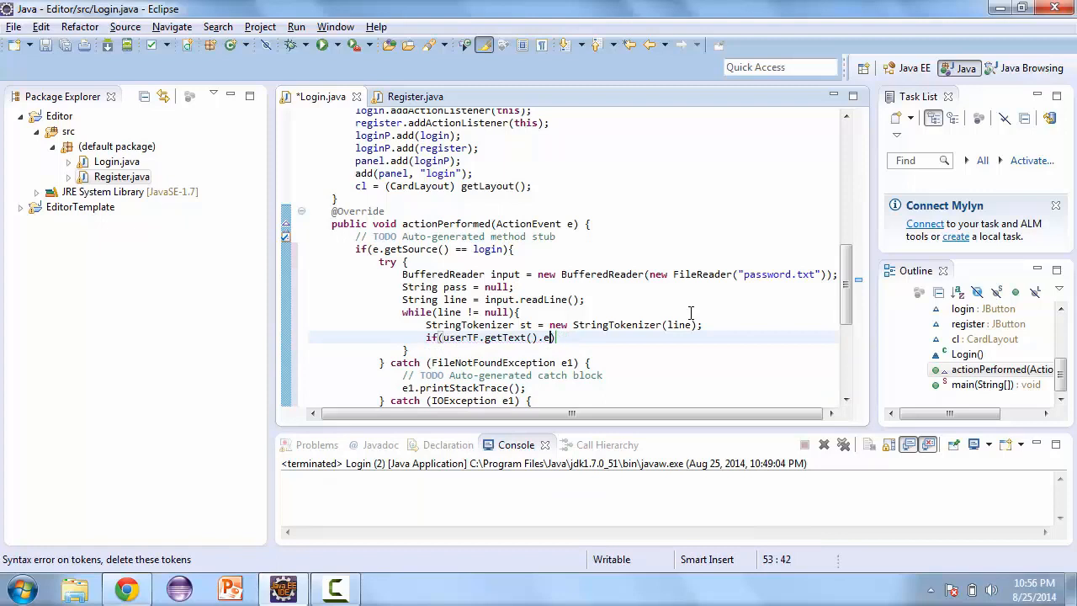
pyautogui.write('qual')
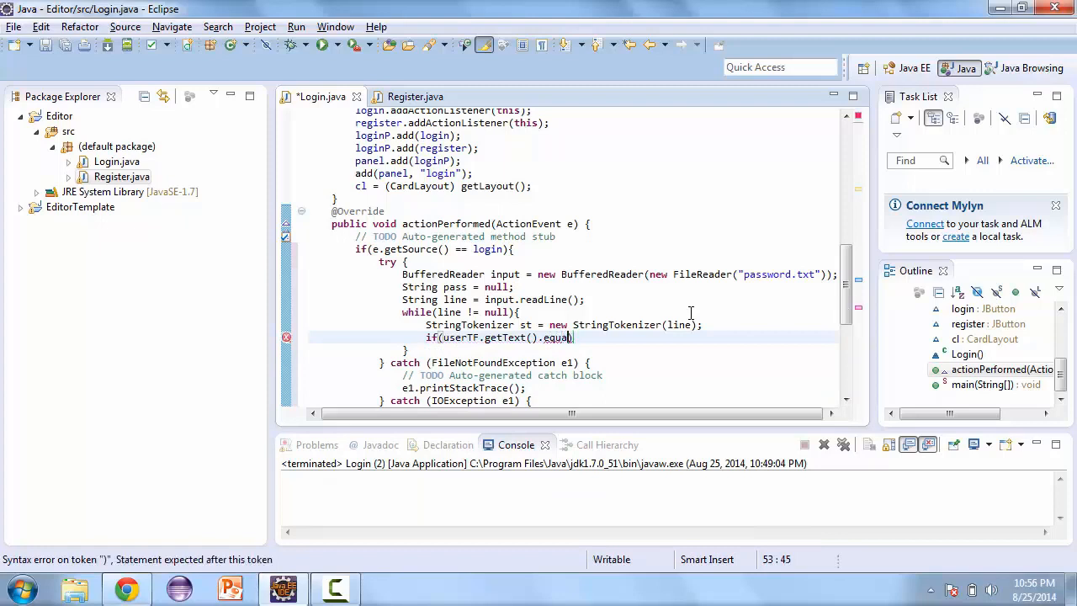
pyautogui.write('s()')
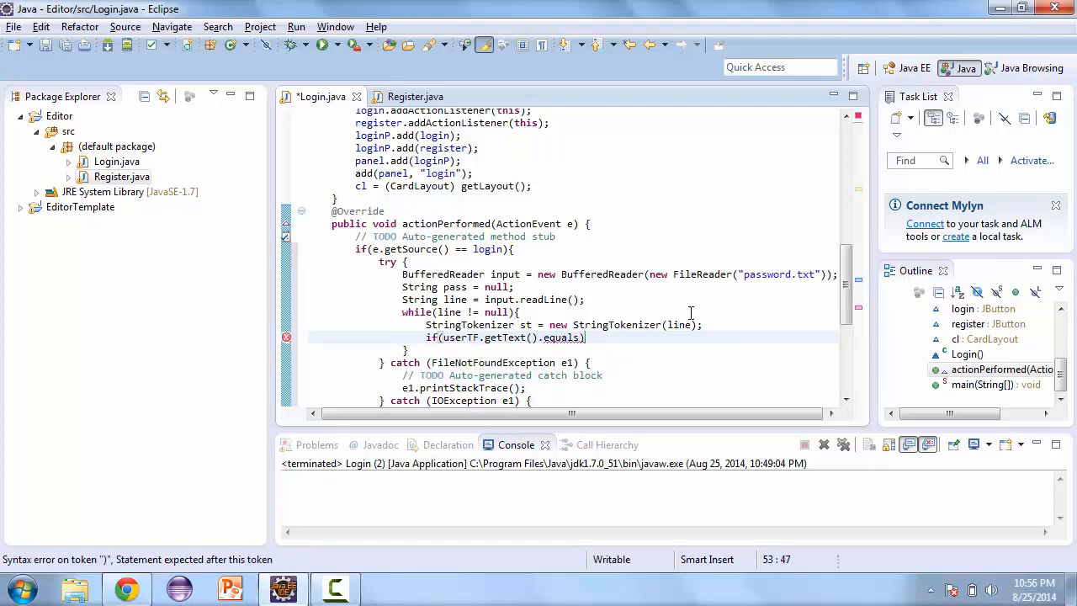
pyautogui.write('st.net')
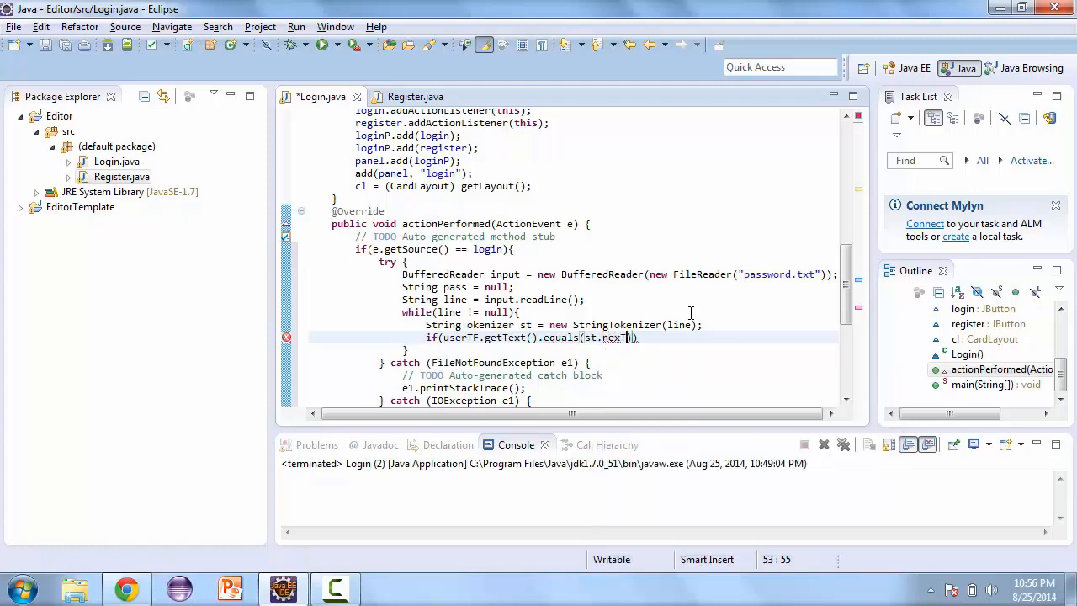
pyautogui.write('oke')
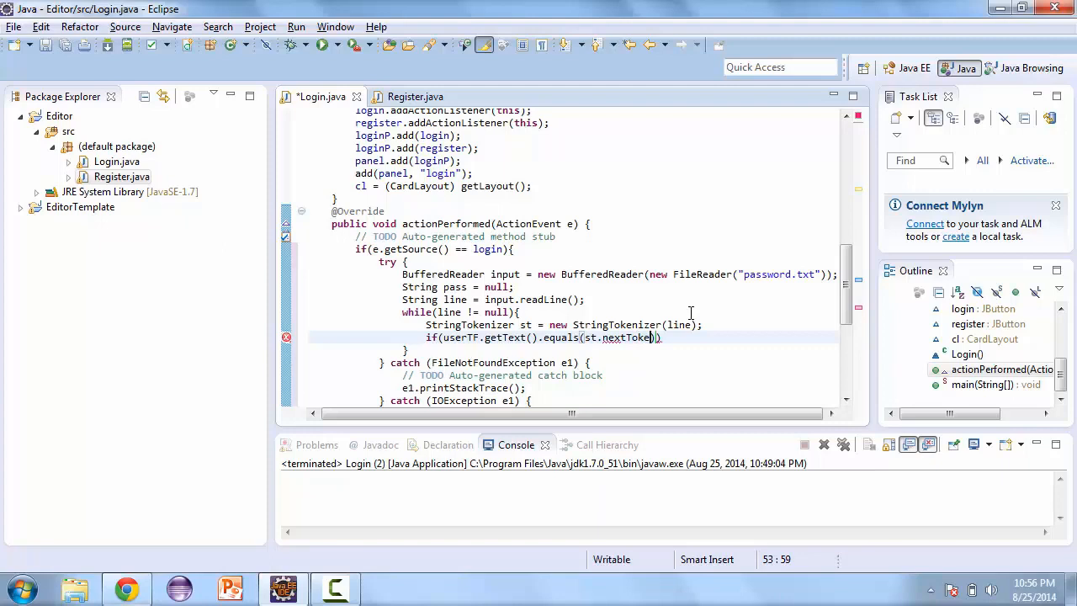
pyautogui.write('n()))')
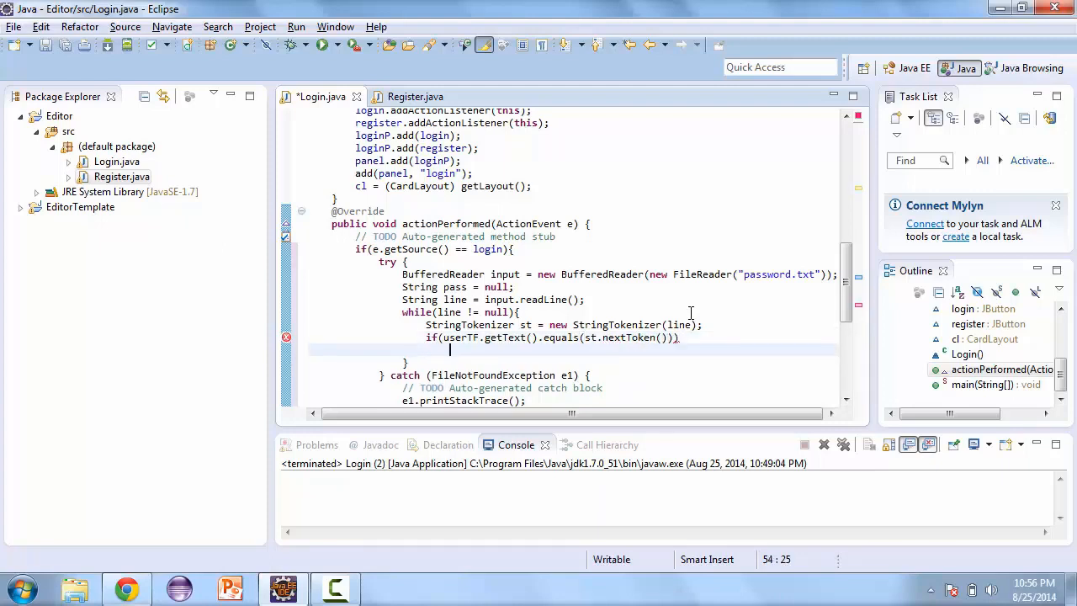
pyautogui.write('pass')
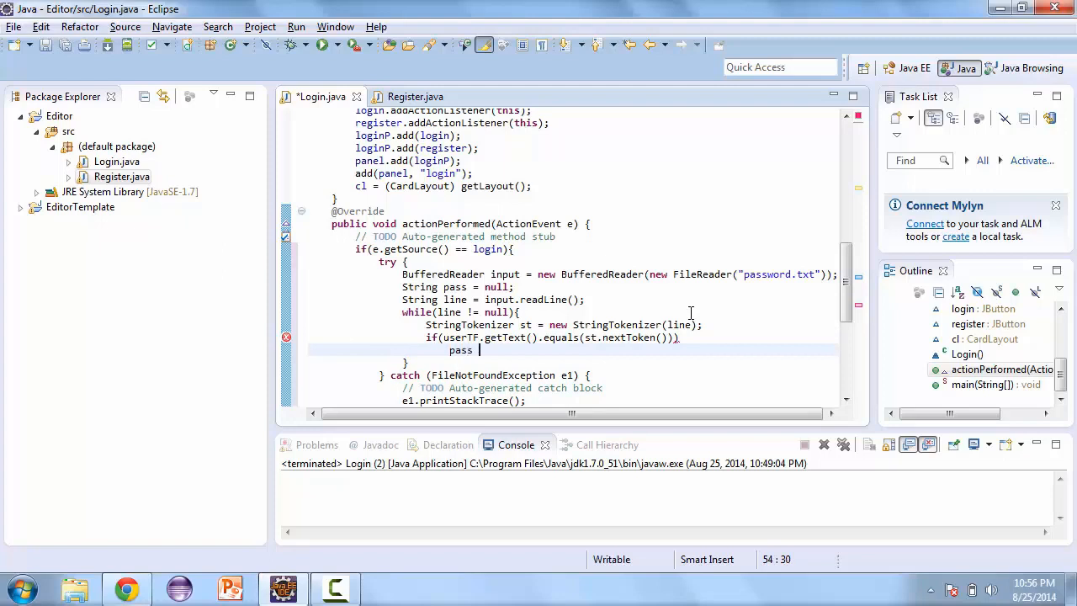
pyautogui.write('.=')
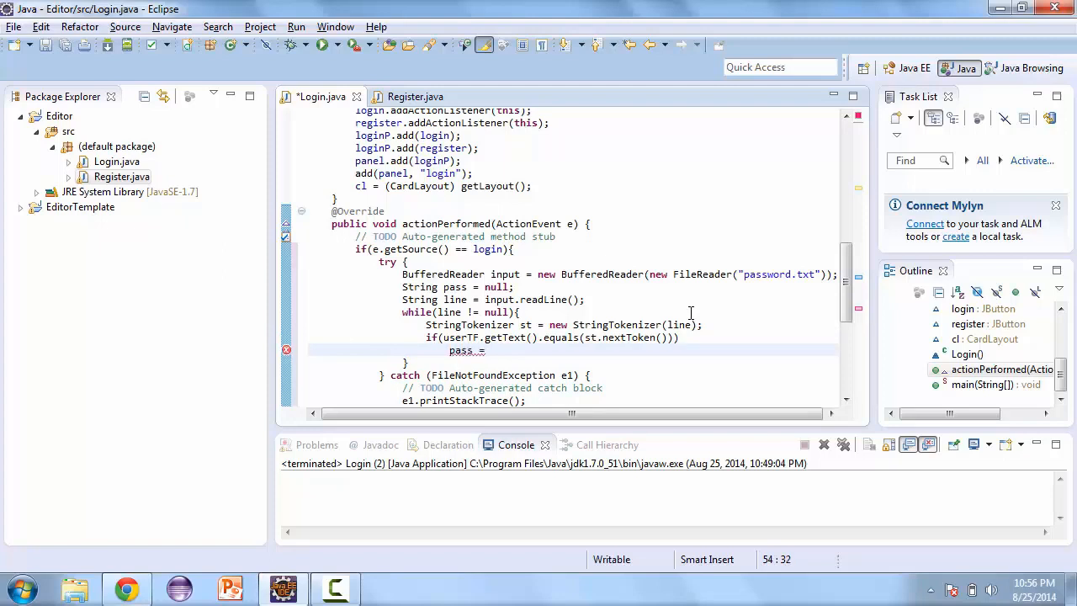
pyautogui.write('st.nextToken();')
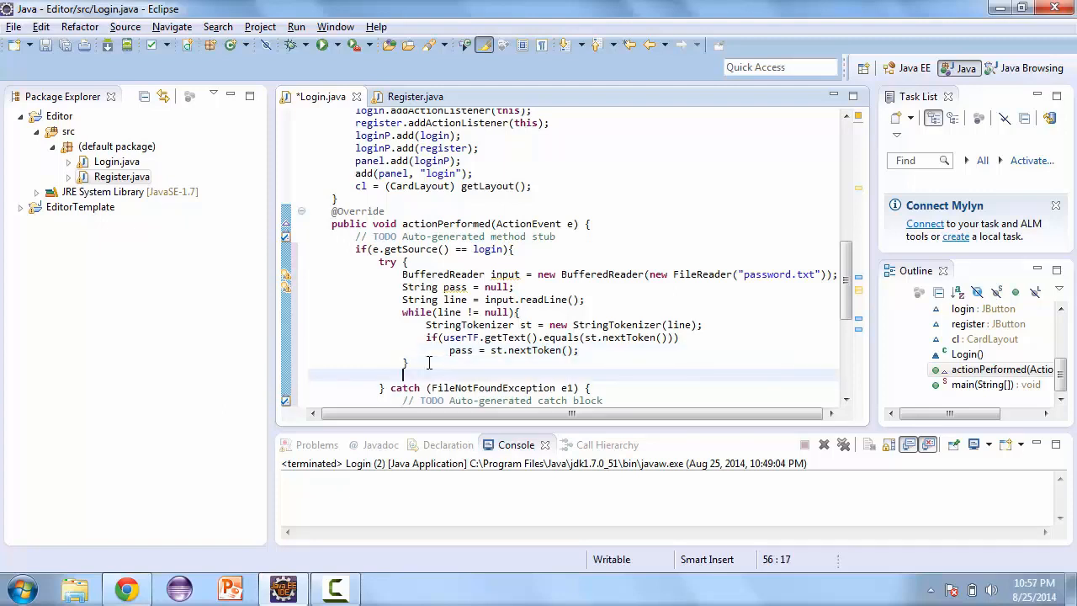
# - Add input.close() and copy Register's SHA-256 MessageDigest block into Login.java
pyautogui.write('input.')
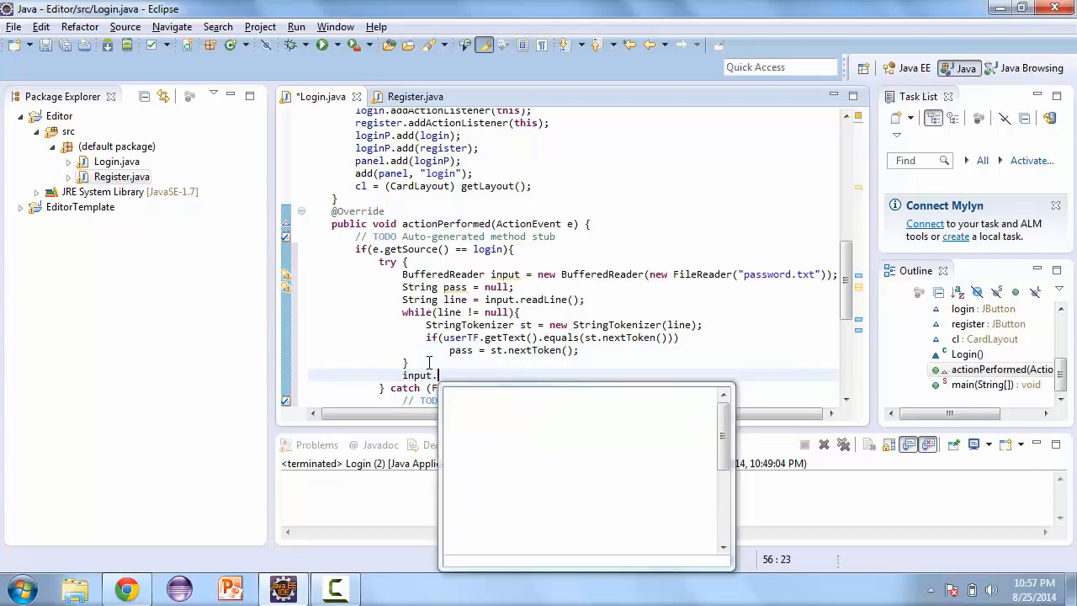
pyautogui.write('close();')
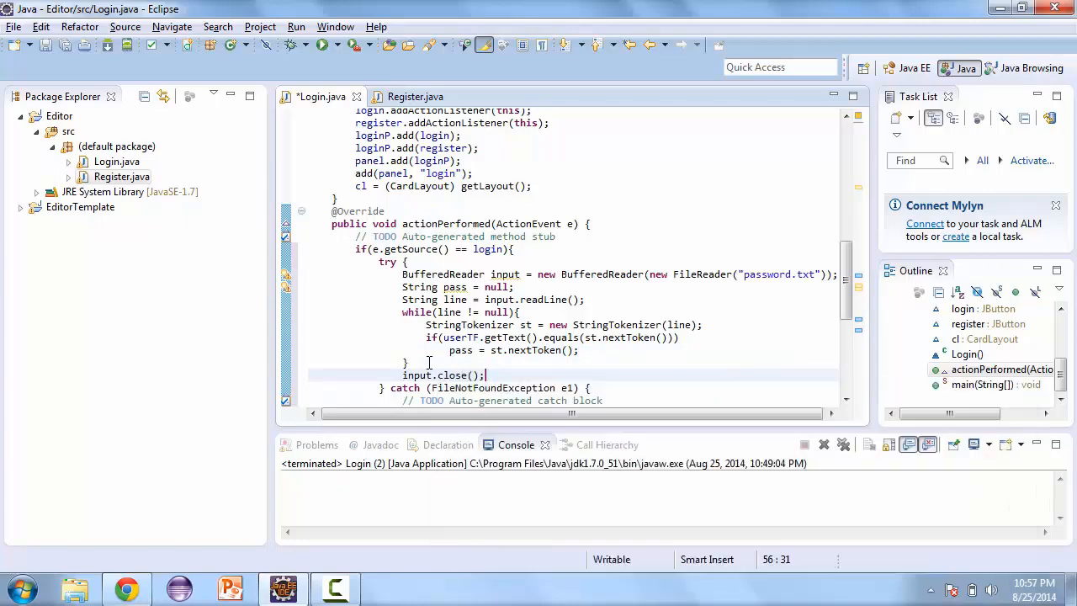
pyautogui.click(414, 96)
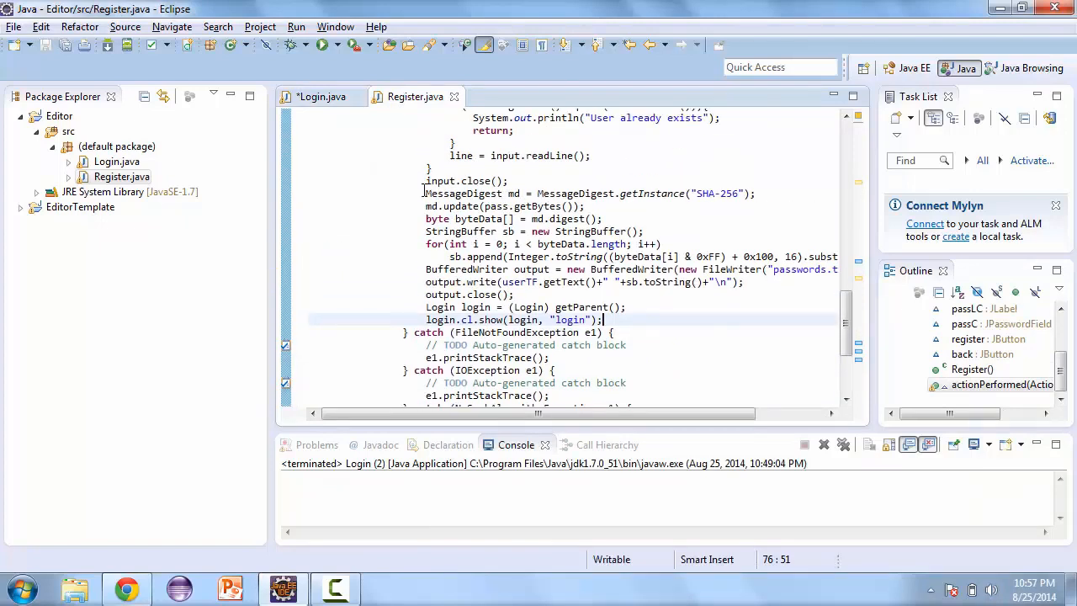
pyautogui.moveTo(424, 194); pyautogui.dragTo(504, 256)
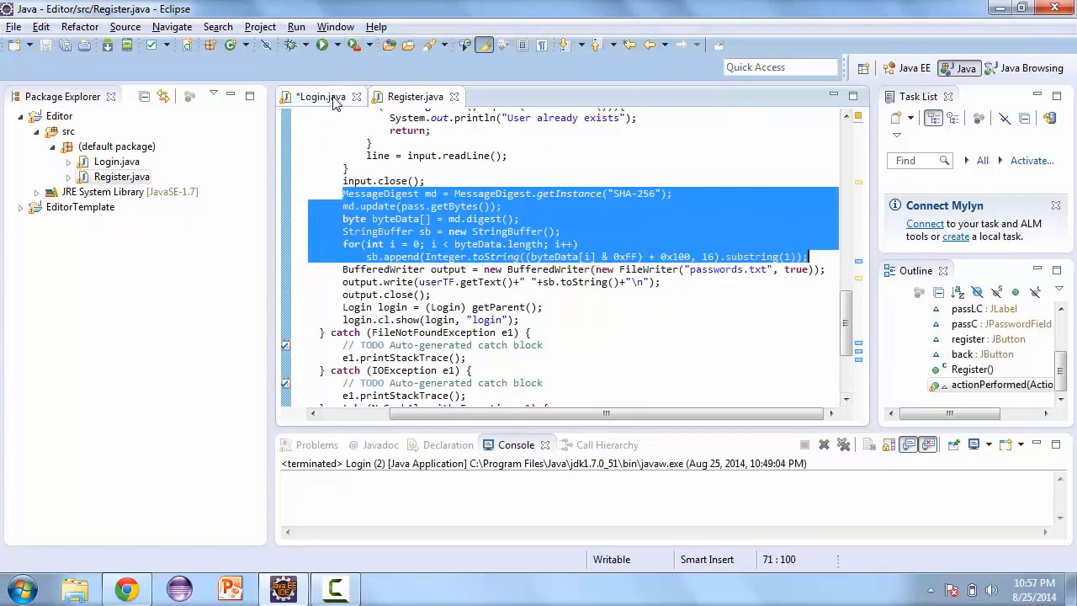
pyautogui.click(320, 96)
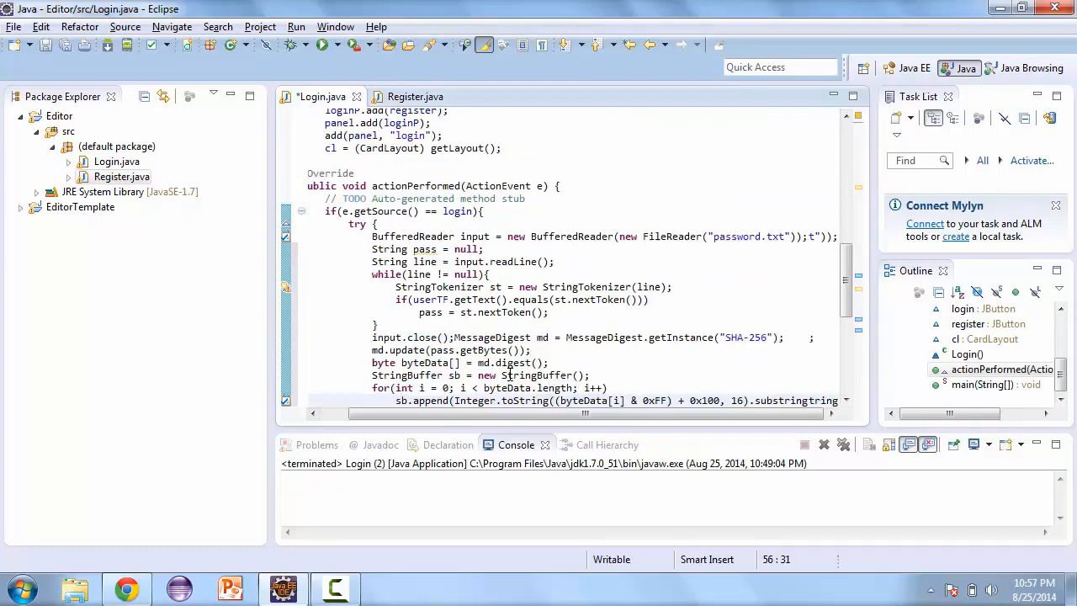
pyautogui.scroll(-3)
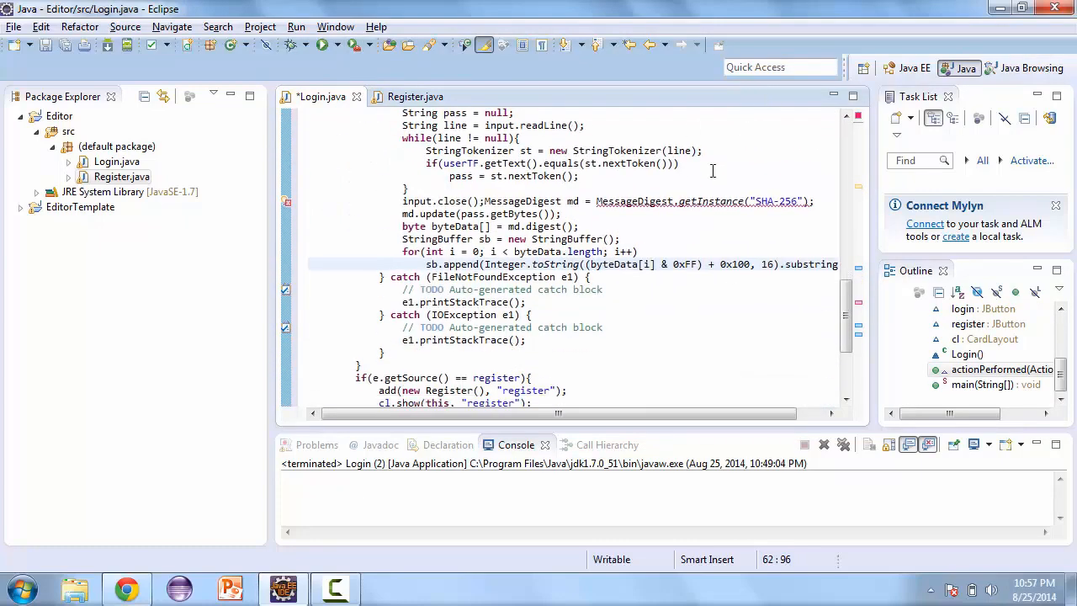
pyautogui.moveTo(492, 202)
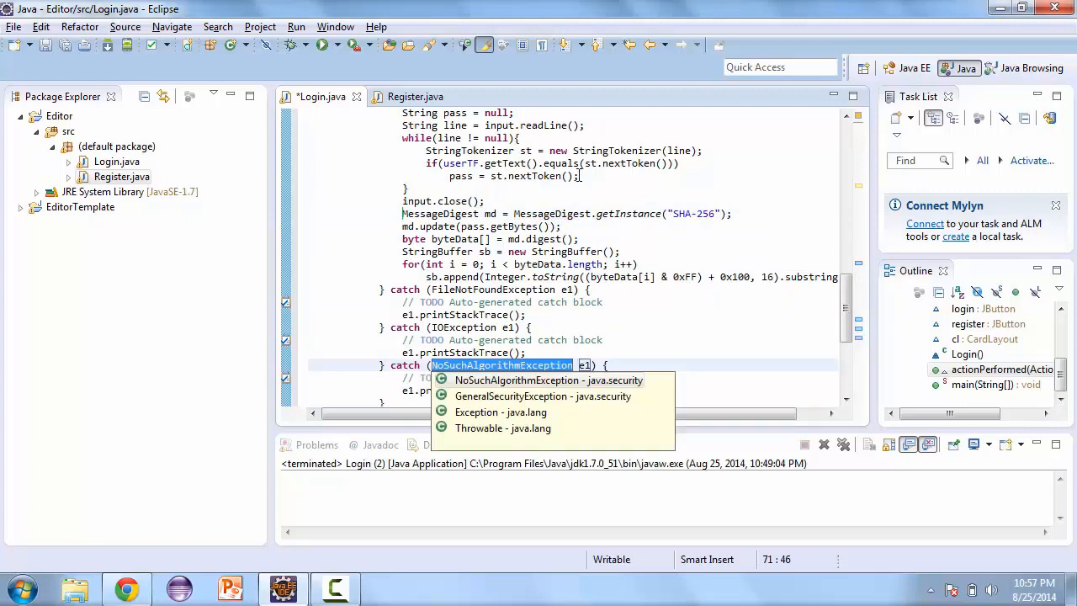
pyautogui.moveTo(632, 276)
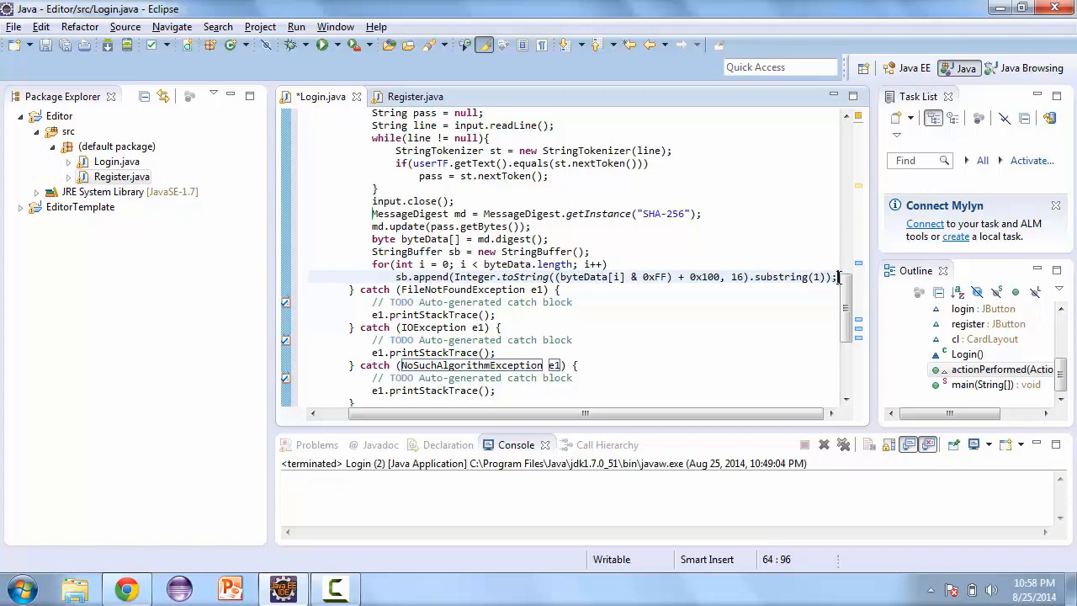
# - If pass.equals(sb.toString()), print "You have logged in"
pyautogui.write('if()')
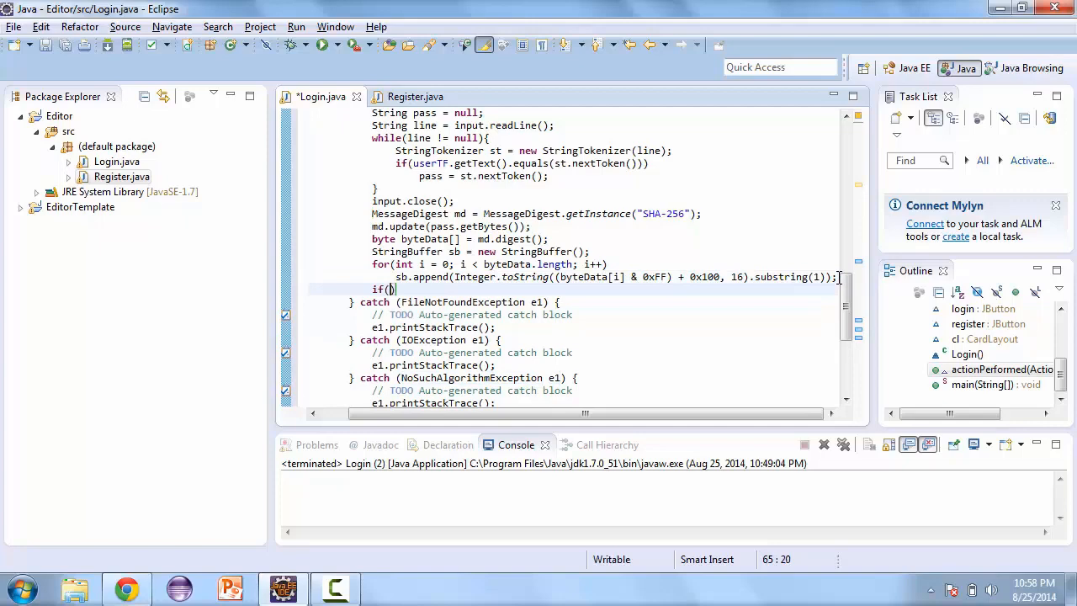
pyautogui.write('pass.')
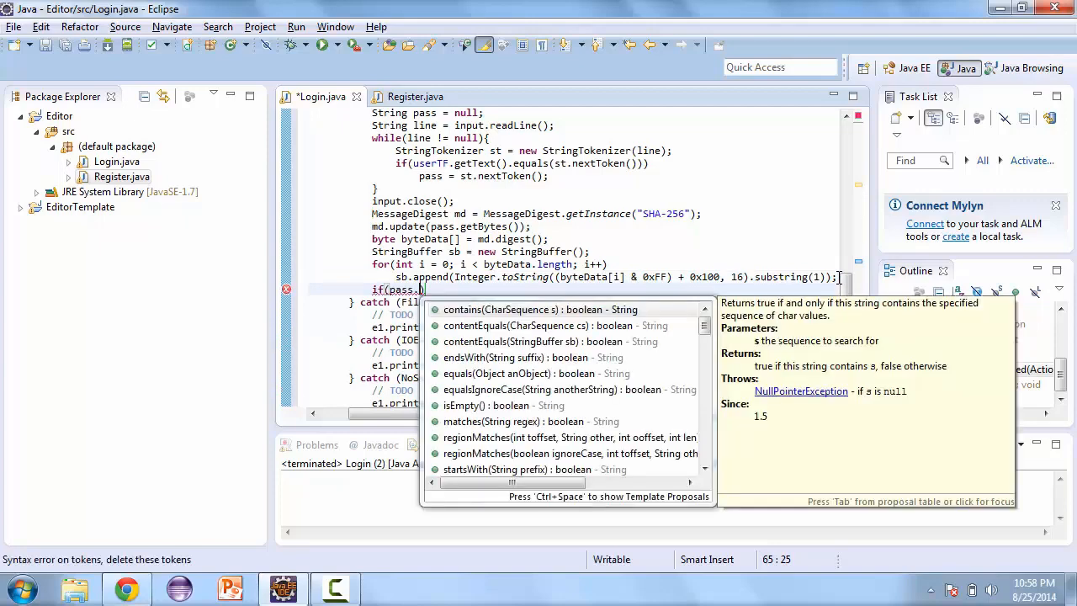
pyautogui.write('equals(')
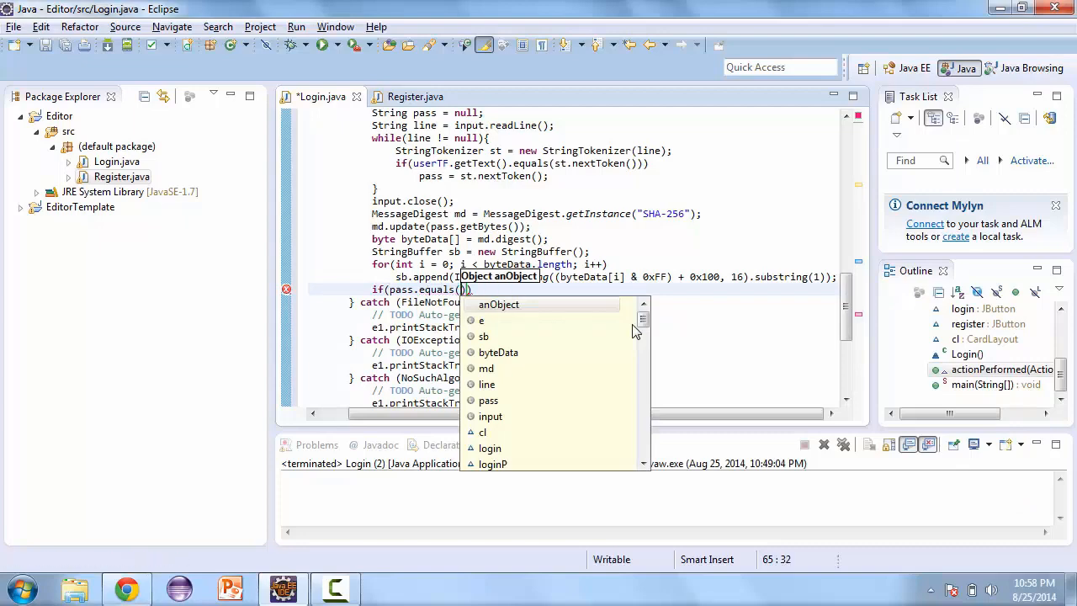
pyautogui.write('sb.toString(')
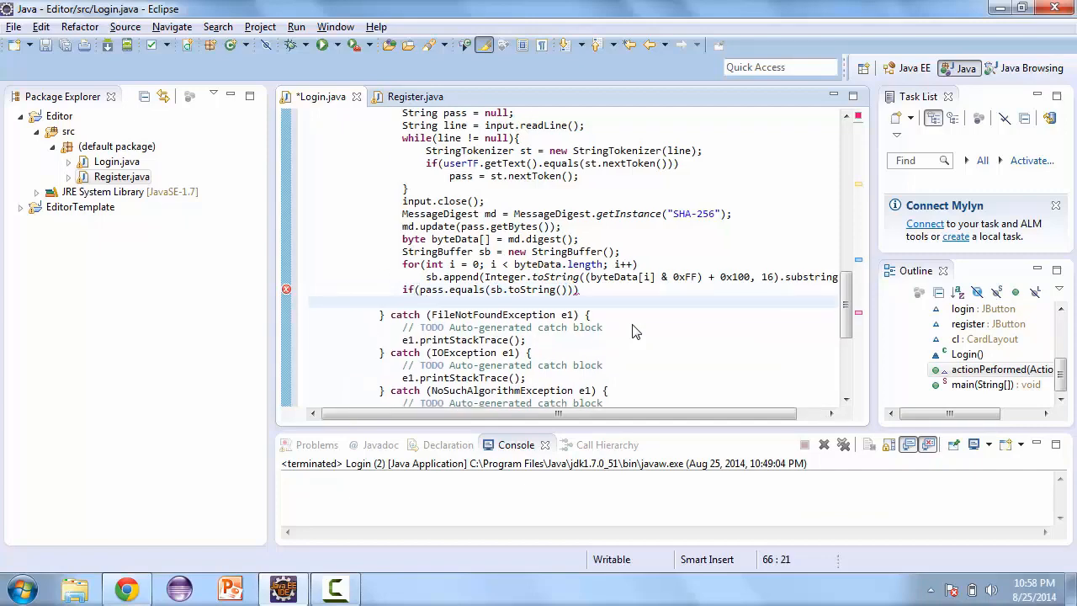
pyautogui.write('System.out.print')
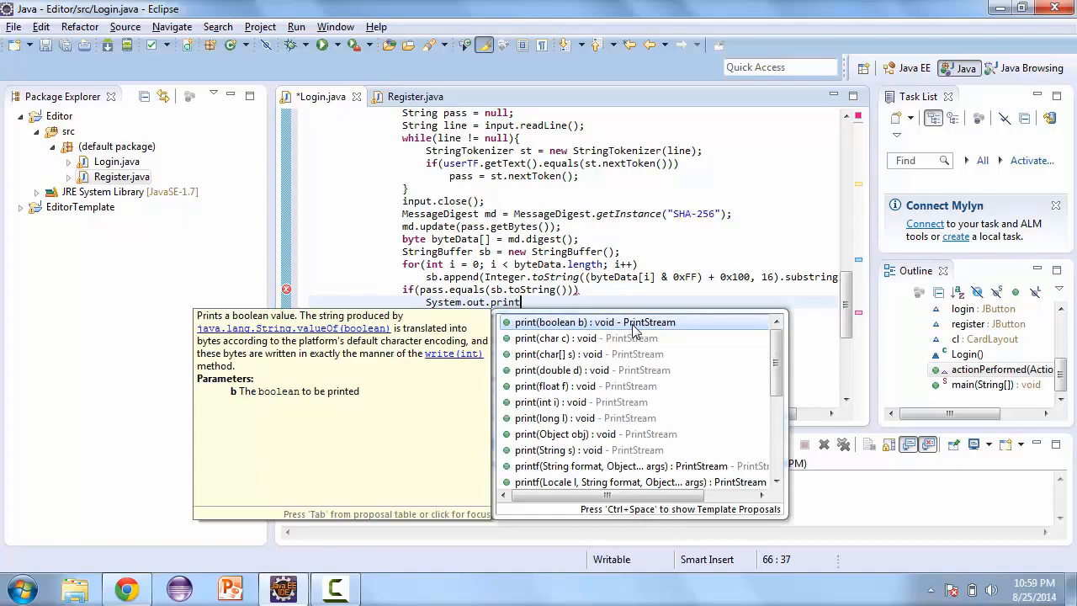
pyautogui.write('ln("You have logged in");')
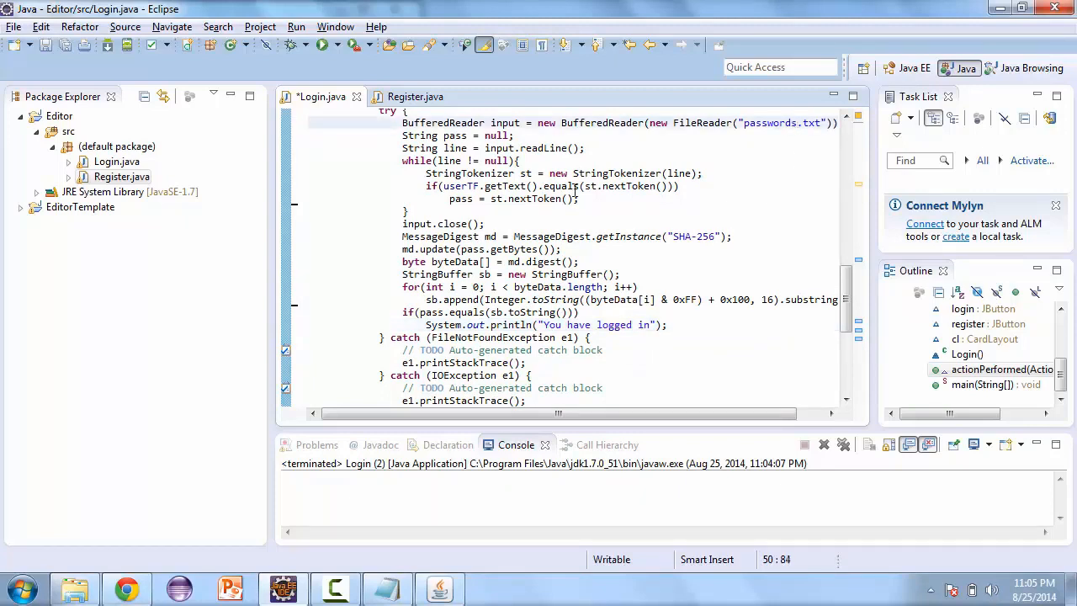
# - Add line = input.readLine() at the end of the while loop
pyautogui.write('re')
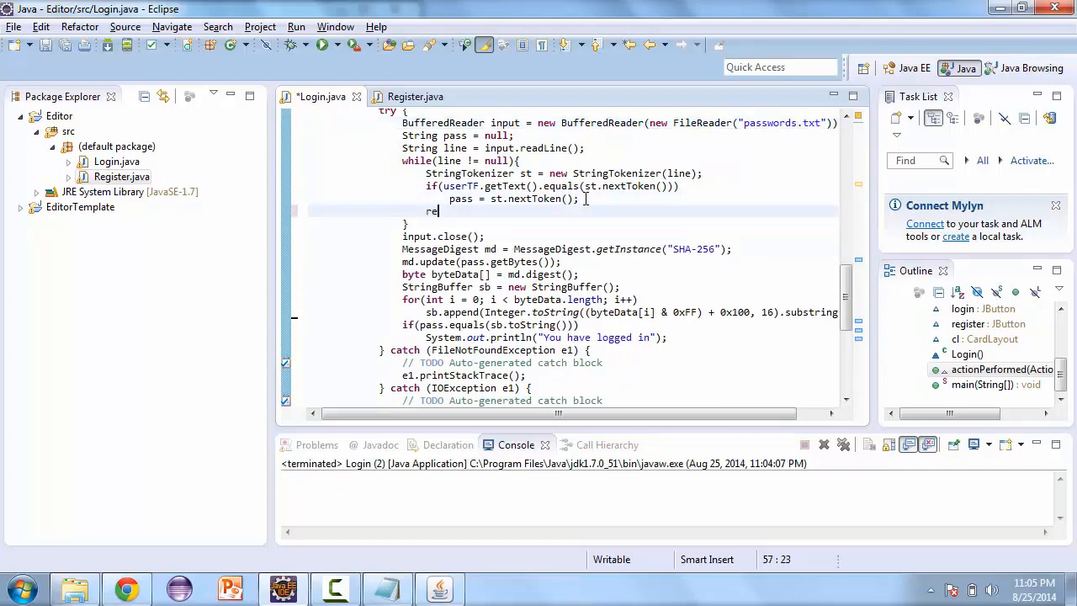
pyautogui.write('line =')
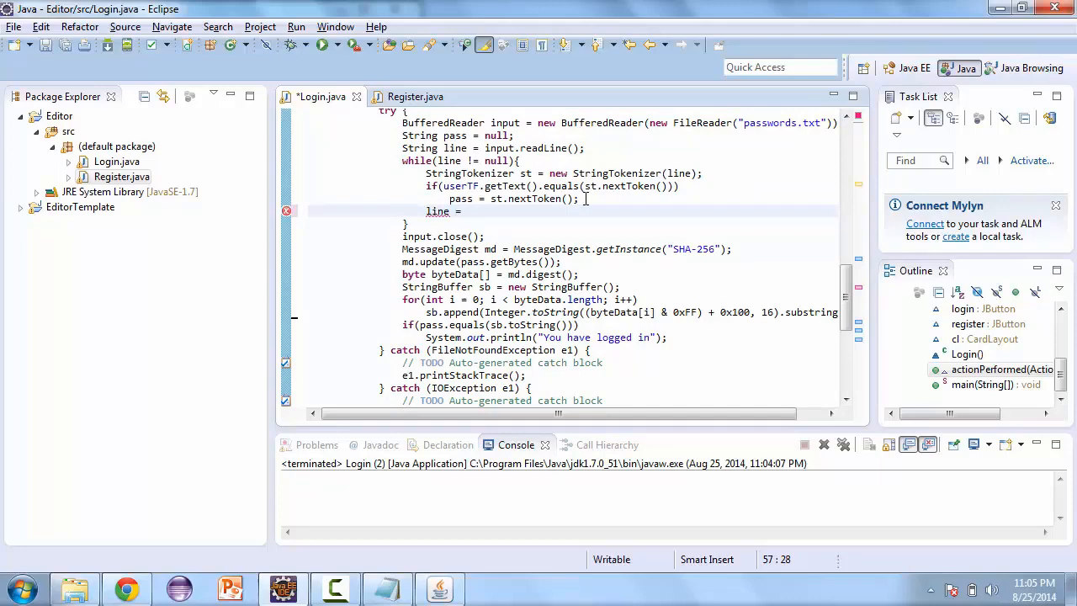
pyautogui.write('input.')
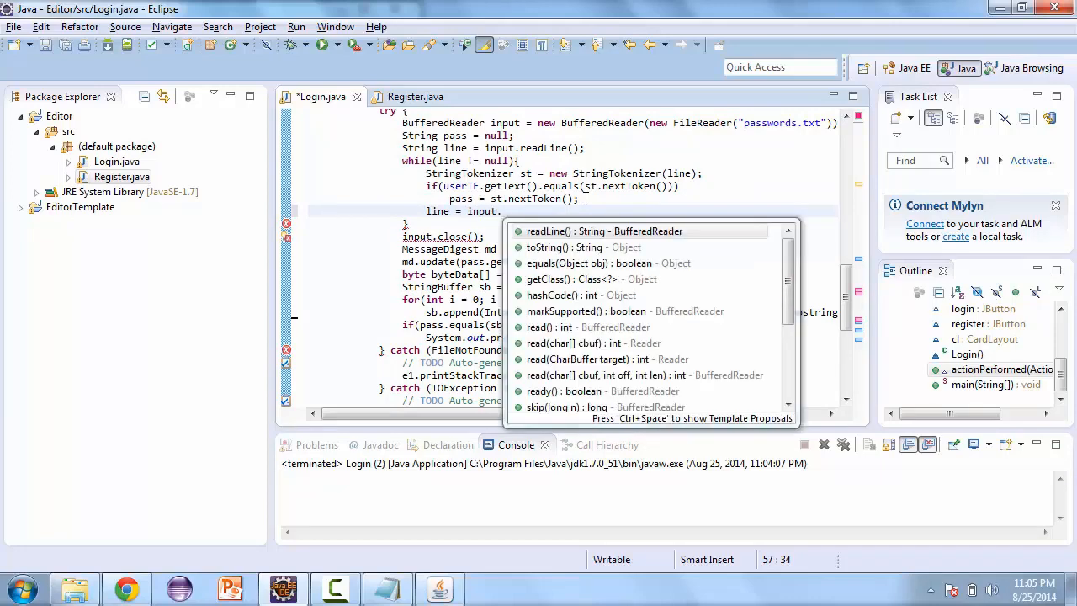
pyautogui.write('readLine')
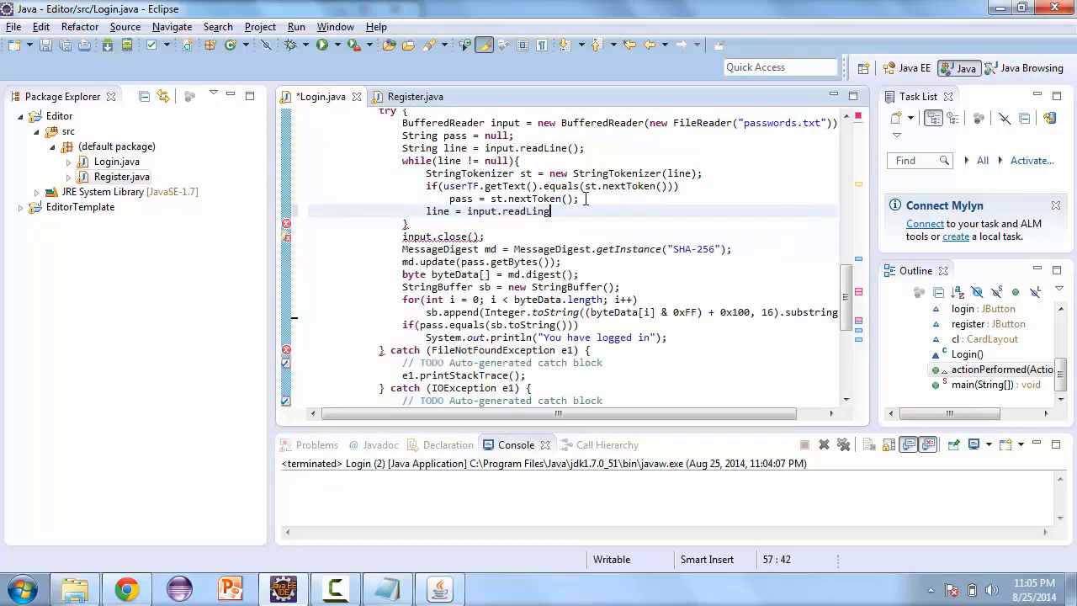
pyautogui.write('();')
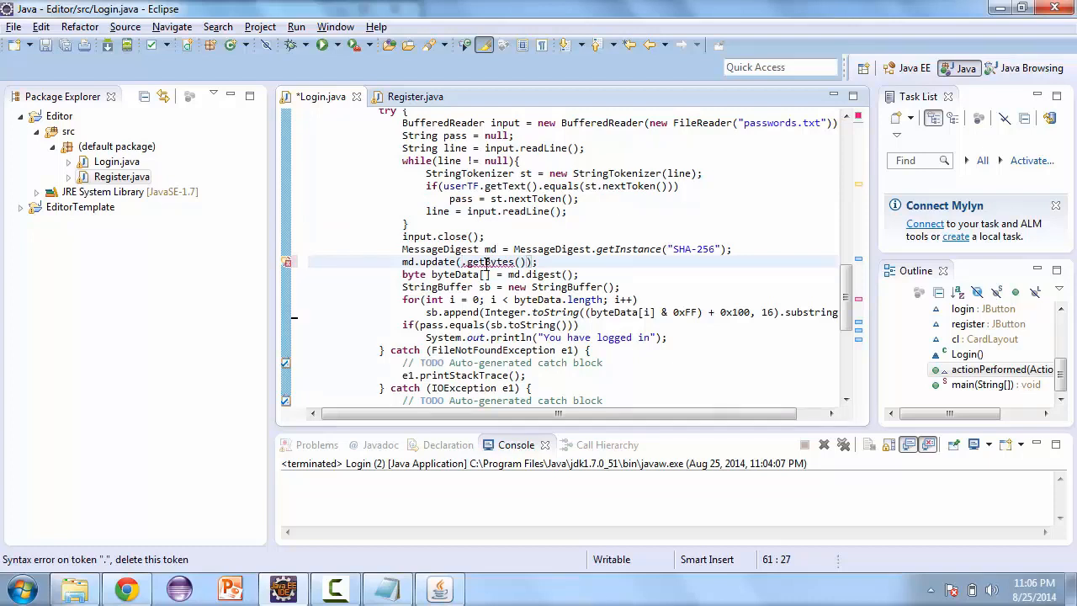
# - Hash new String(passTF.getPassword()).getBytes() in md.update
pyautogui.write('use')
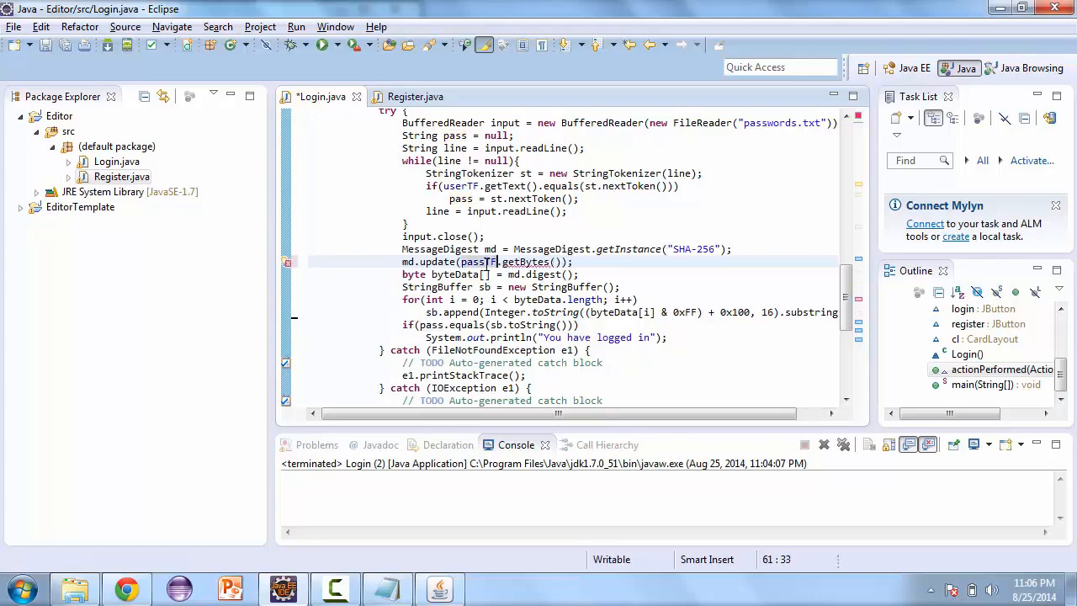
pyautogui.write('get')
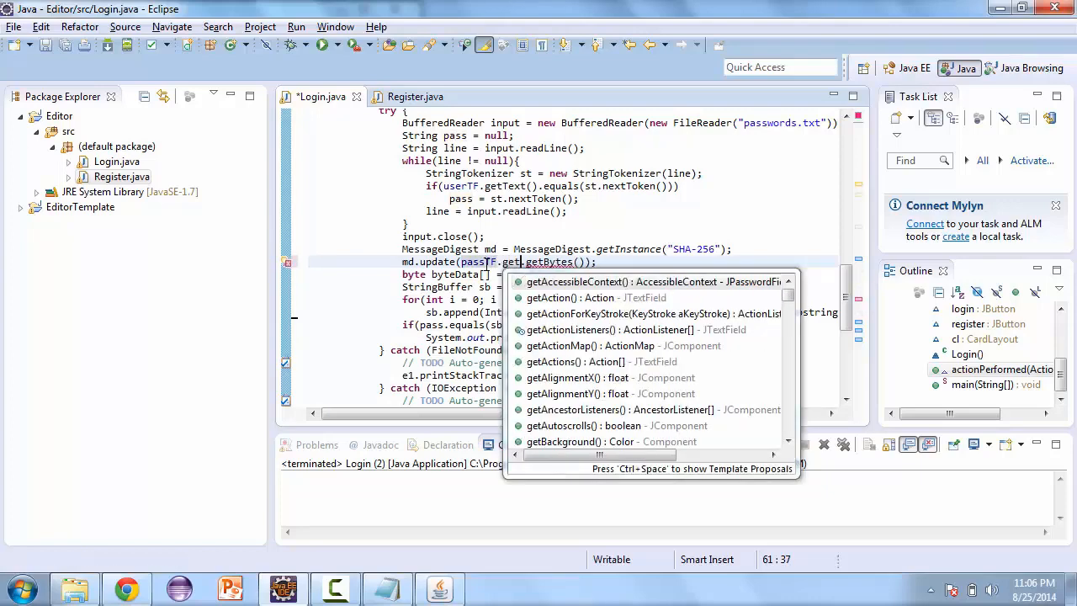
pyautogui.write('Password())')
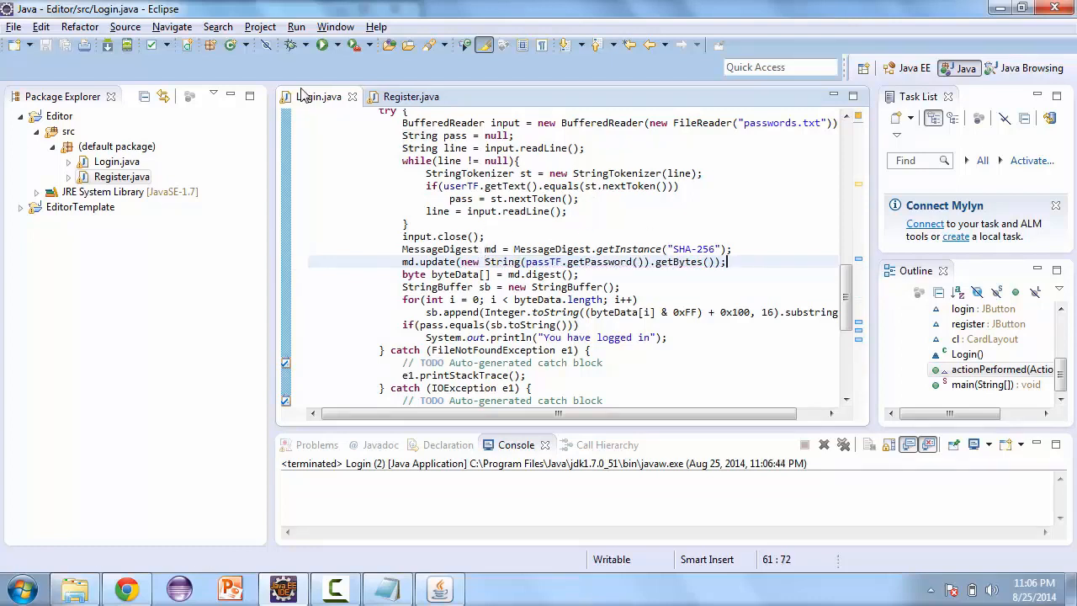
# - Run the app and log in as user1 so the console prints "You have logged in"
pyautogui.click(323, 44)
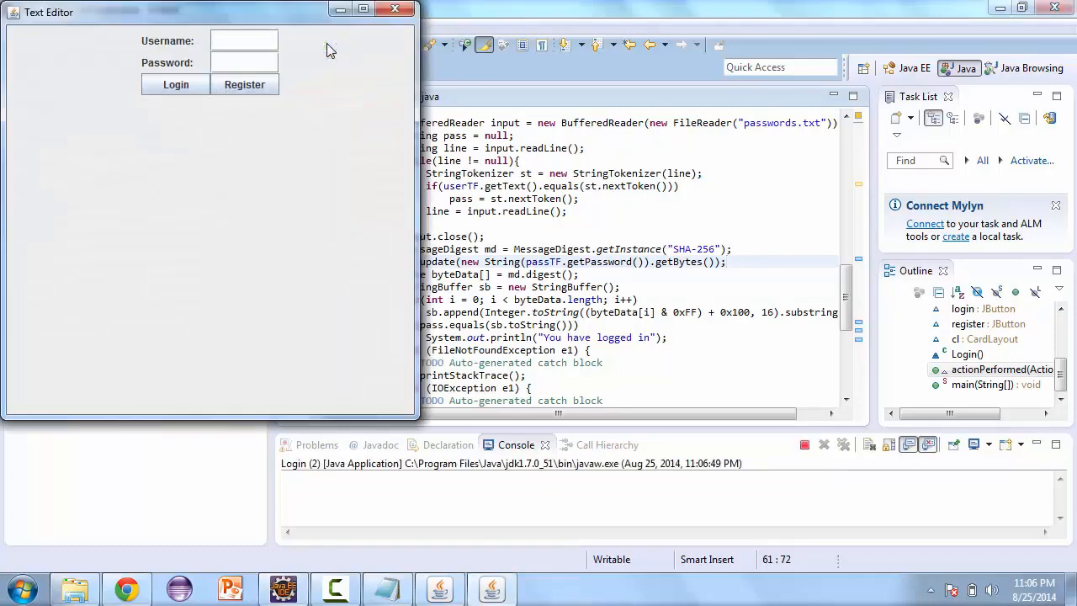
pyautogui.write('user1')
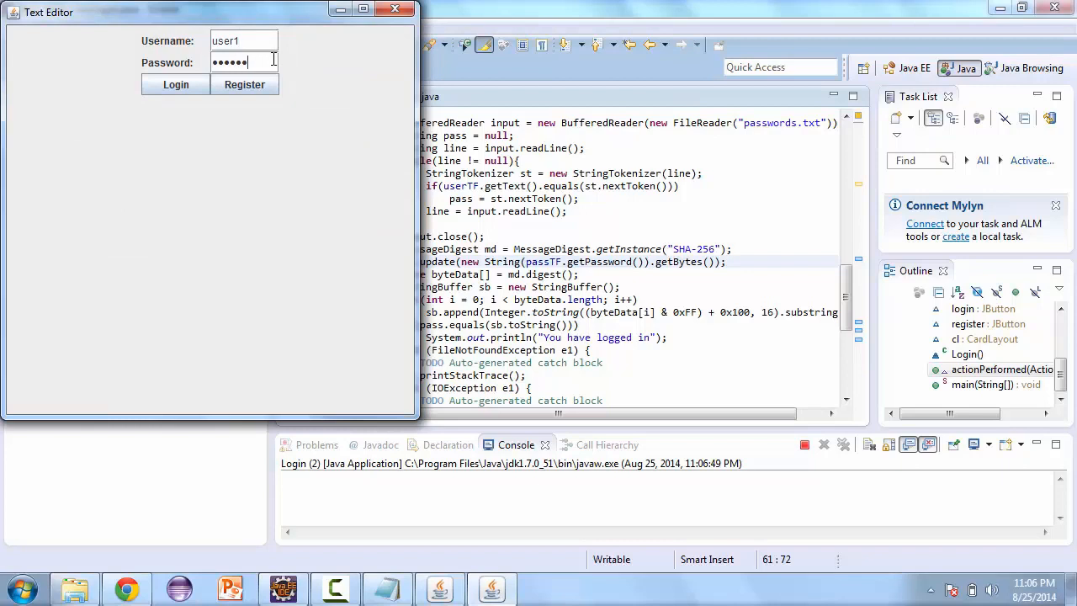
pyautogui.click(175, 84)
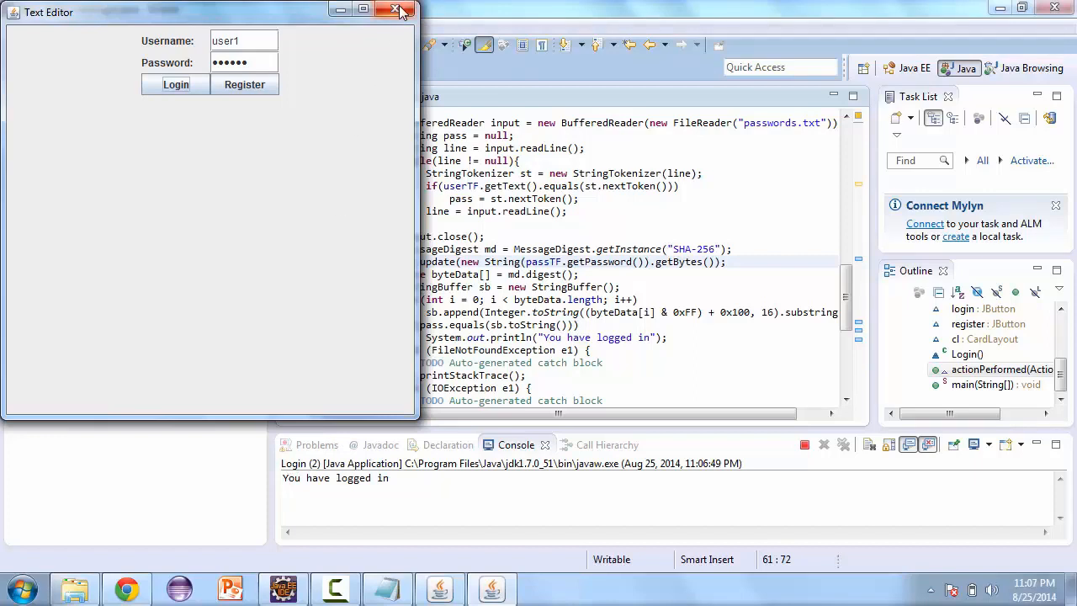
pyautogui.moveTo(397, 10)
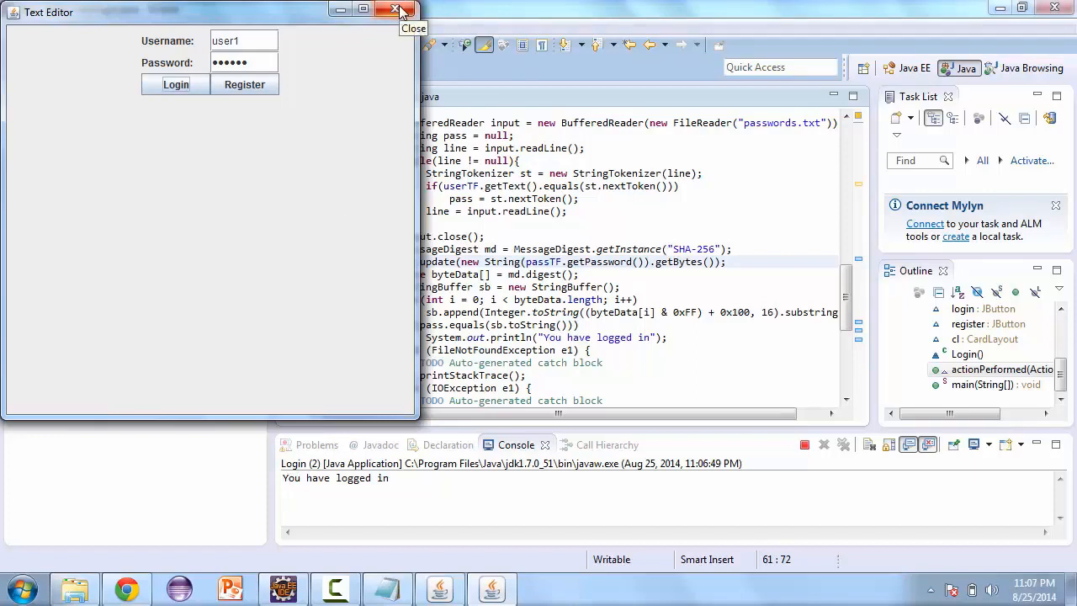